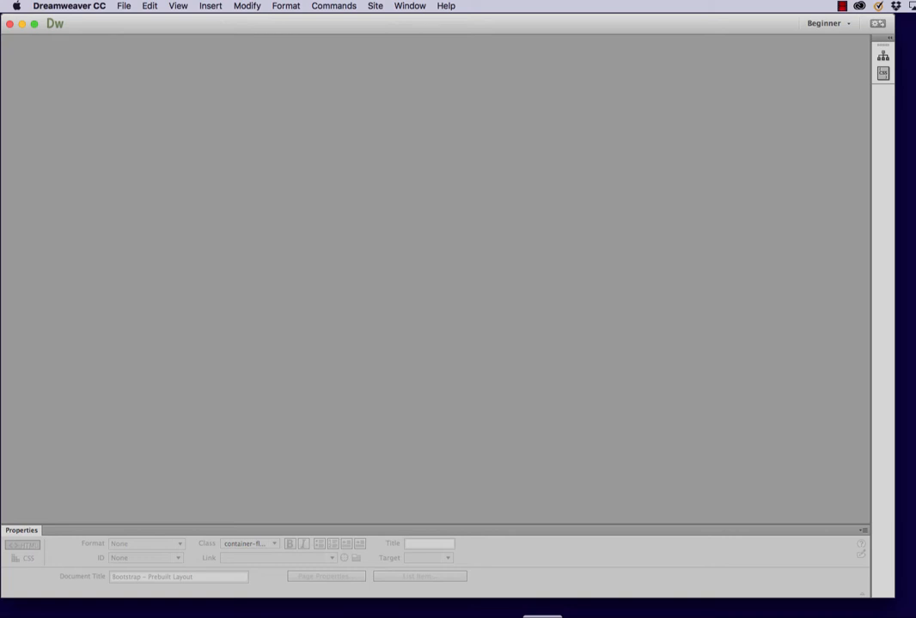
pyautogui.moveTo(797, 403)
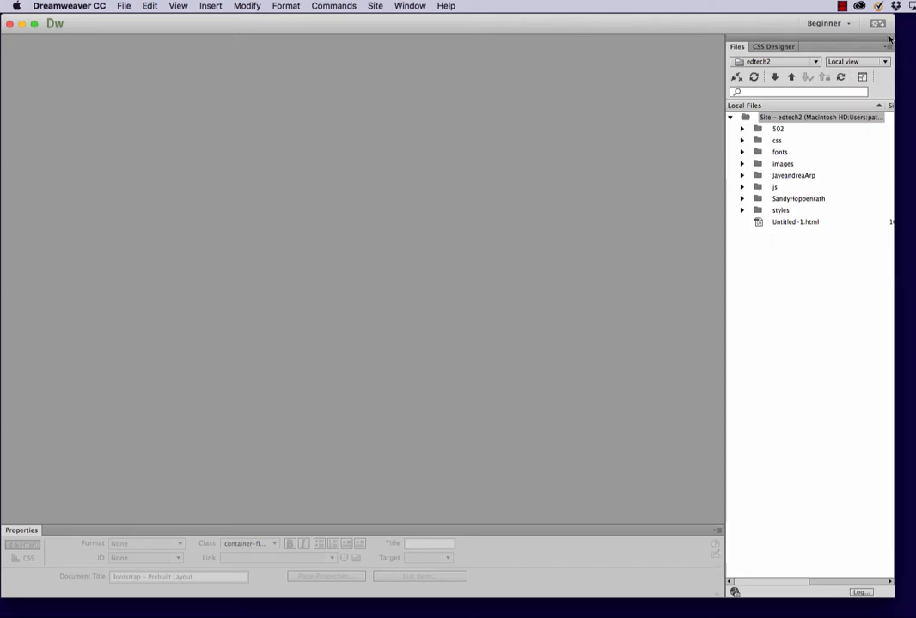
pyautogui.moveTo(116, 10)
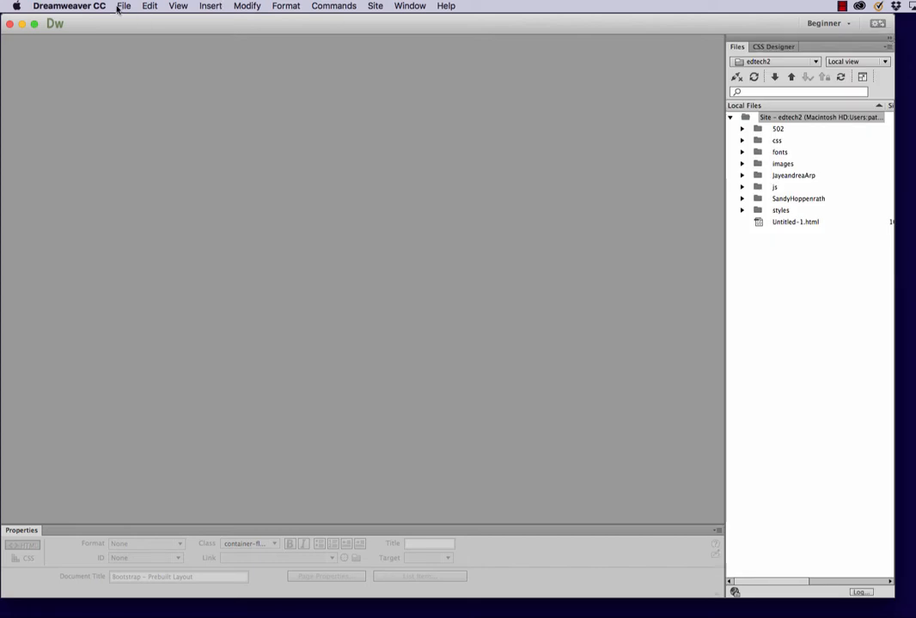
# Bring up the File menu commands ready to start a new document
pyautogui.click(124, 7)
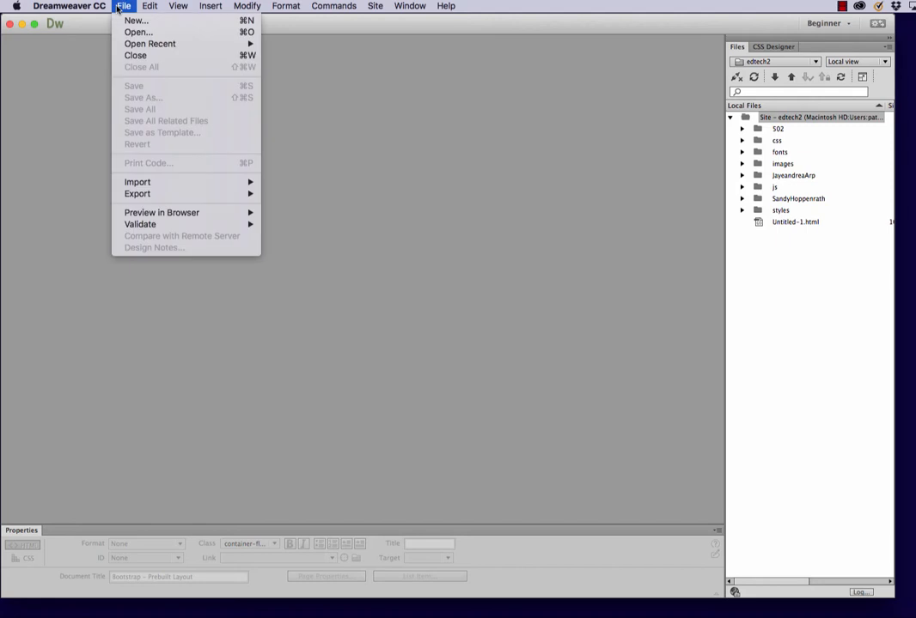
pyautogui.moveTo(136, 21)
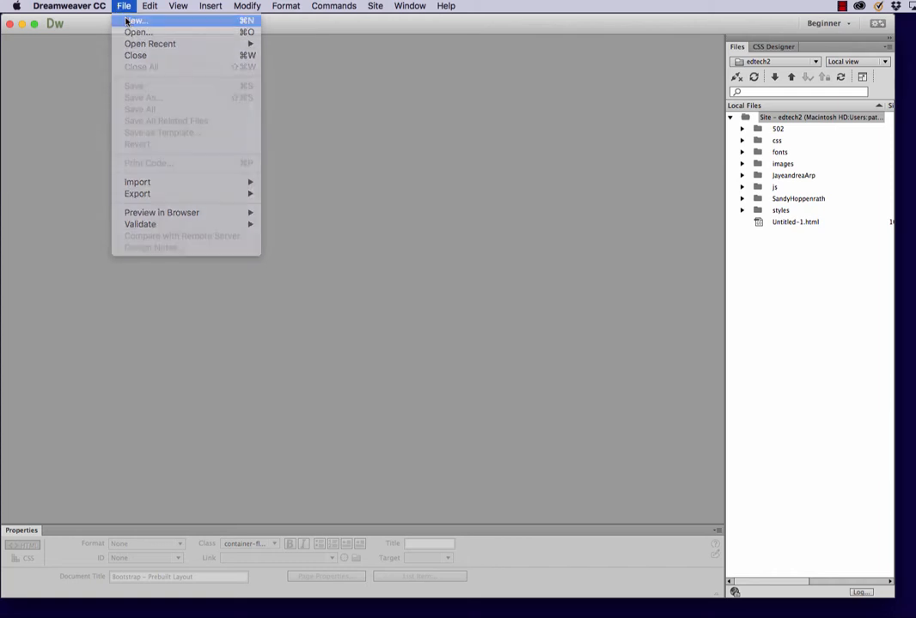
# Create a new HTML Bootstrap document with freshly generated CSS and a pre-built layout included
pyautogui.click(135, 20)
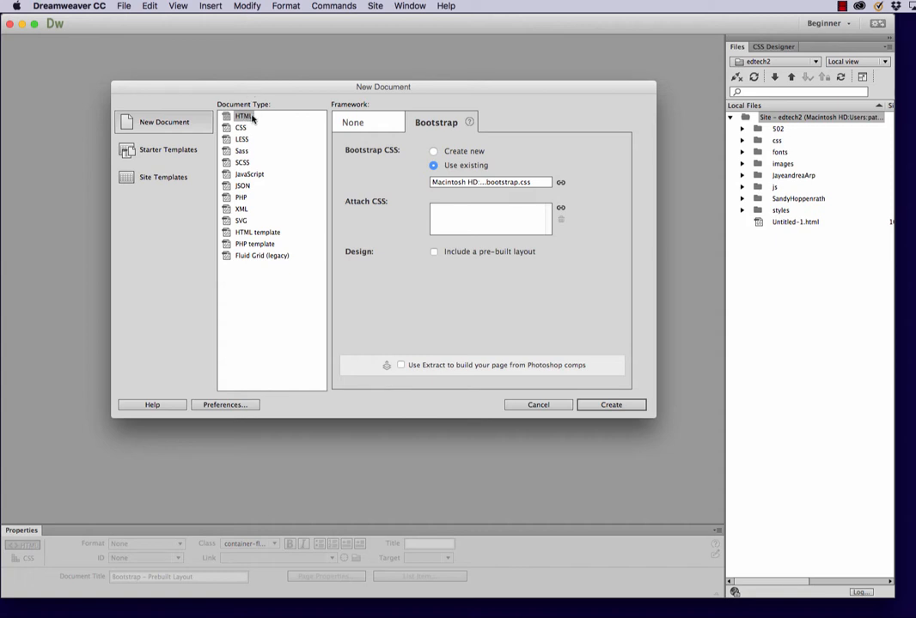
pyautogui.click(353, 122)
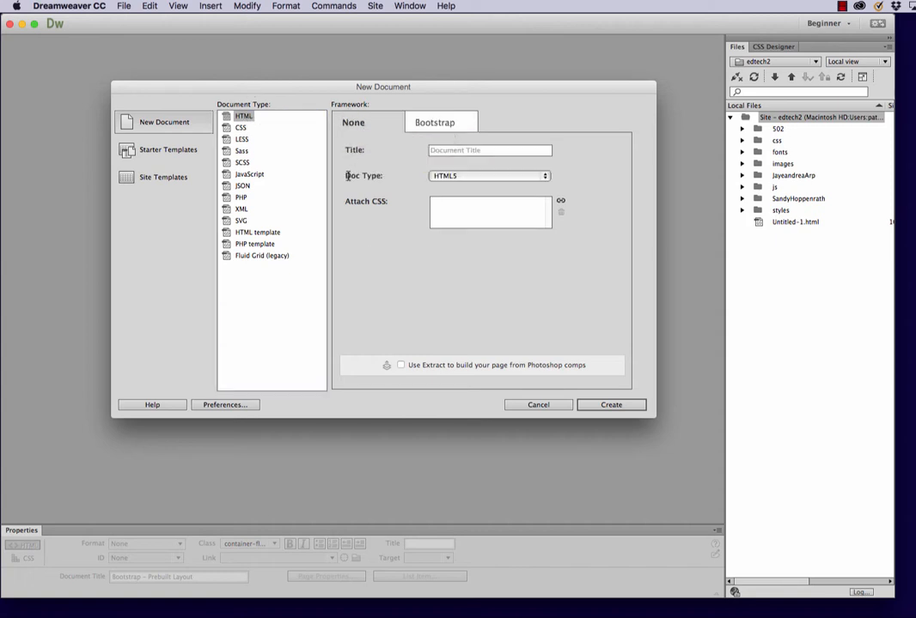
pyautogui.click(433, 122)
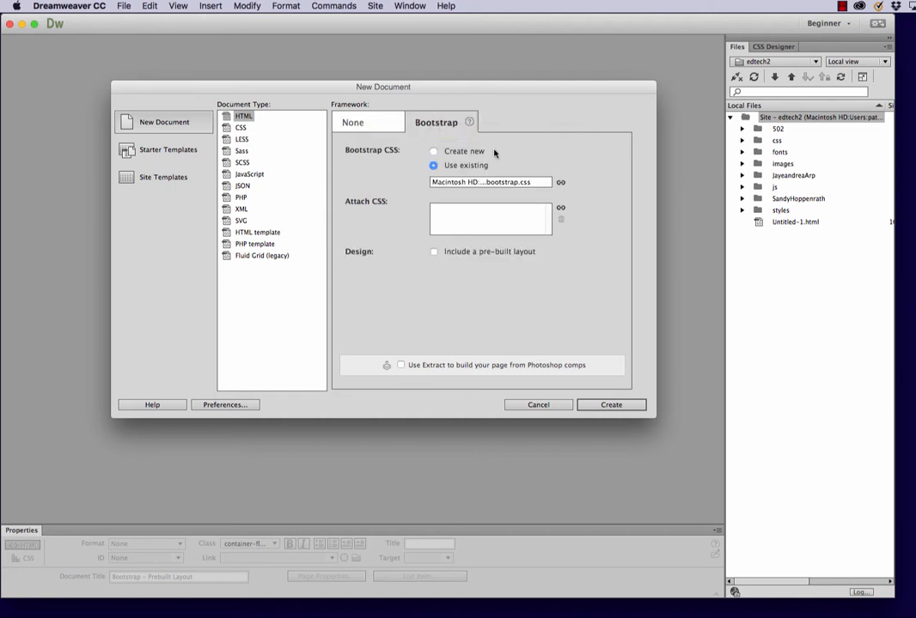
pyautogui.moveTo(538, 165)
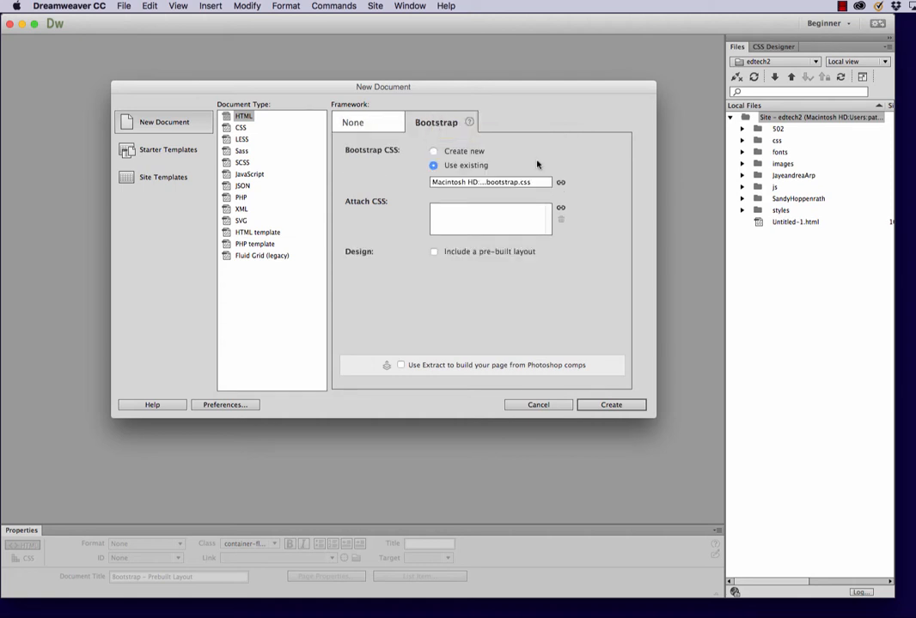
pyautogui.click(432, 151)
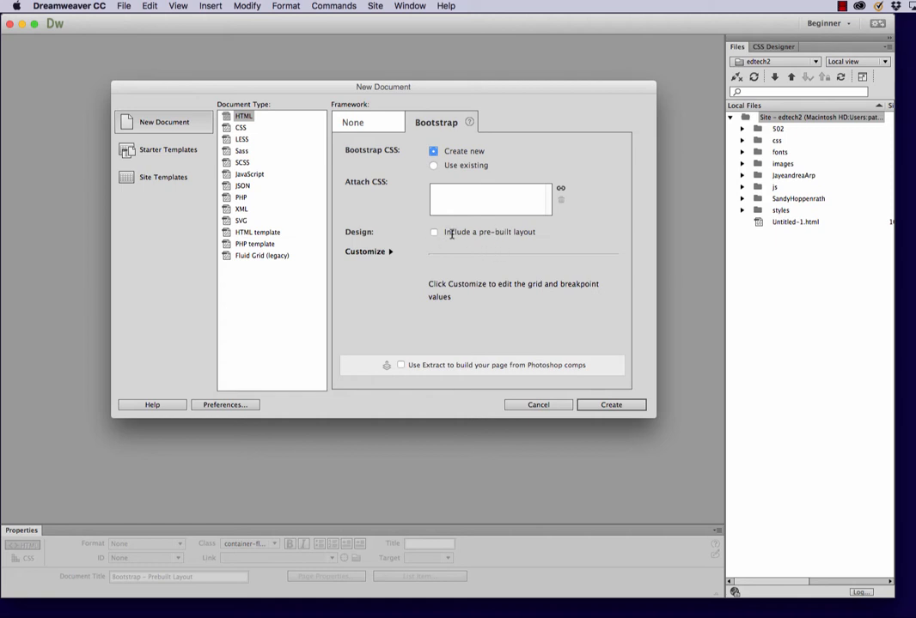
pyautogui.click(433, 232)
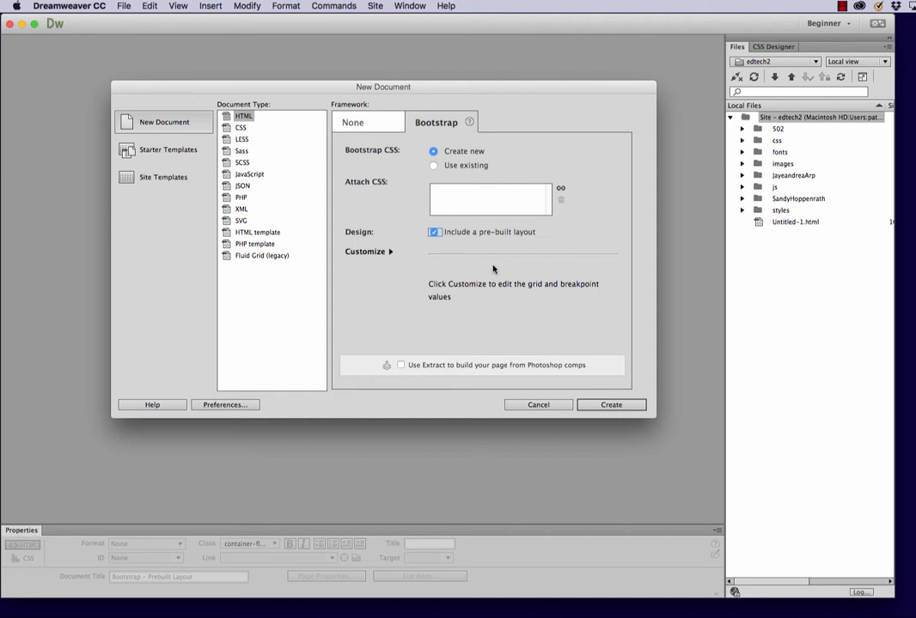
pyautogui.click(367, 251)
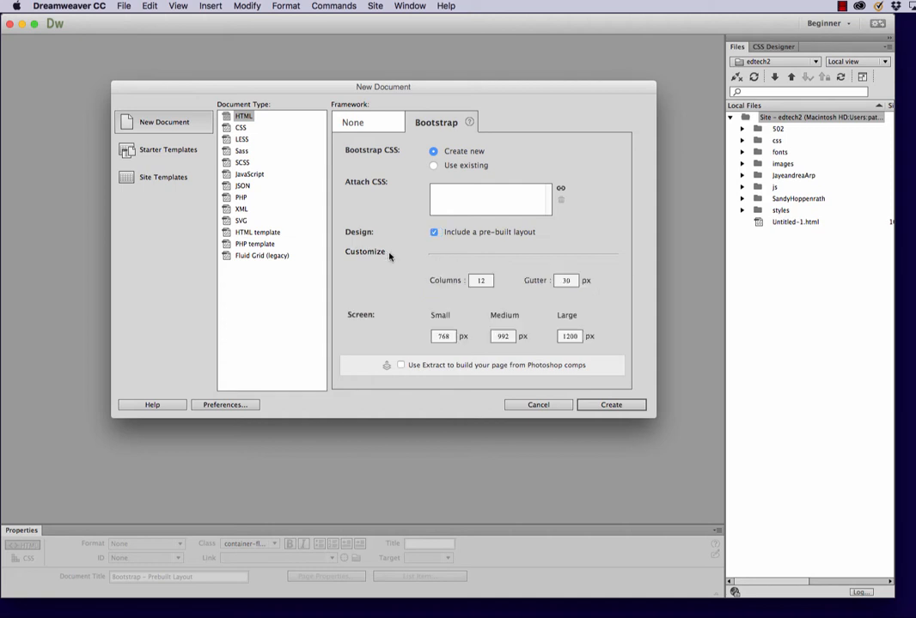
pyautogui.moveTo(470, 312)
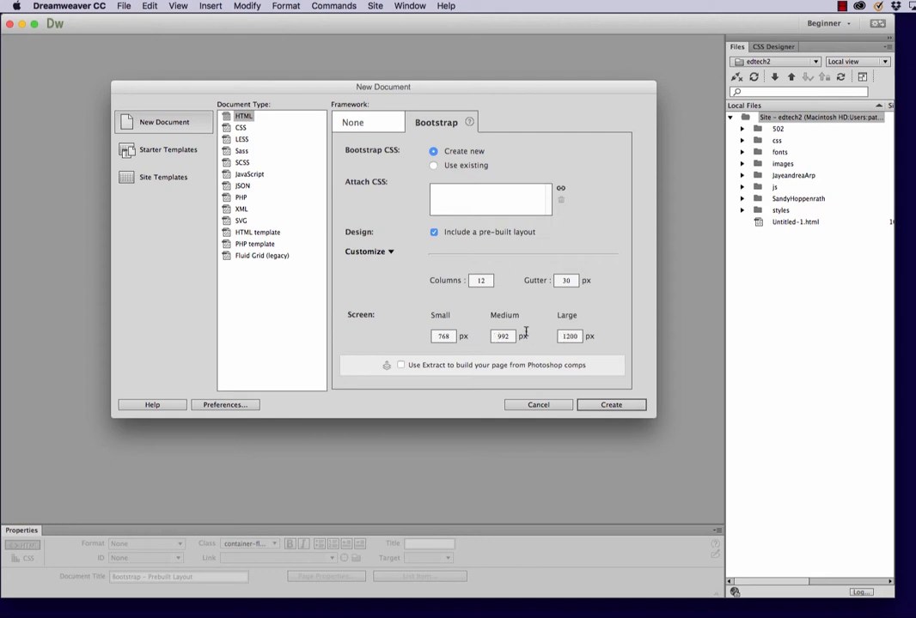
pyautogui.click(368, 250)
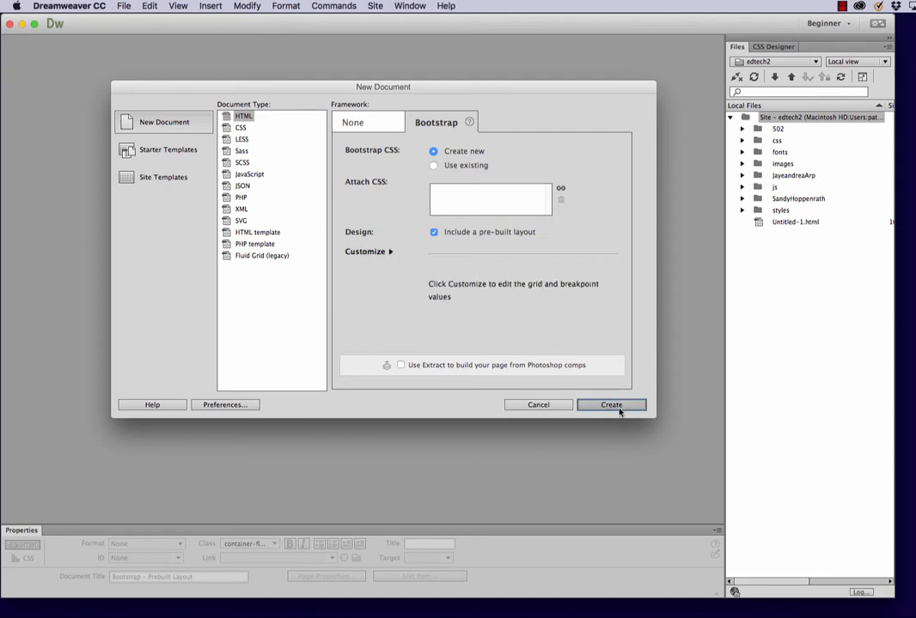
pyautogui.click(611, 405)
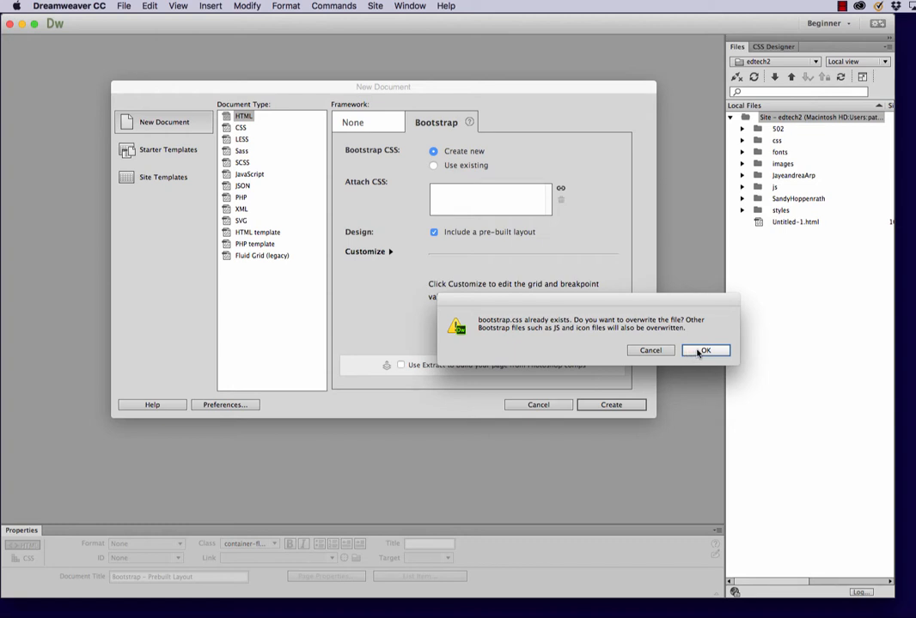
# Accept overwriting the Bootstrap files and save the style sheet as bootstrapexample.css in css
pyautogui.click(704, 350)
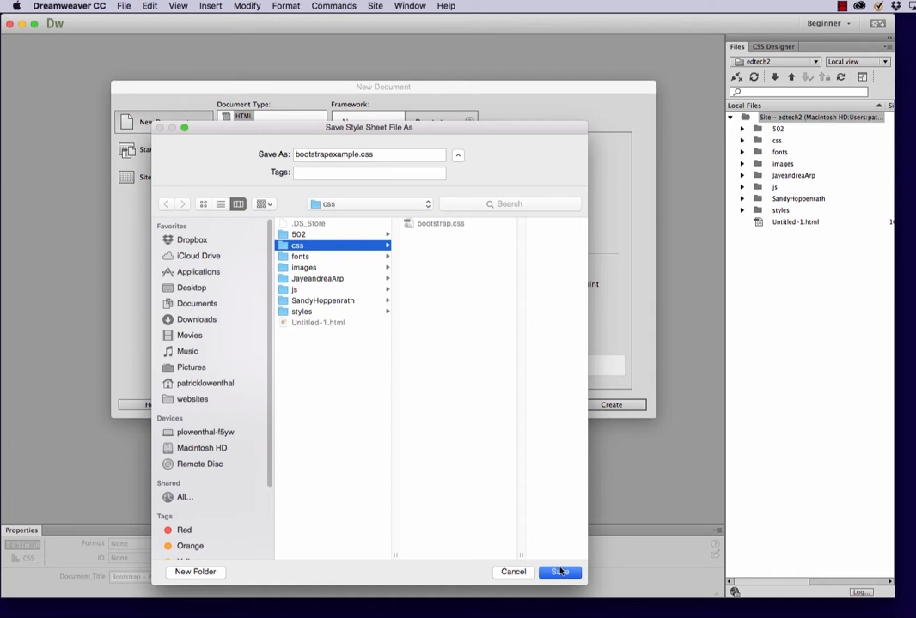
pyautogui.click(560, 572)
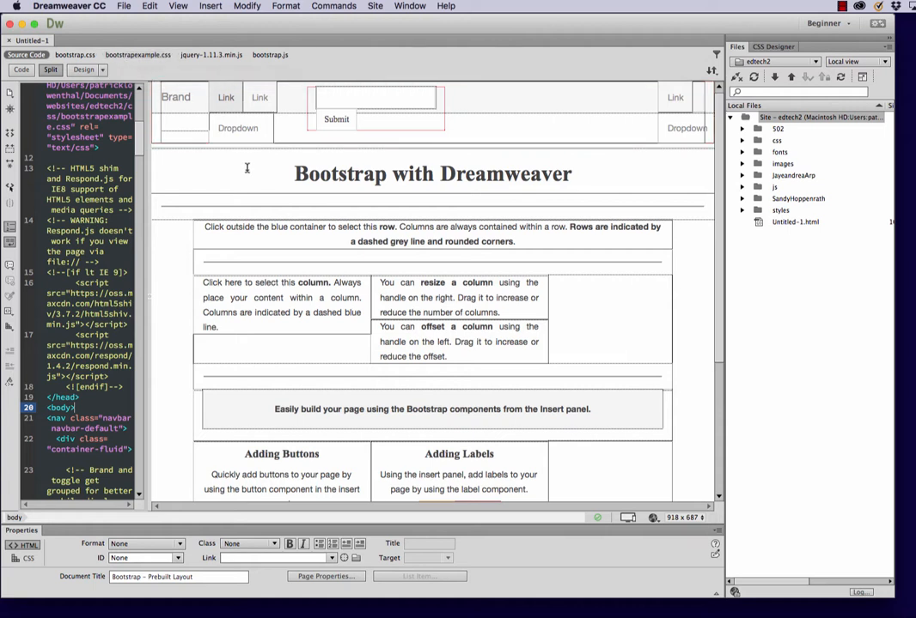
pyautogui.moveTo(591, 457)
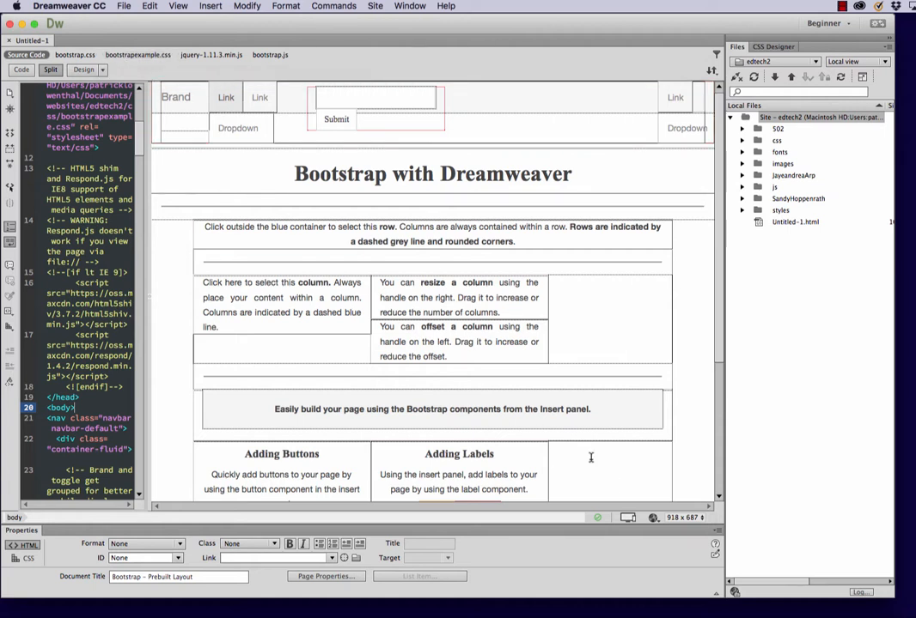
pyautogui.click(83, 68)
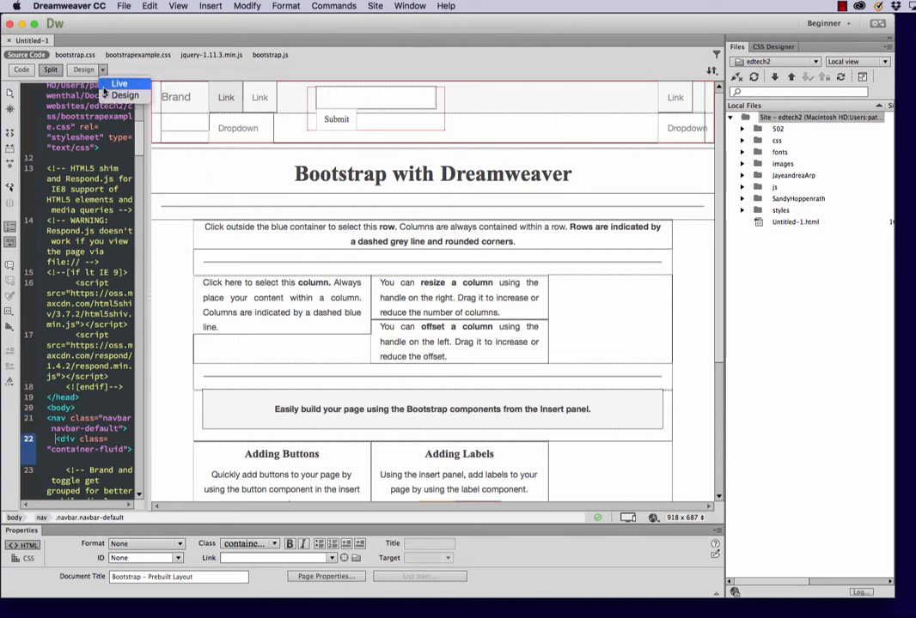
pyautogui.click(120, 83)
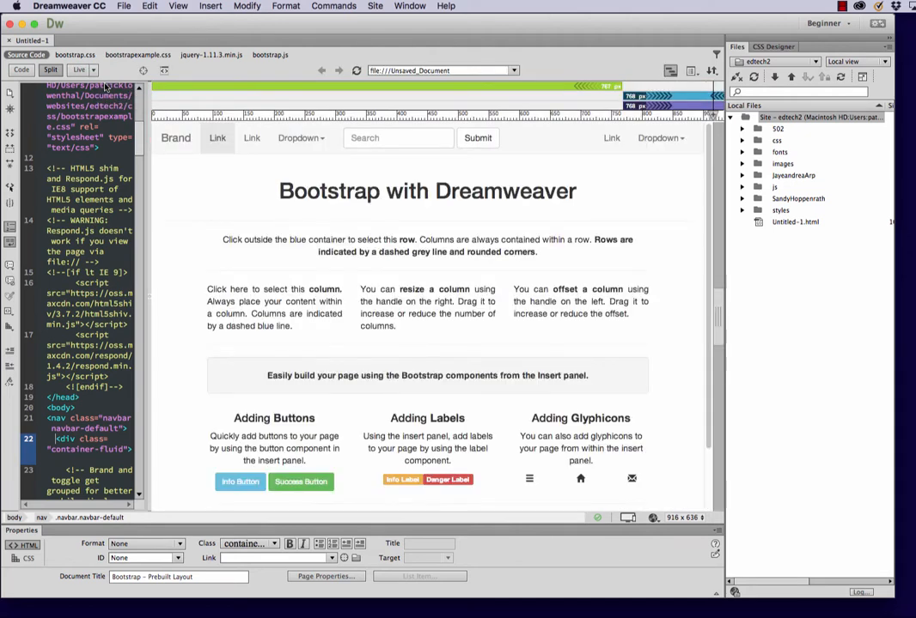
pyautogui.click(175, 138)
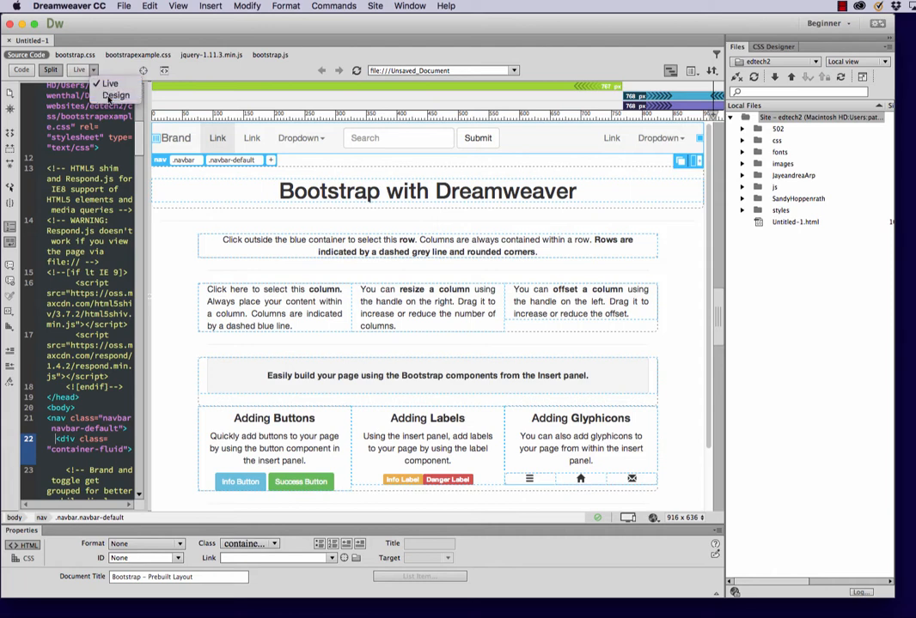
pyautogui.click(115, 96)
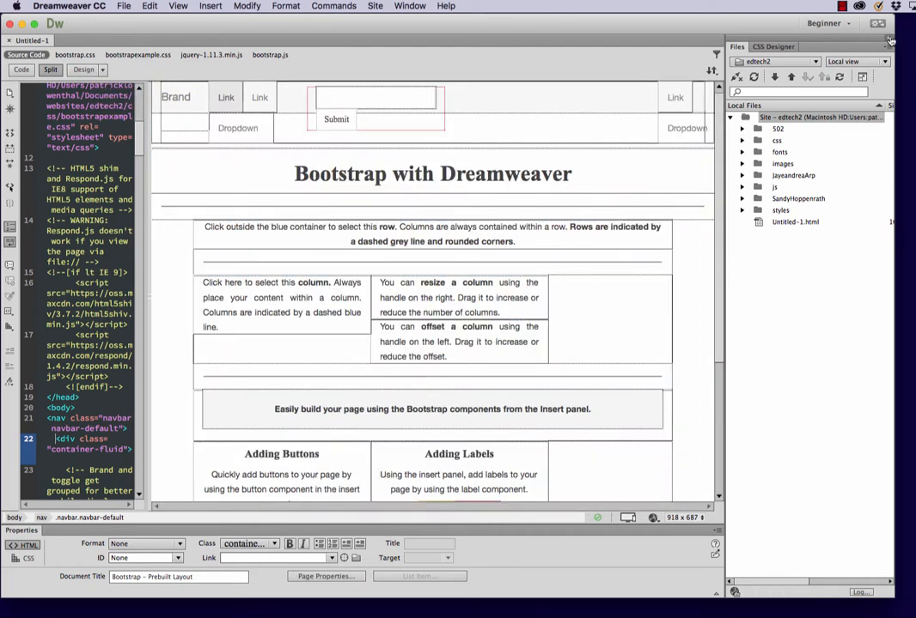
pyautogui.click(890, 41)
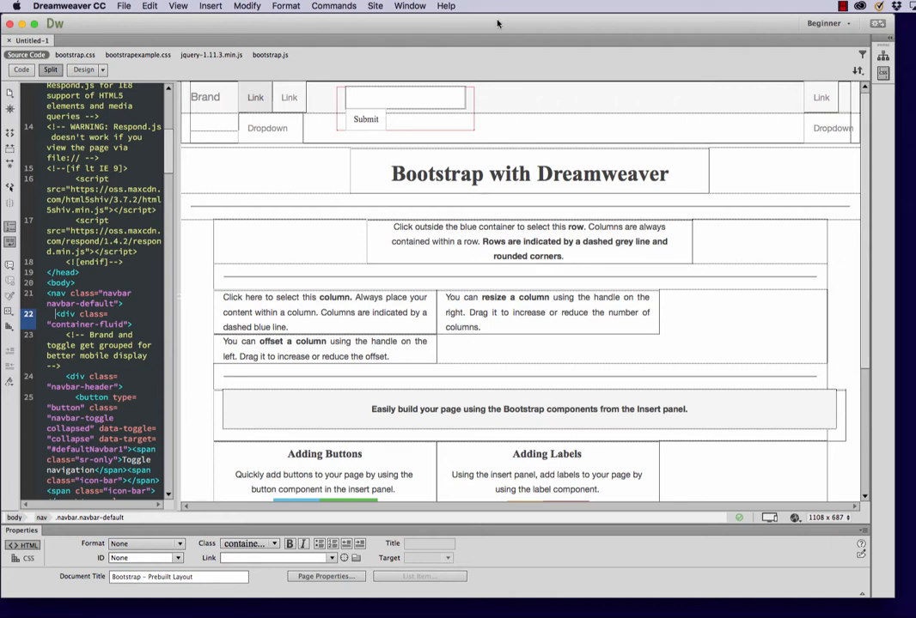
# Cancel a stray new document, then save the page as bootstrap-example.html in the 502 folder
pyautogui.click(124, 6)
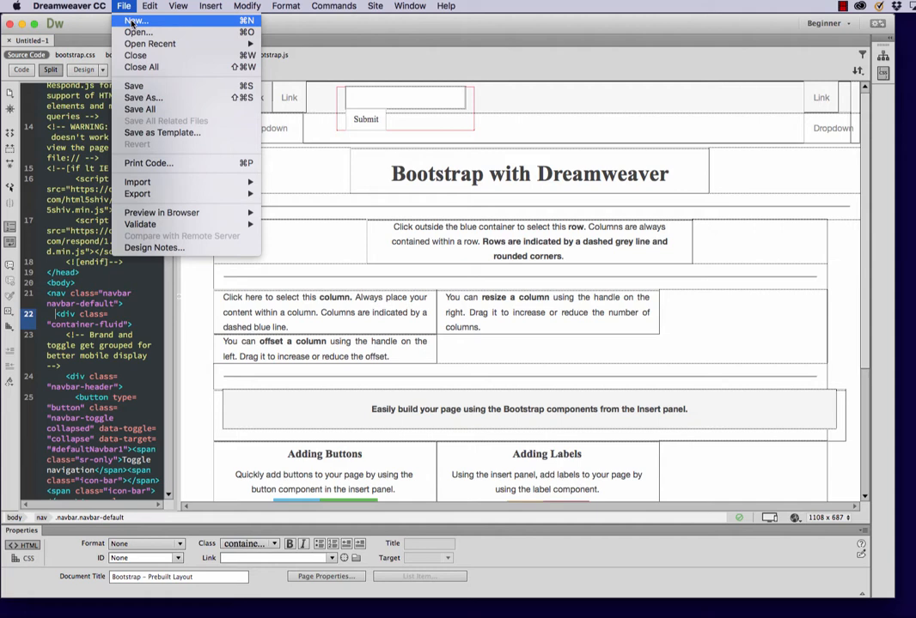
pyautogui.click(134, 21)
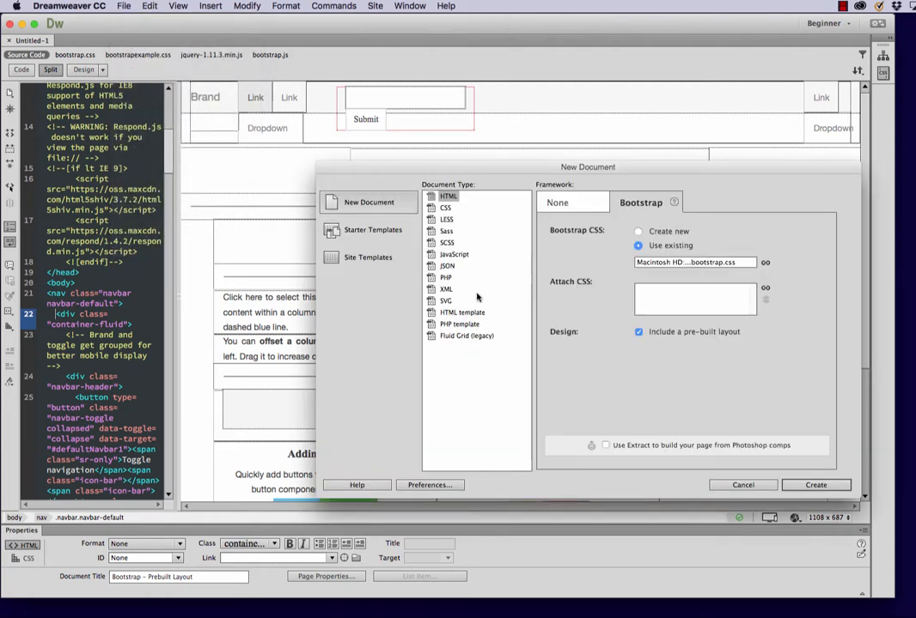
pyautogui.click(467, 335)
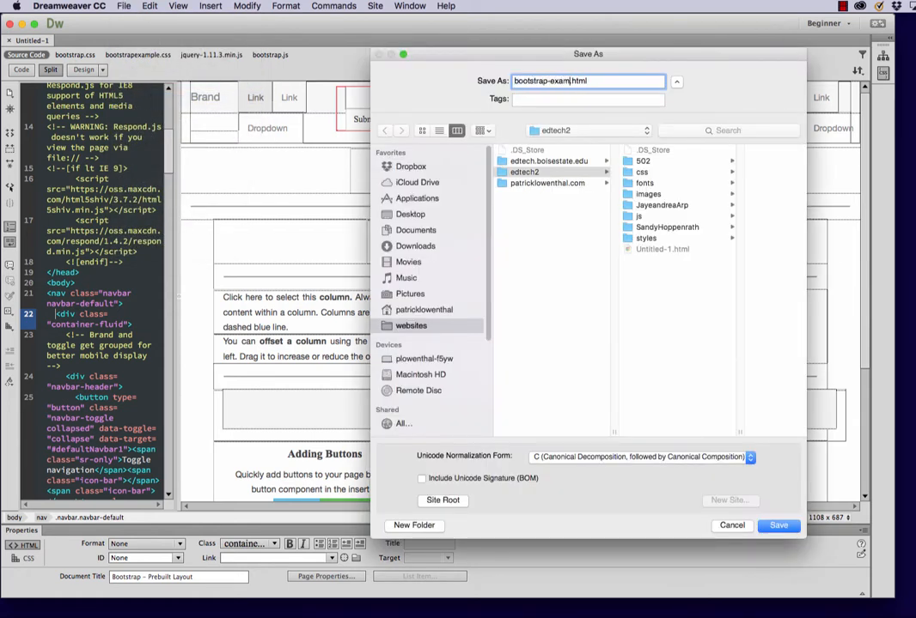
pyautogui.click(643, 161)
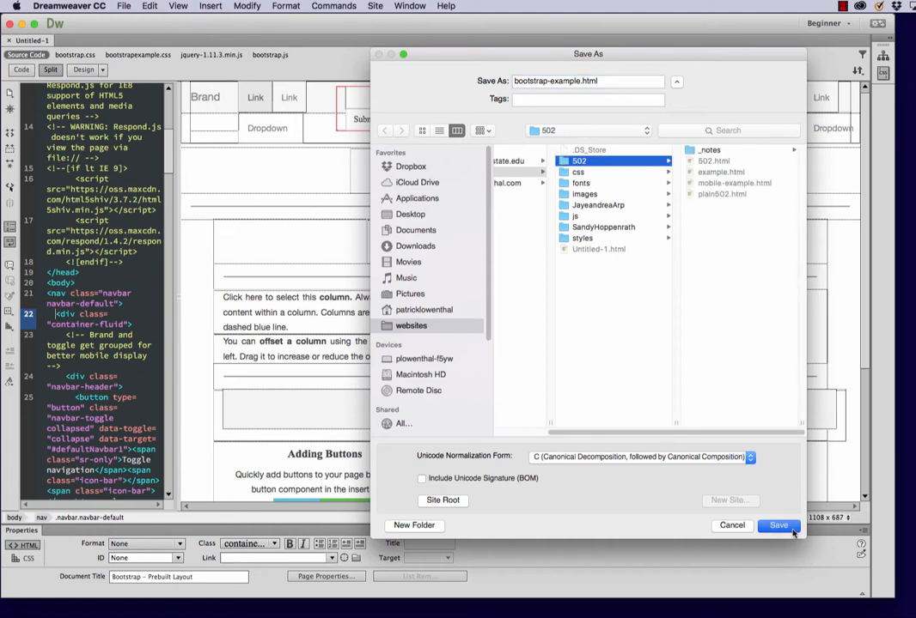
pyautogui.click(776, 525)
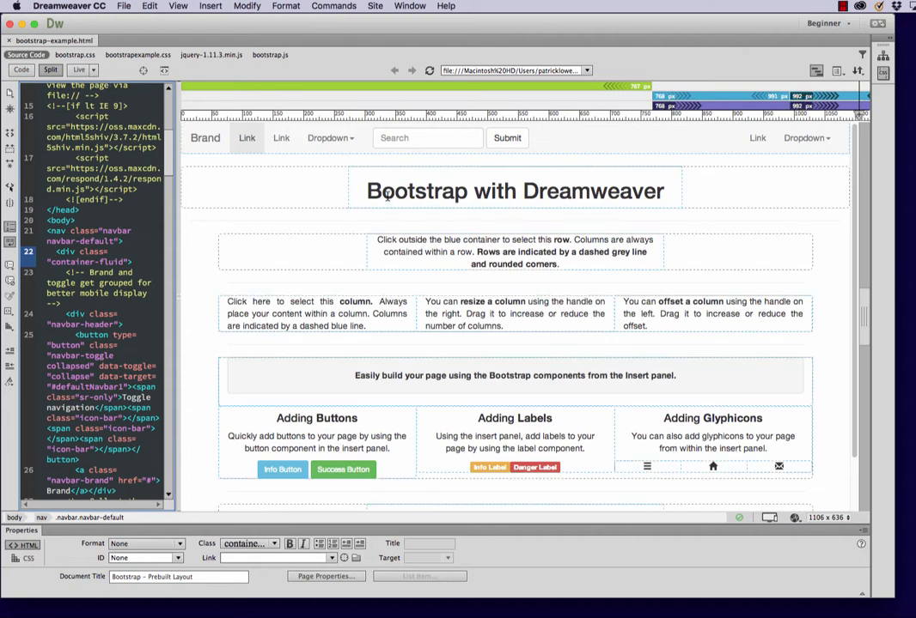
# Delete the intro row and the Insert panel components row from the example page
pyautogui.click(205, 138)
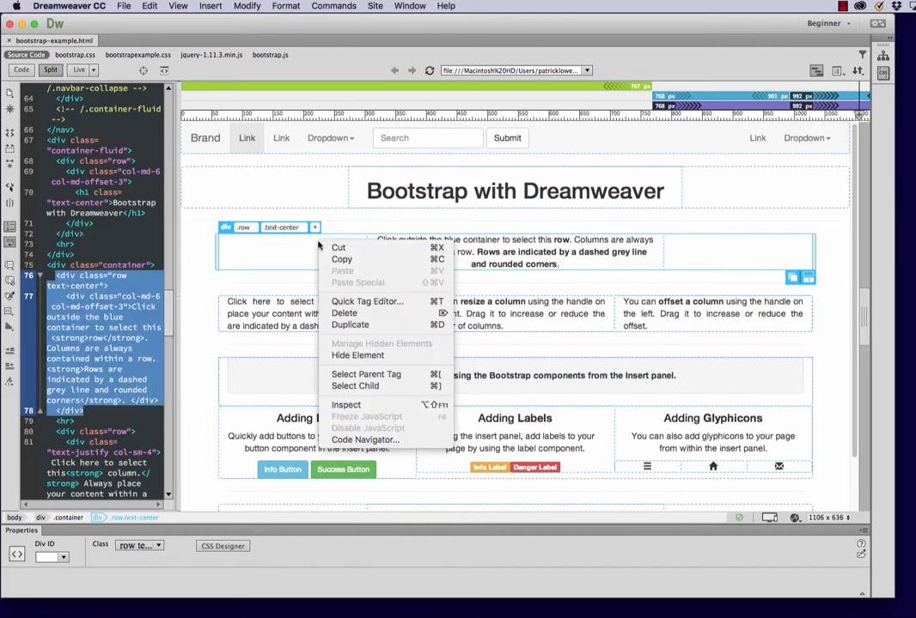
pyautogui.moveTo(290, 247)
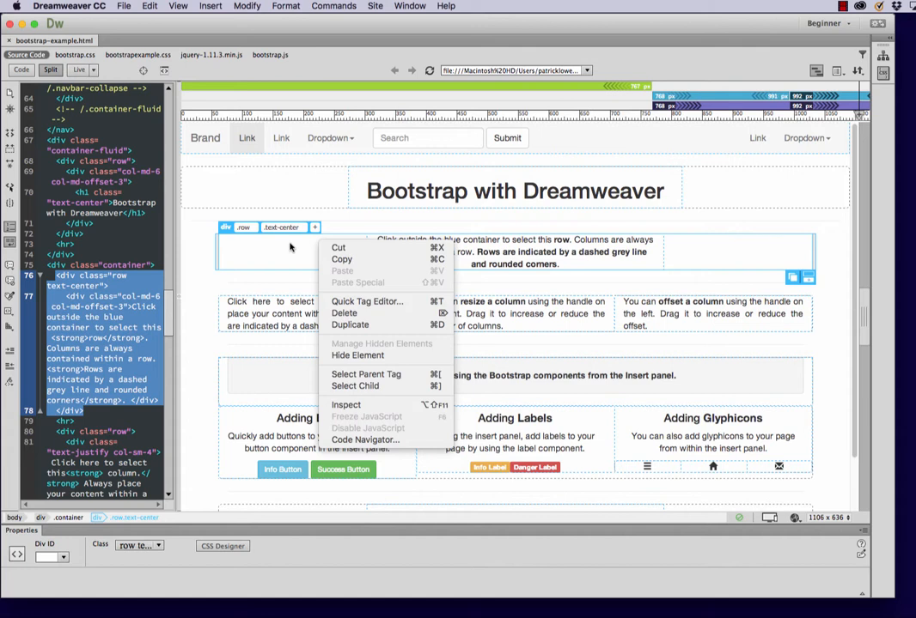
pyautogui.moveTo(342, 316)
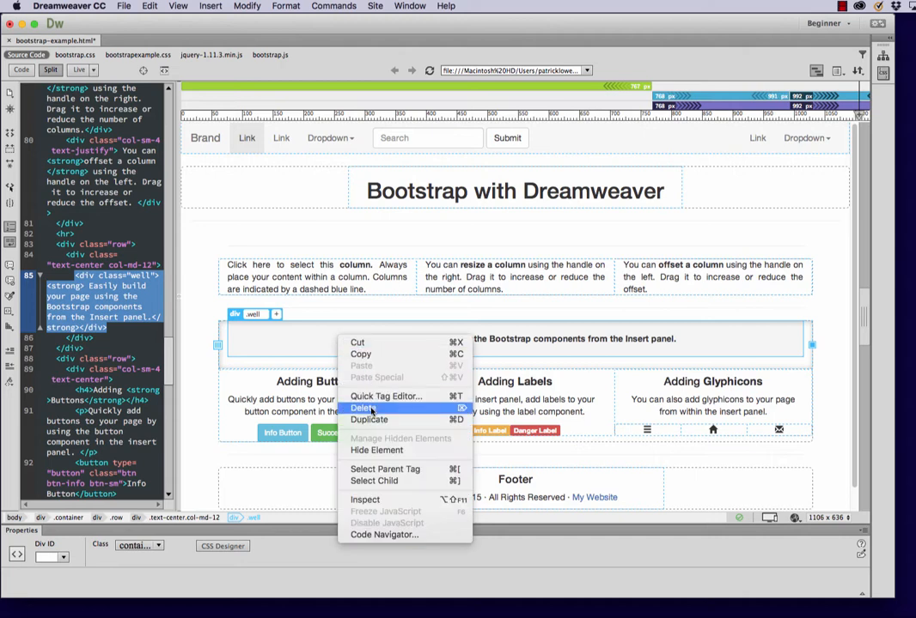
pyautogui.click(364, 409)
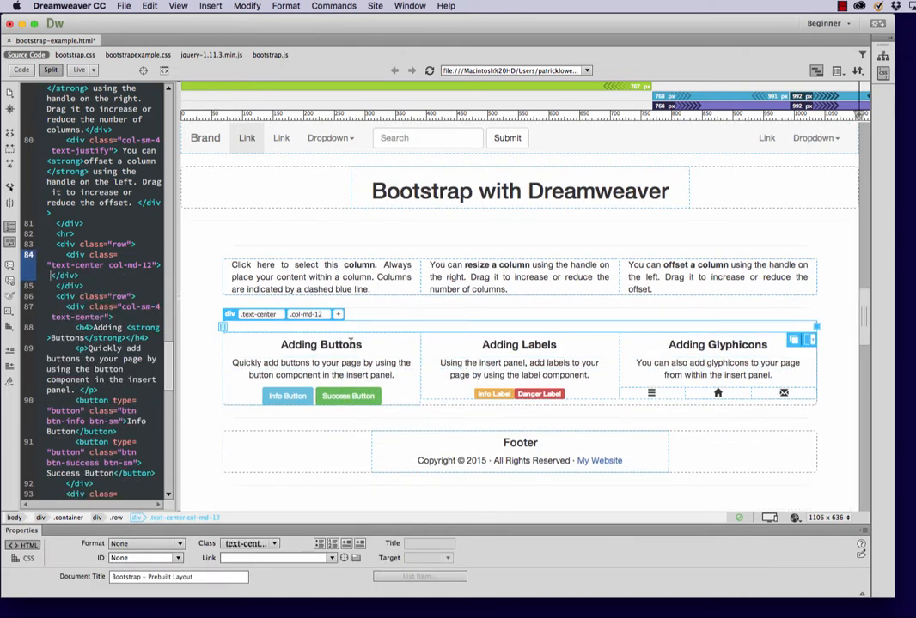
pyautogui.rightClick(320, 361)
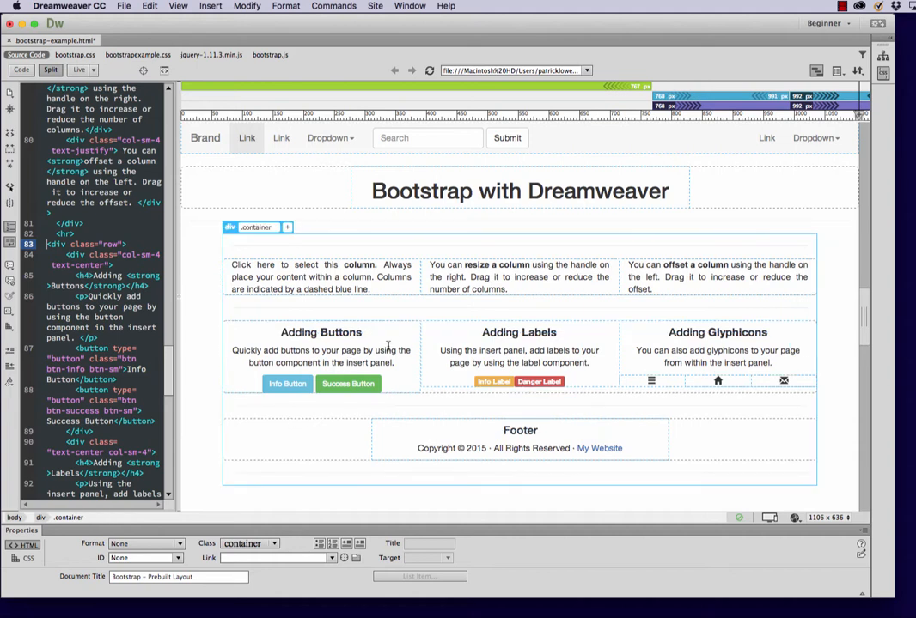
pyautogui.moveTo(431, 387)
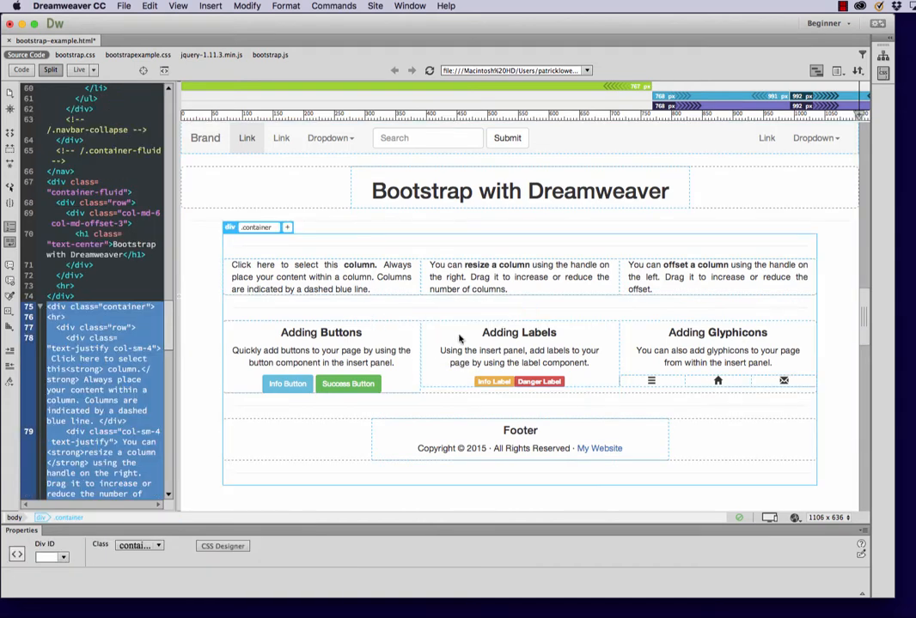
pyautogui.click(519, 333)
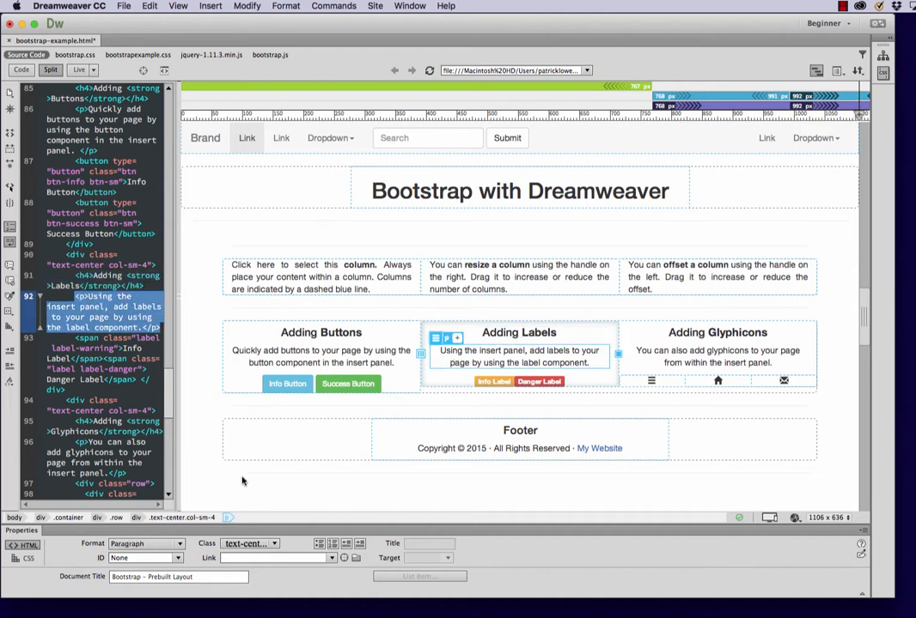
# Delete the Adding Buttons, Labels and Glyphicons columns row, leaving heading, columns and footer
pyautogui.click(519, 356)
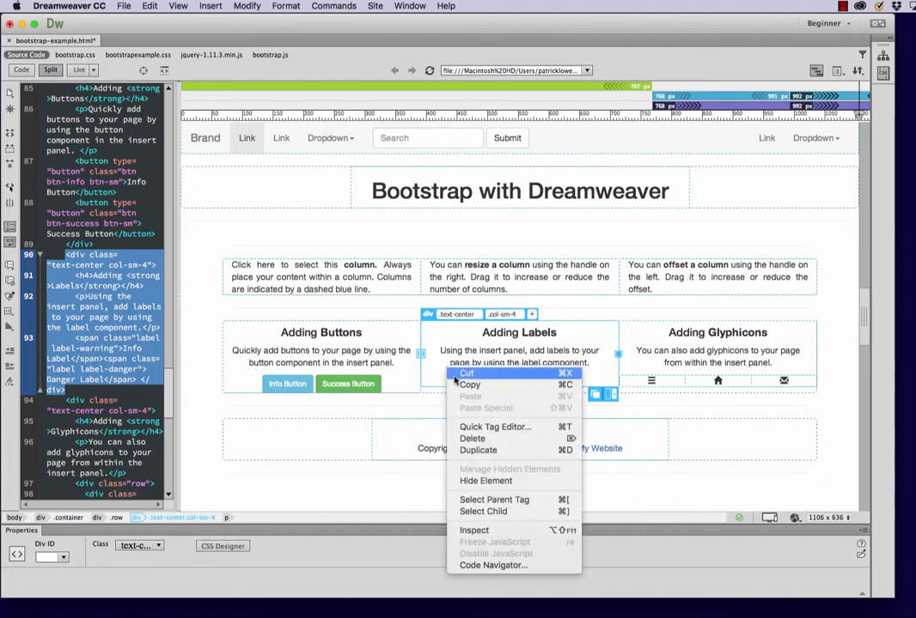
pyautogui.moveTo(495, 426)
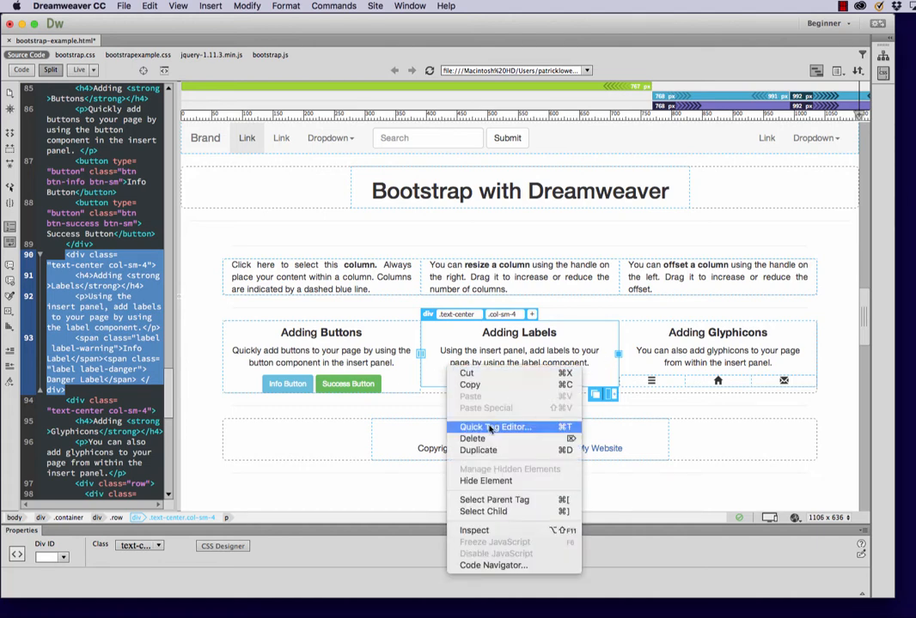
pyautogui.click(473, 440)
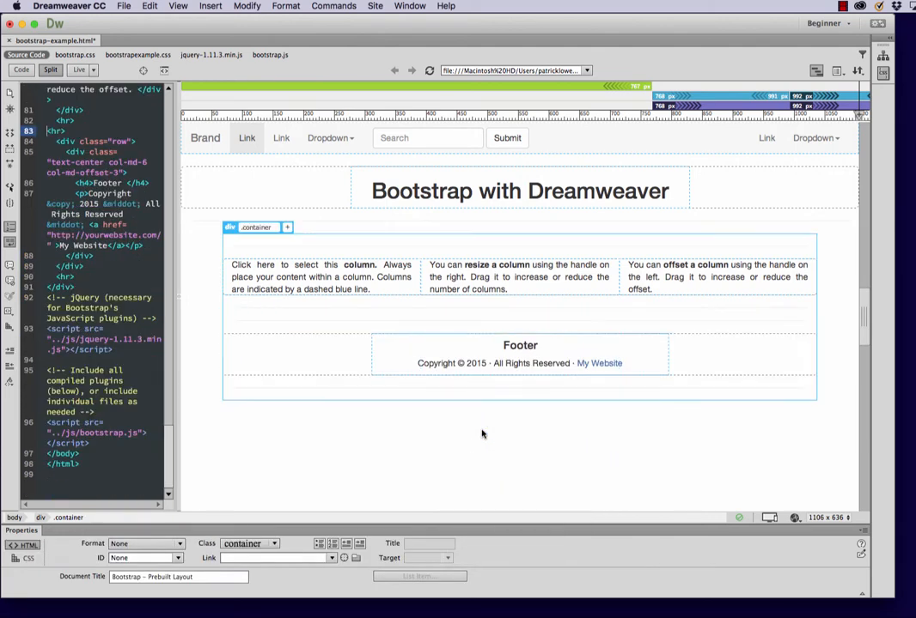
pyautogui.moveTo(459, 398)
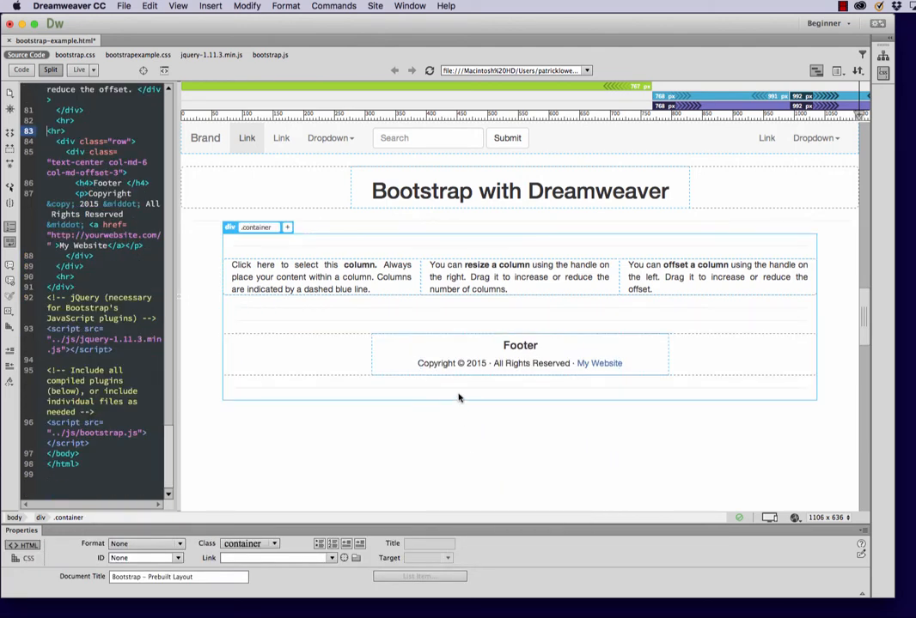
pyautogui.moveTo(344, 182)
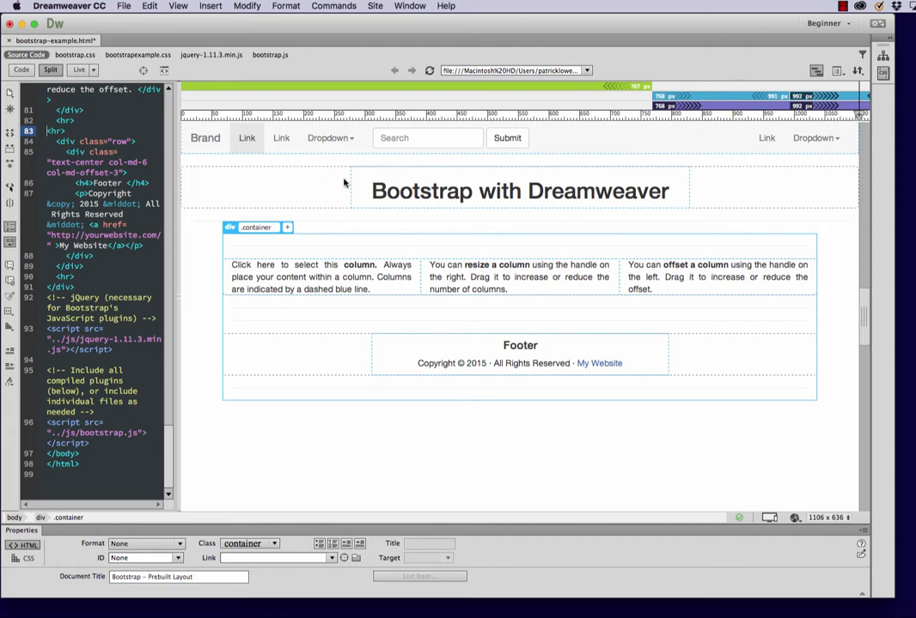
pyautogui.click(519, 191)
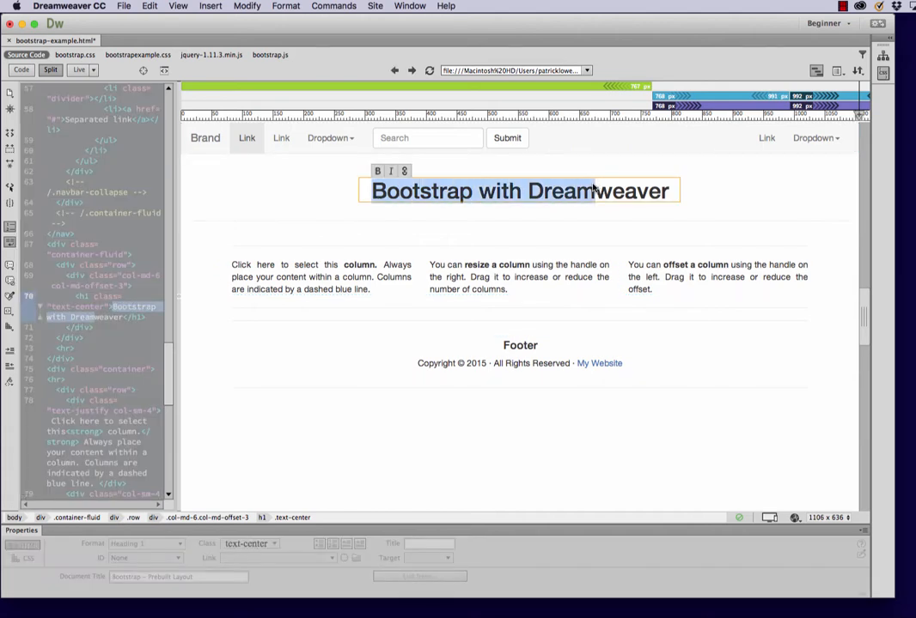
# Replace the navbar Brand text with Patrick Lowenthal, restoring it after an accidental delete
pyautogui.click(519, 191)
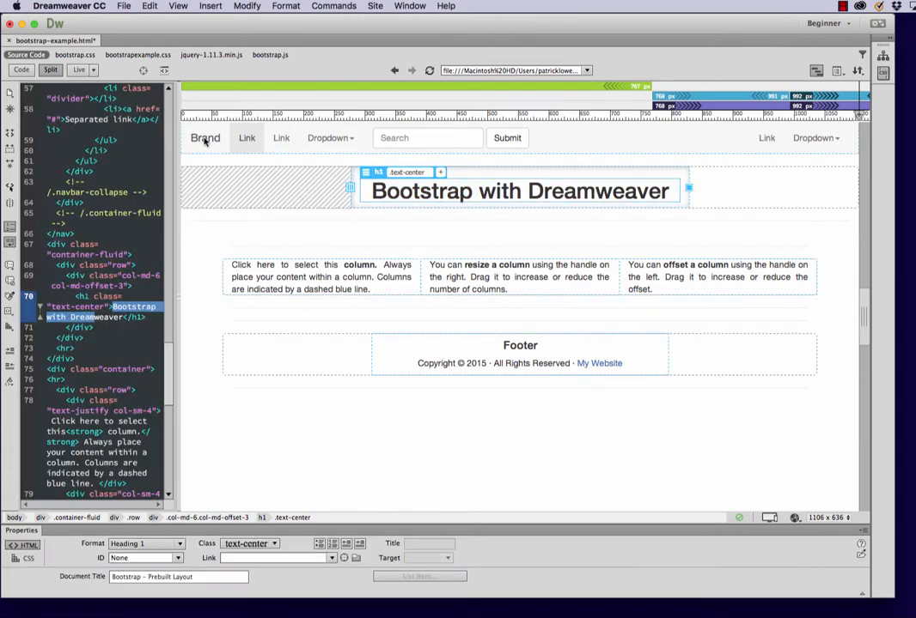
pyautogui.click(204, 137)
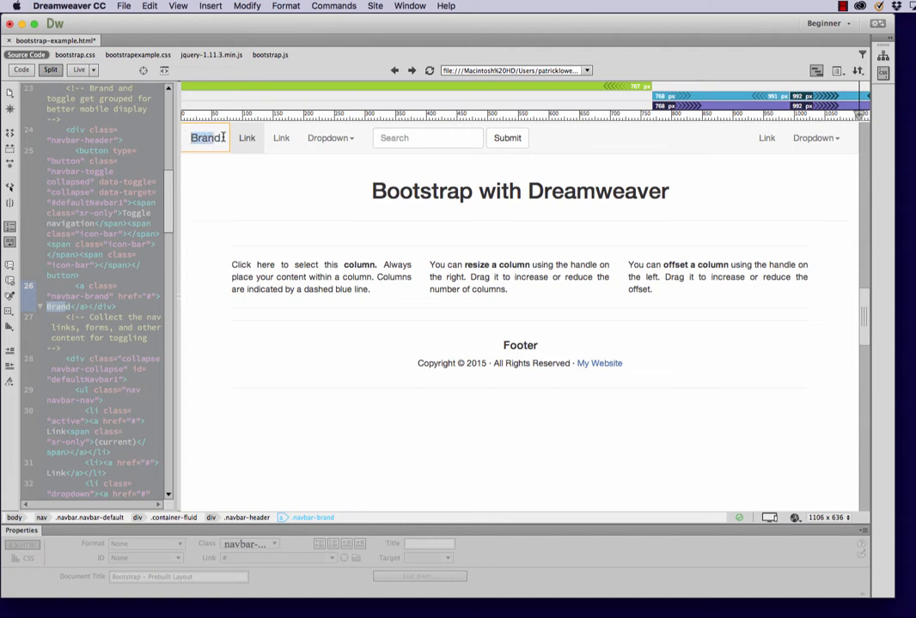
pyautogui.write('Patrick Lowenthal')
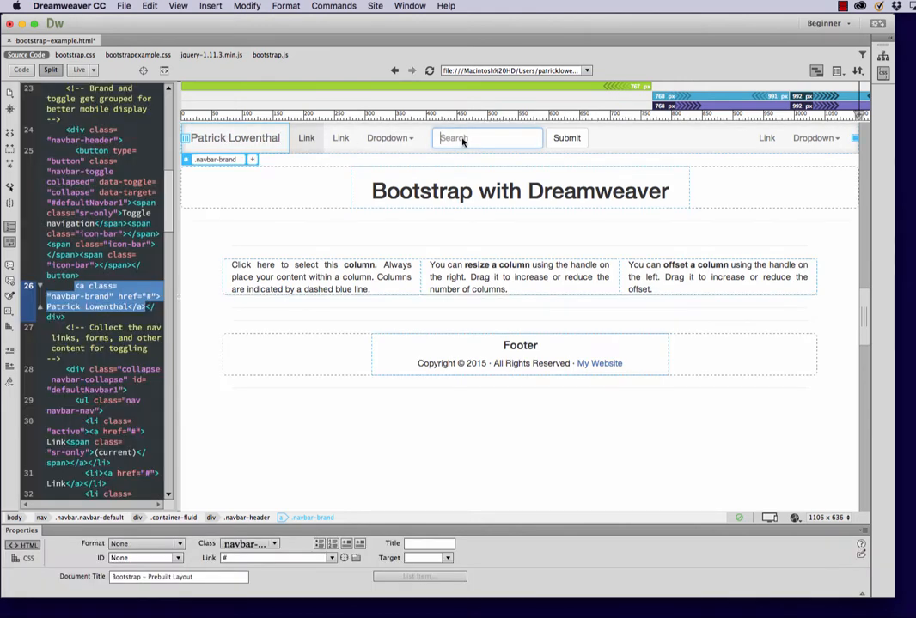
pyautogui.rightClick(467, 138)
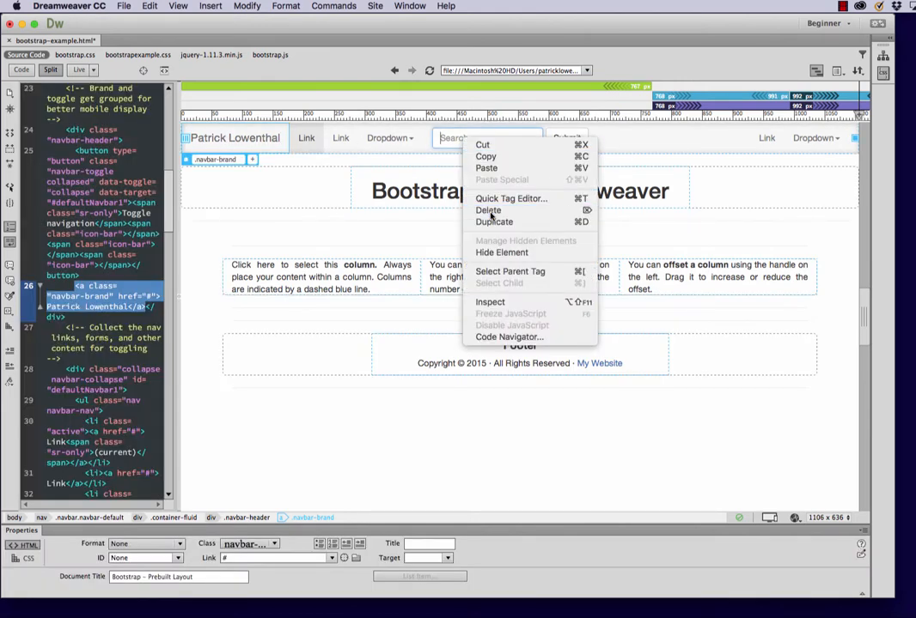
pyautogui.click(488, 210)
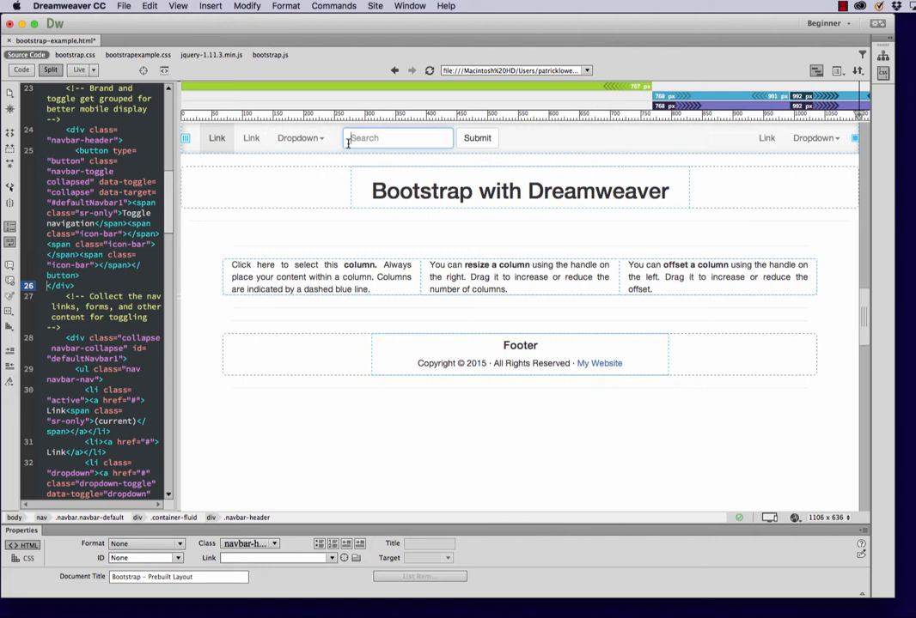
pyautogui.moveTo(186, 137)
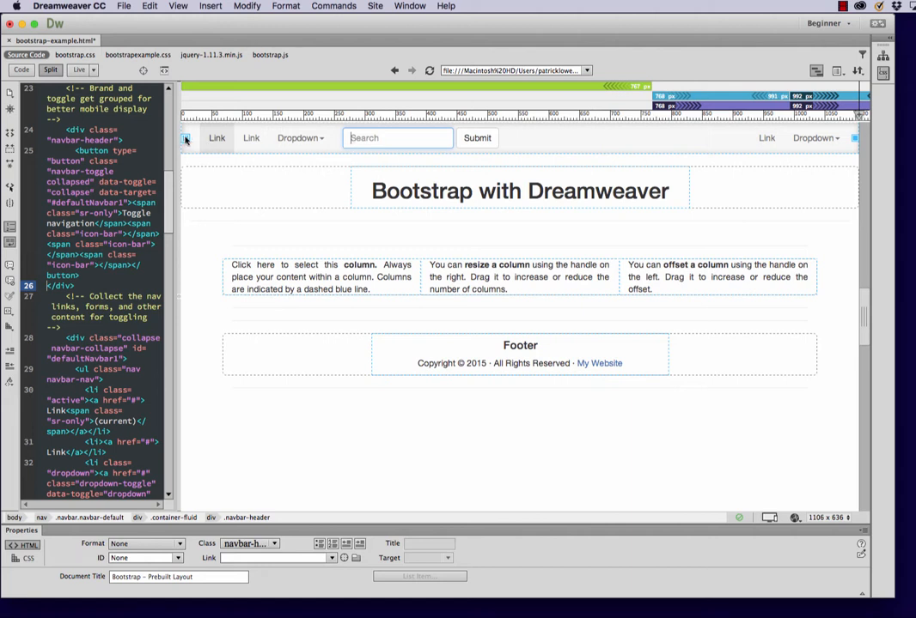
pyautogui.click(186, 138)
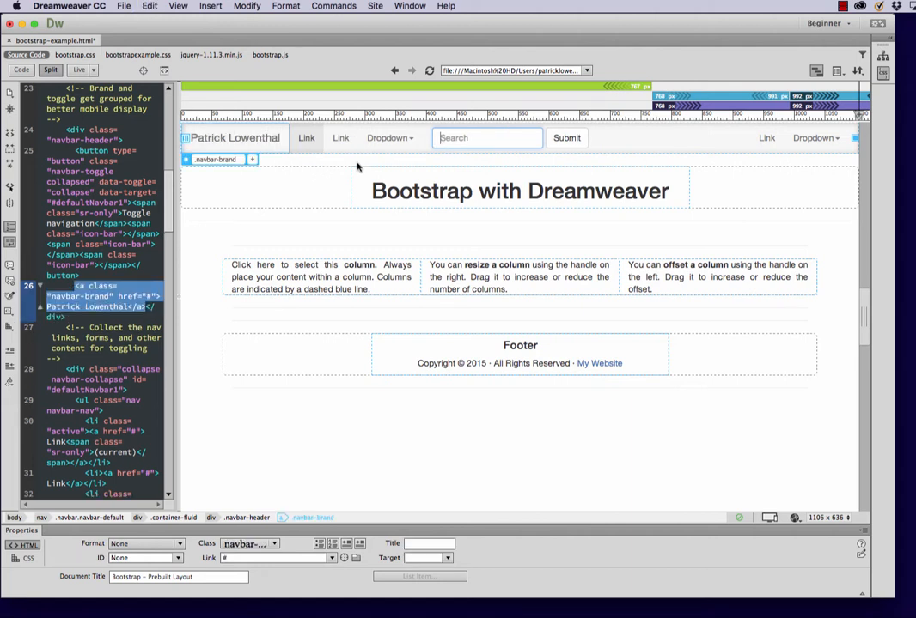
# Remove the search form and the right-side links list from the navbar
pyautogui.click(488, 137)
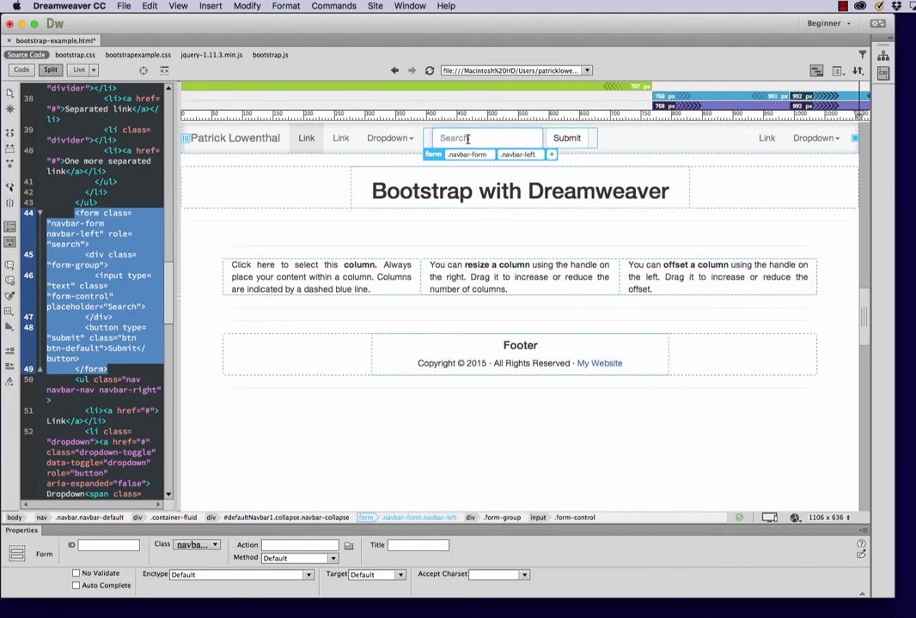
pyautogui.rightClick(463, 138)
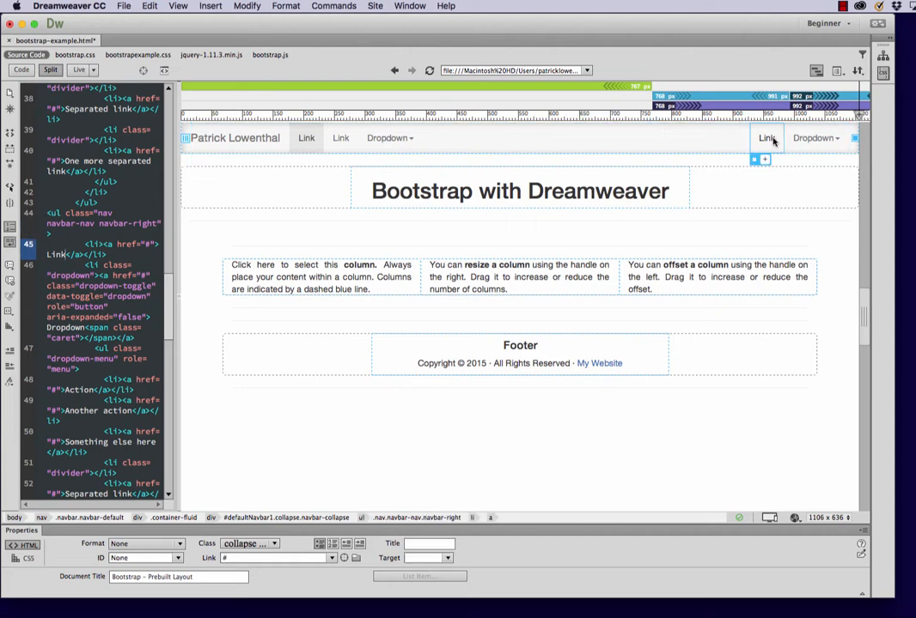
pyautogui.moveTo(415, 517)
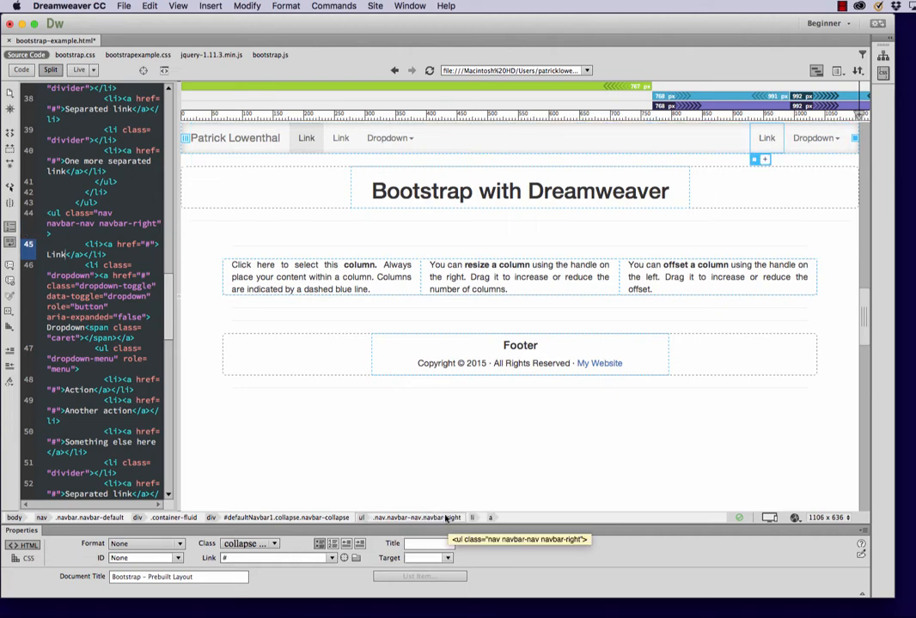
pyautogui.click(275, 517)
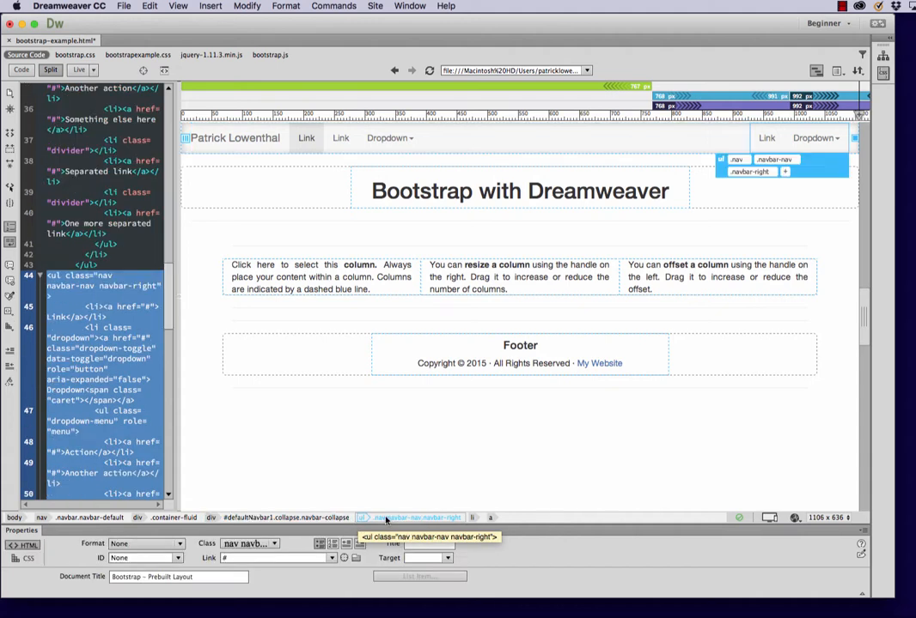
pyautogui.rightClick(816, 137)
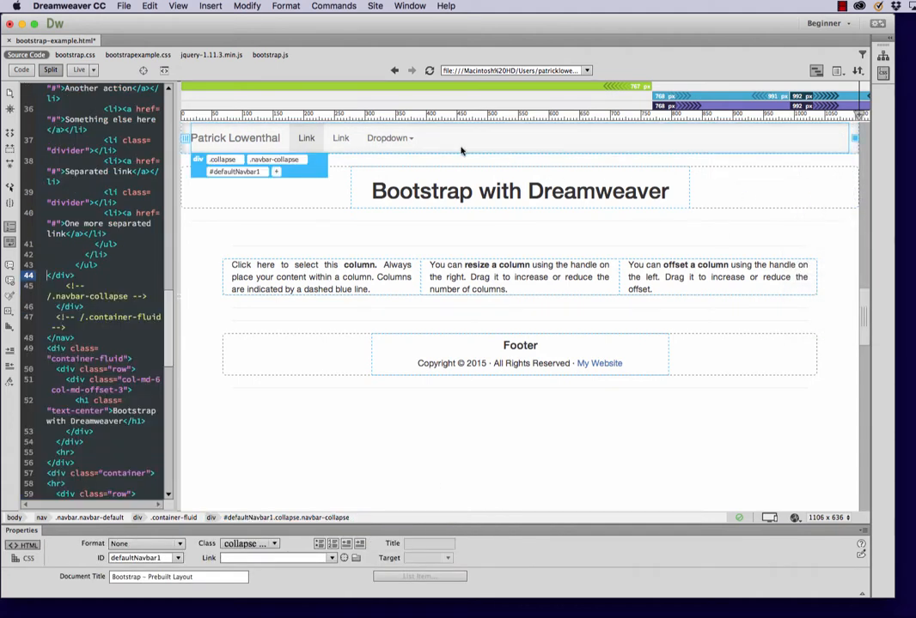
# Rename the two navbar links in code so they read Page 1 and Page2
pyautogui.click(388, 137)
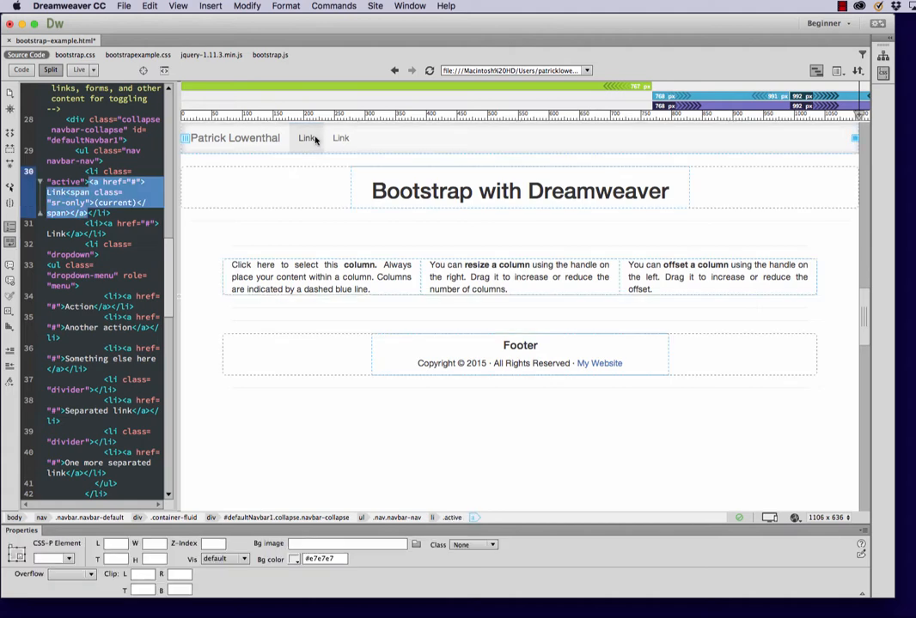
pyautogui.click(306, 138)
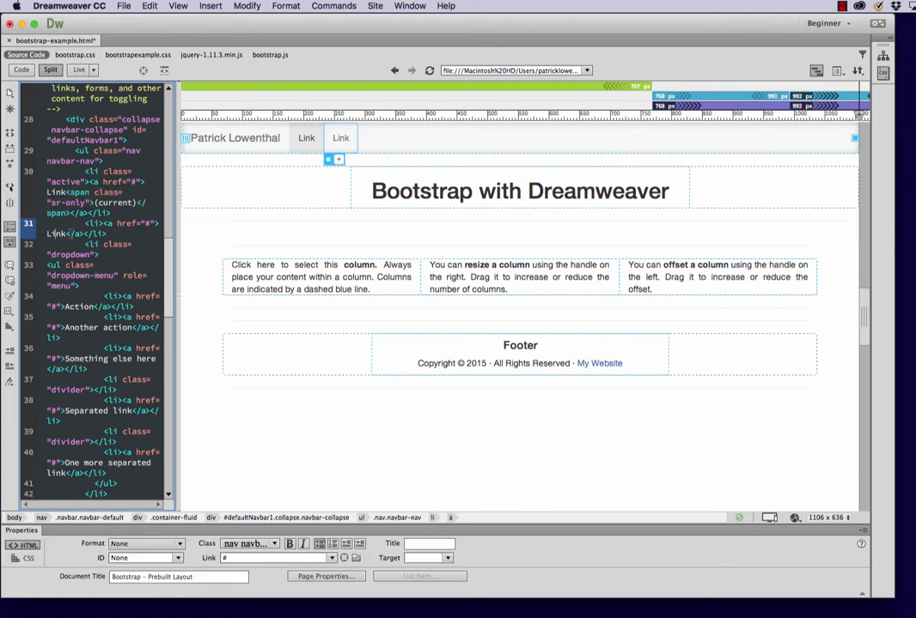
pyautogui.doubleClick(58, 233)
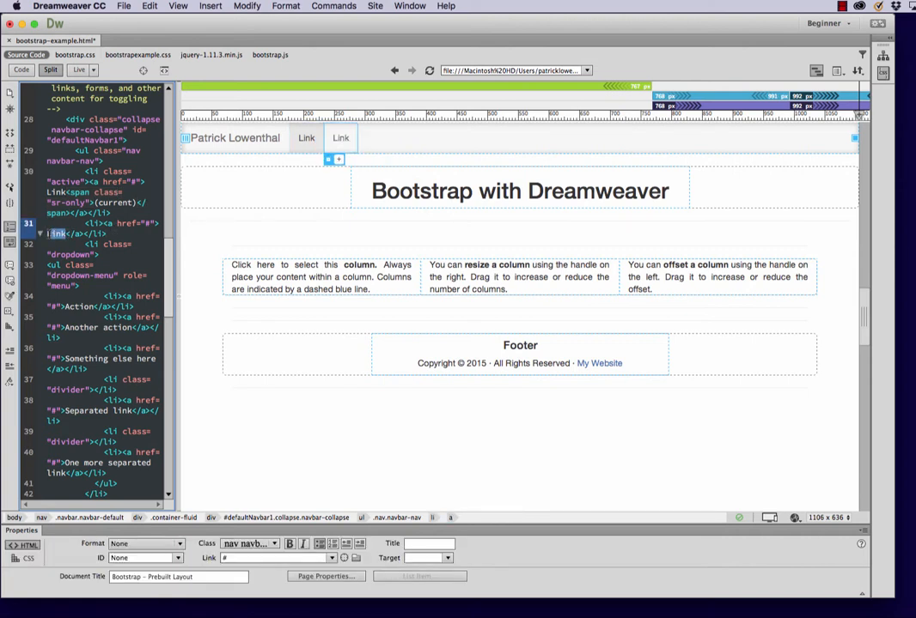
pyautogui.write('LPage 1')
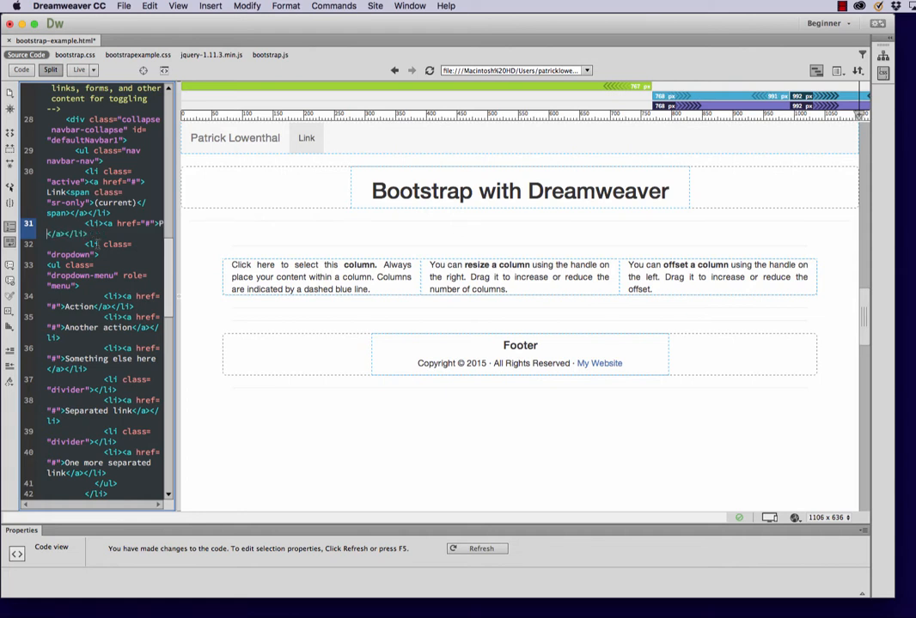
pyautogui.write('age2')
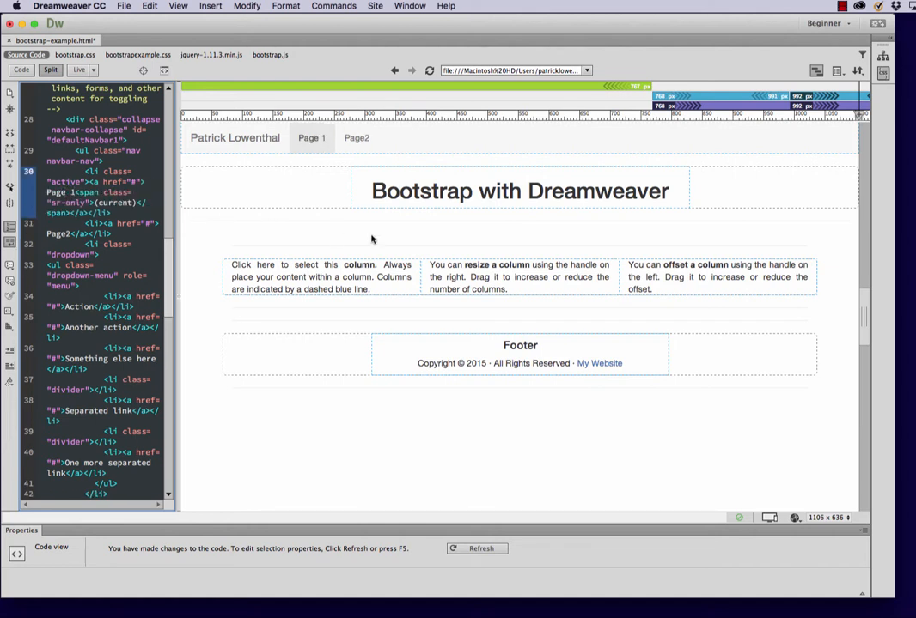
pyautogui.click(123, 7)
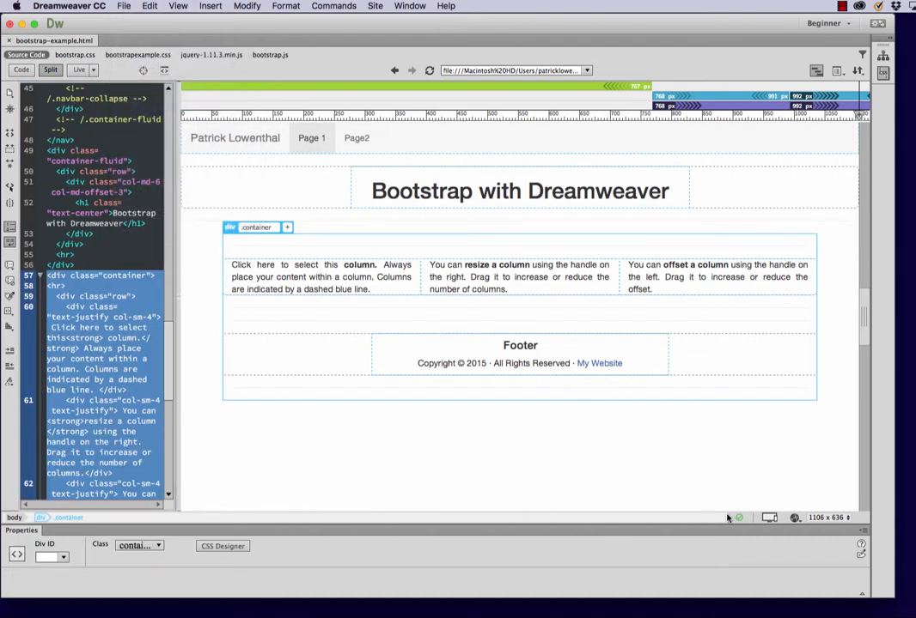
# Preview in Google Chrome and expand the collapsed menu showing Page 1 and Page2 on a narrow window
pyautogui.click(770, 517)
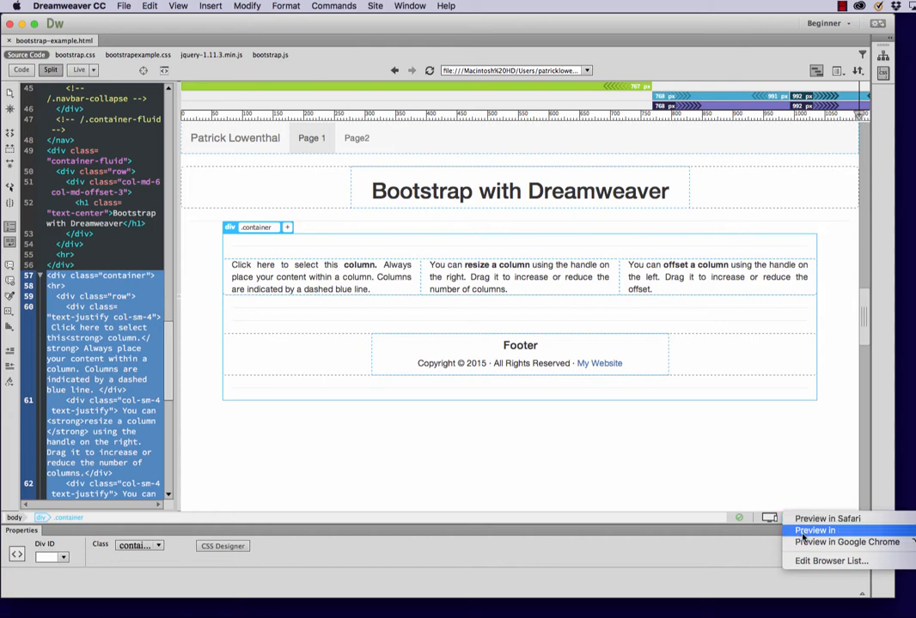
pyautogui.click(847, 543)
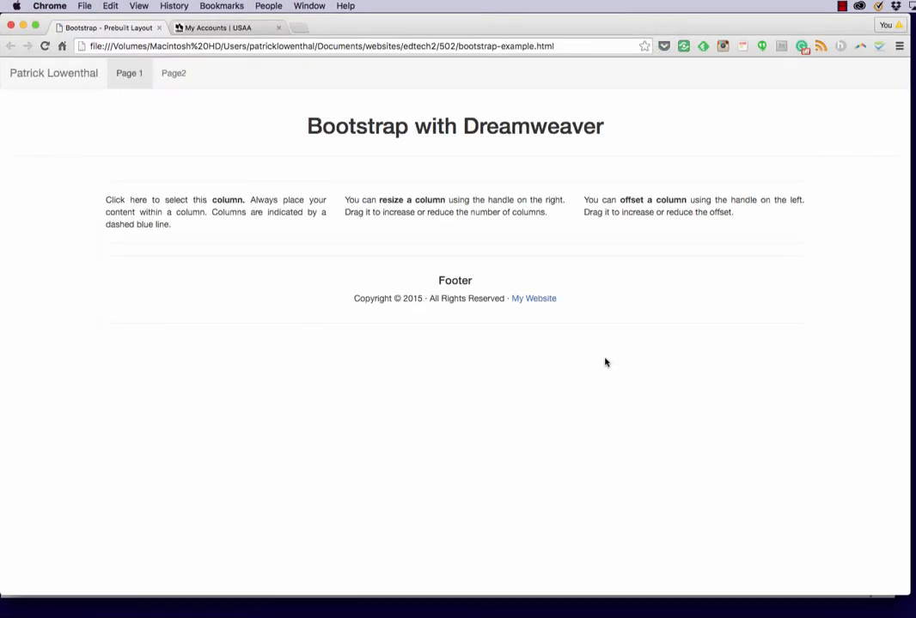
pyautogui.moveTo(613, 364)
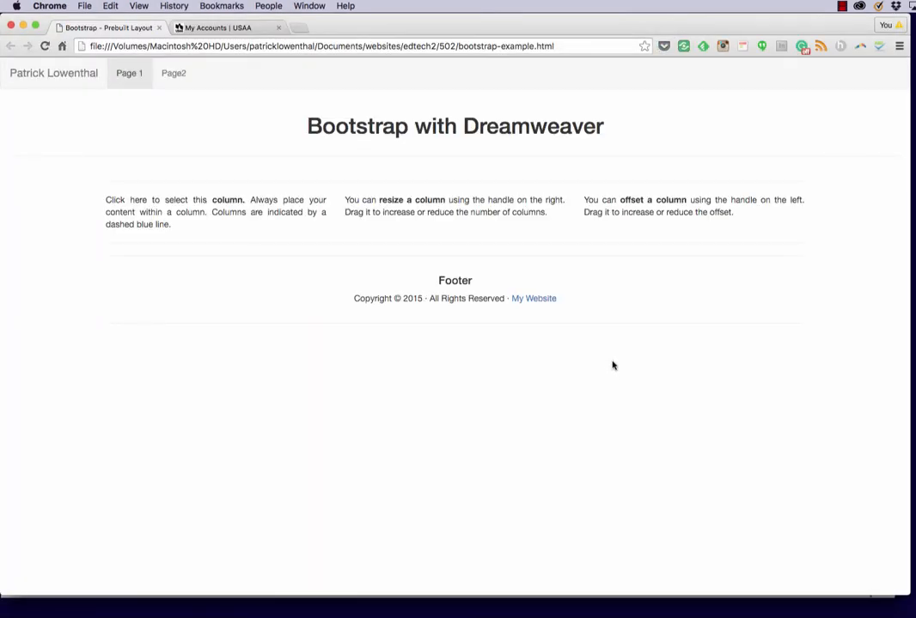
pyautogui.click(278, 28)
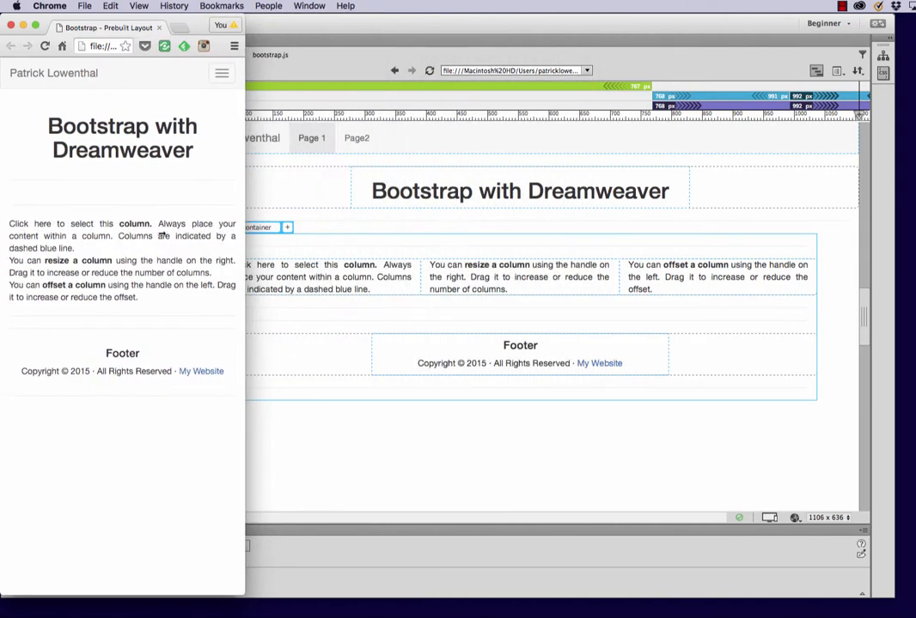
pyautogui.click(222, 73)
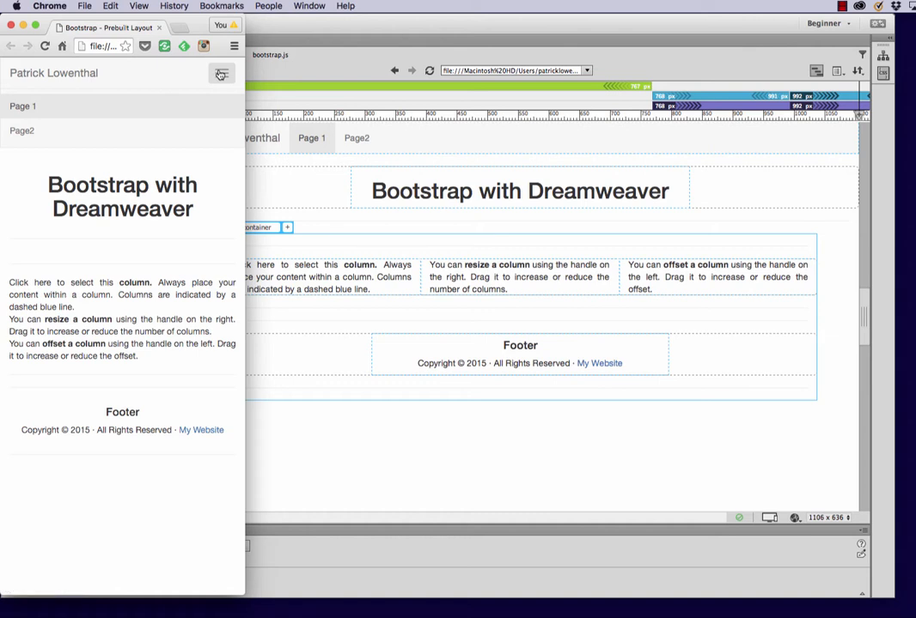
pyautogui.moveTo(122, 83)
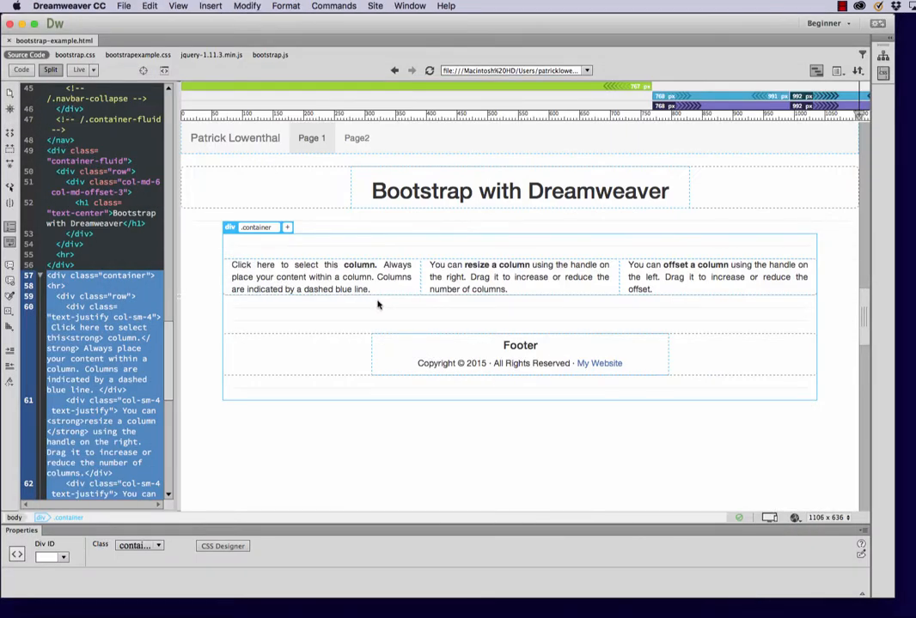
# Replace the Footer heading text with patrick lowenthal directly in the code
pyautogui.click(518, 345)
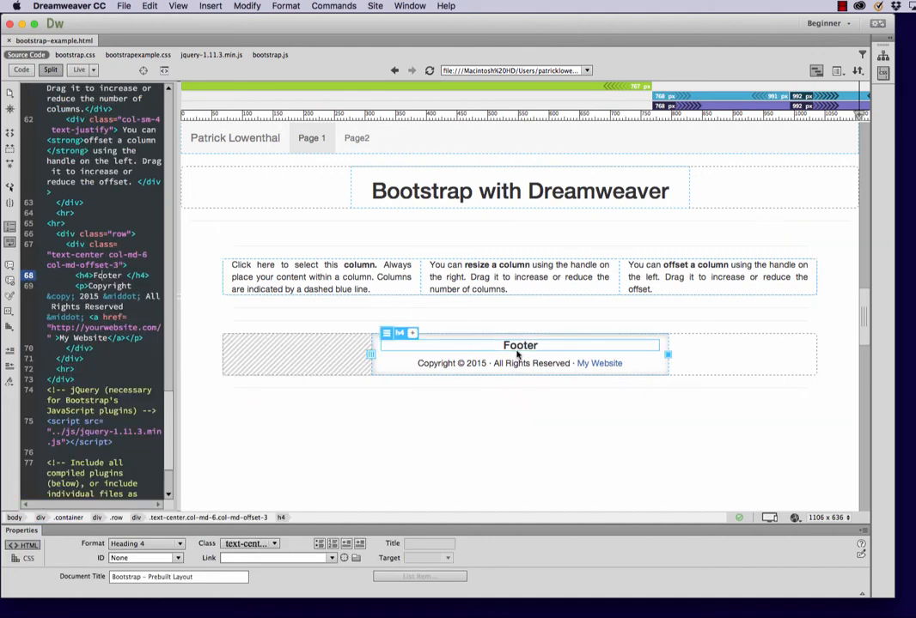
pyautogui.moveTo(449, 347)
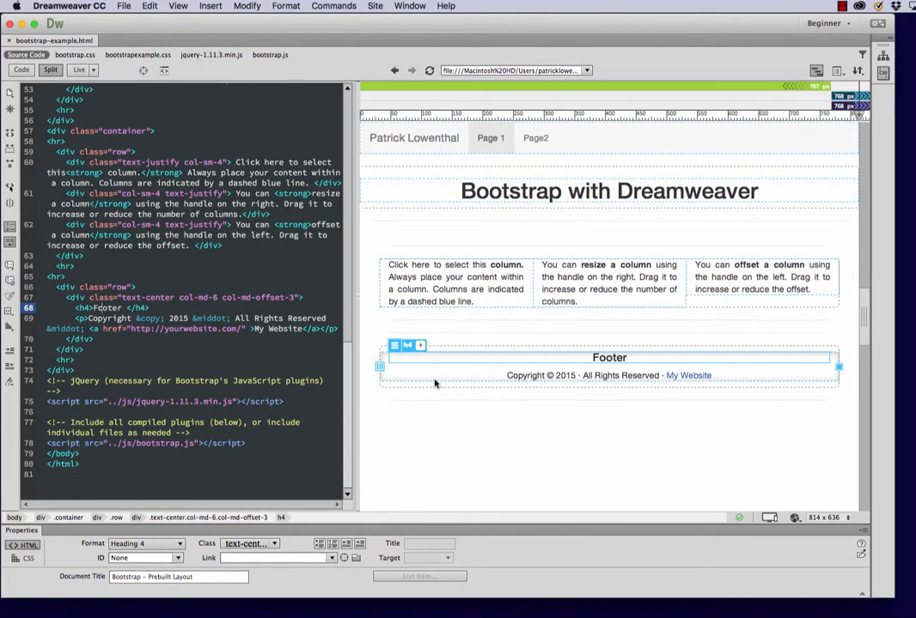
pyautogui.click(583, 375)
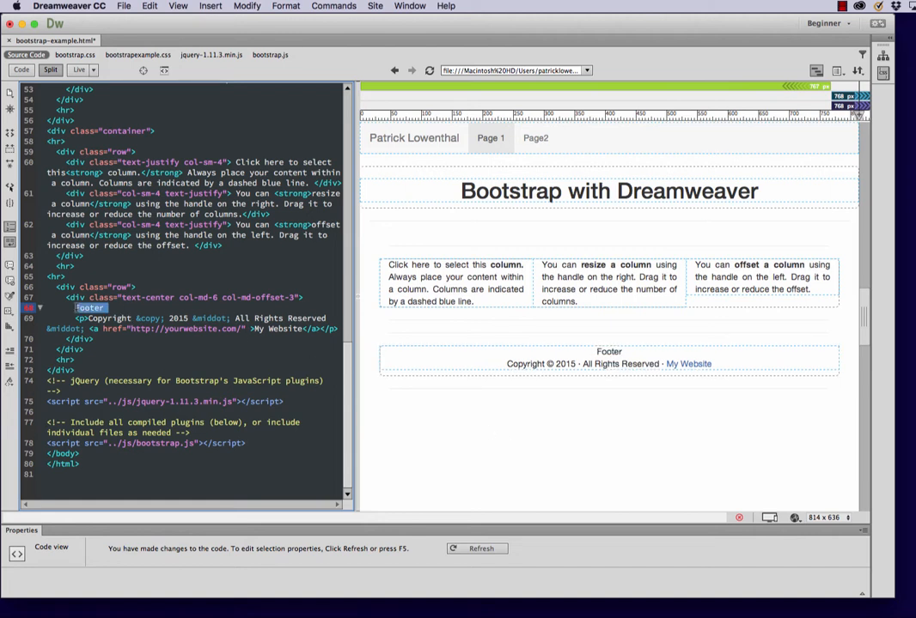
pyautogui.write('patrick l')
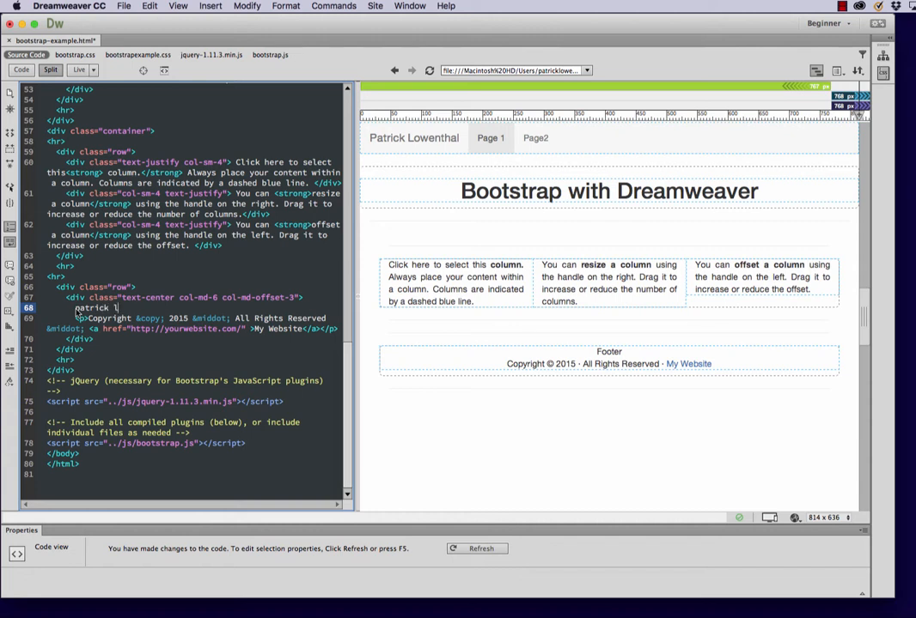
pyautogui.write('owenthal')
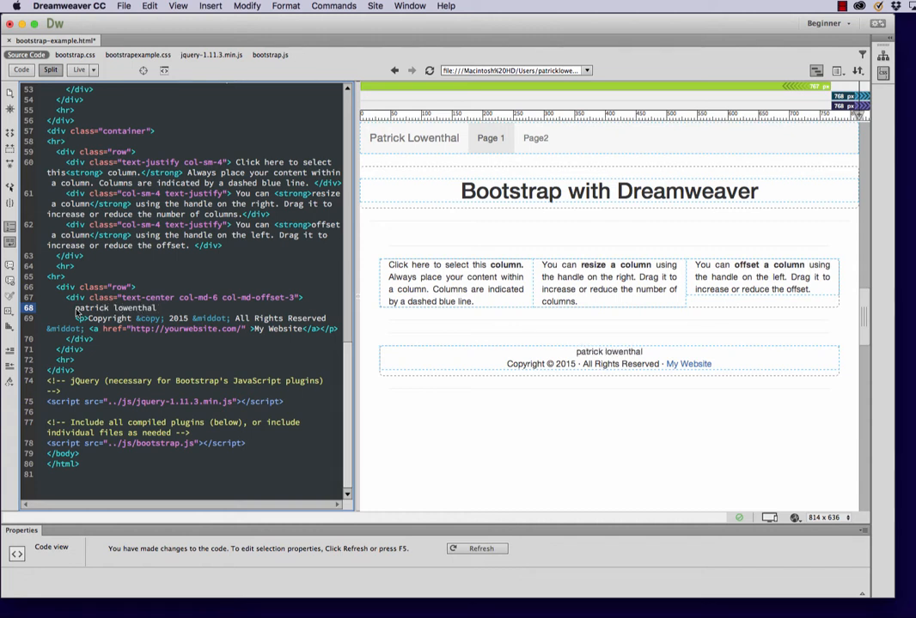
pyautogui.click(210, 7)
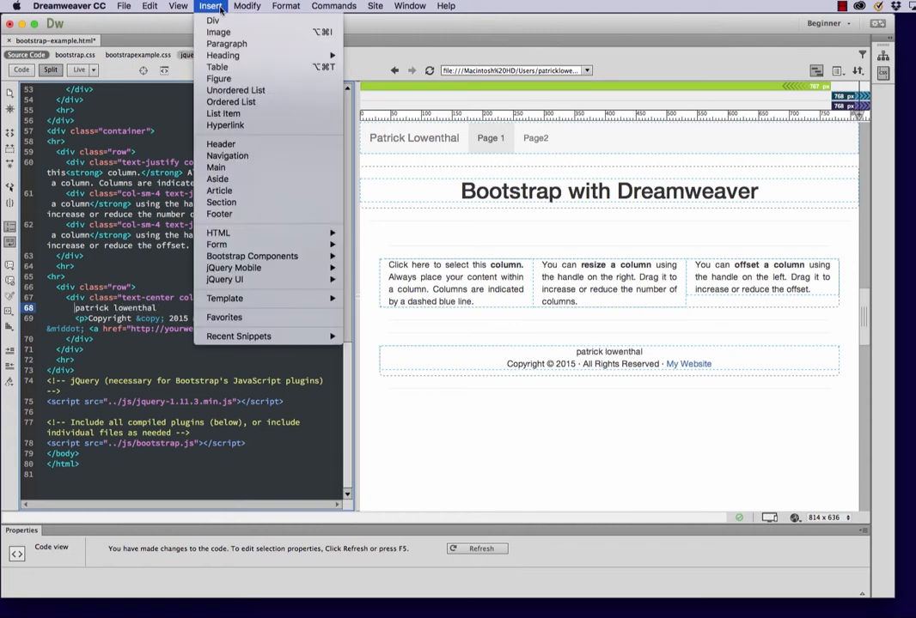
pyautogui.moveTo(219, 234)
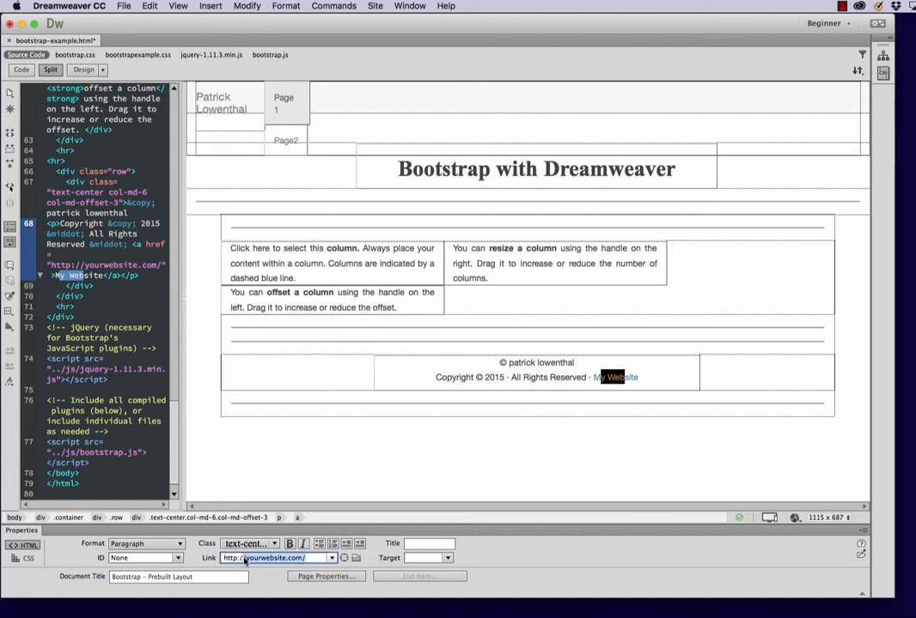
pyautogui.write('http://patricklo')
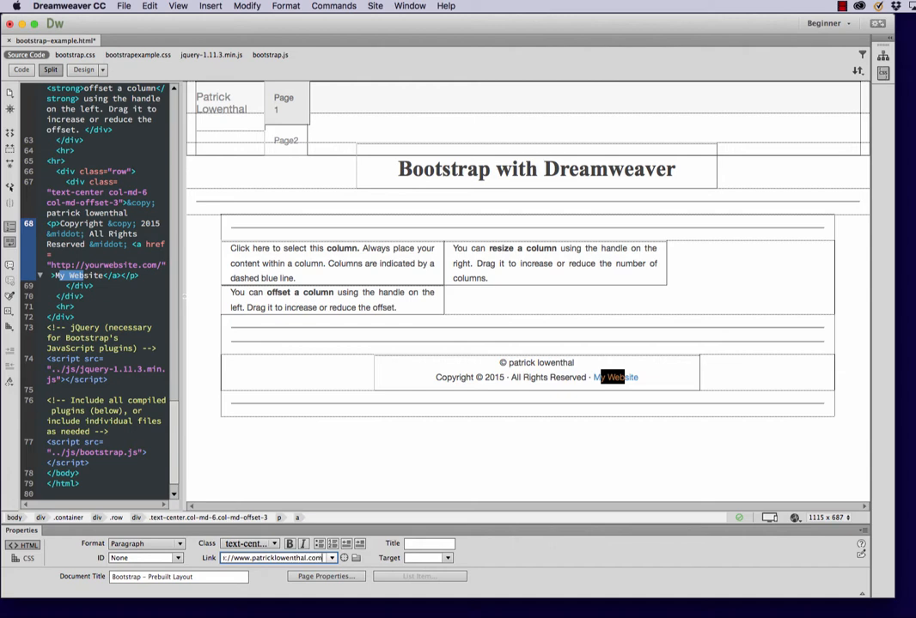
pyautogui.click(536, 169)
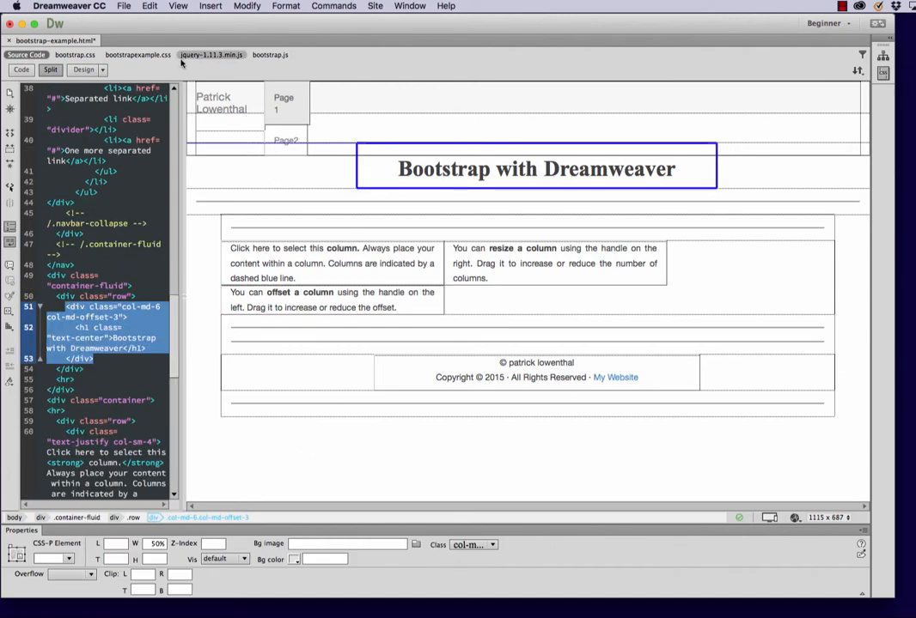
pyautogui.click(123, 7)
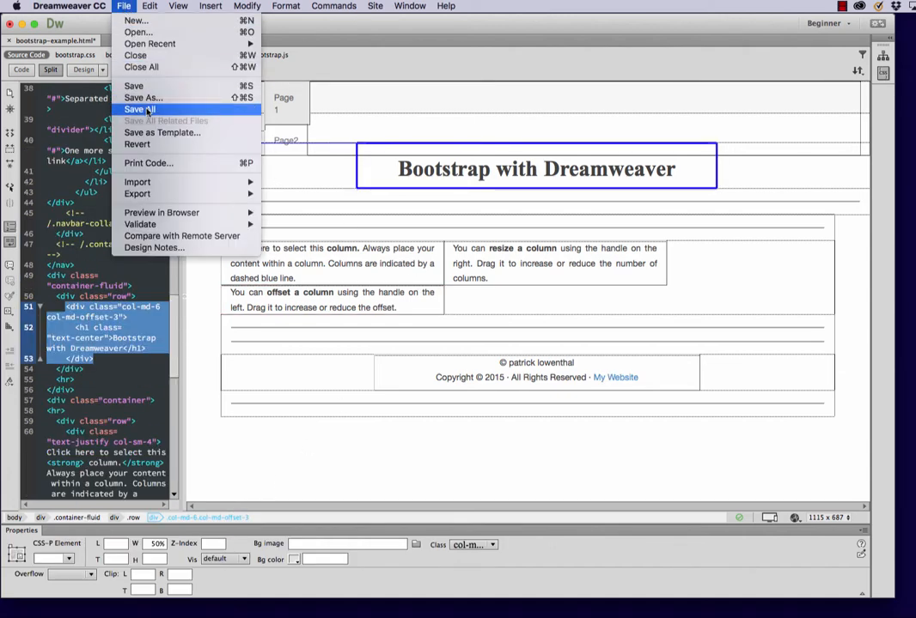
pyautogui.click(143, 110)
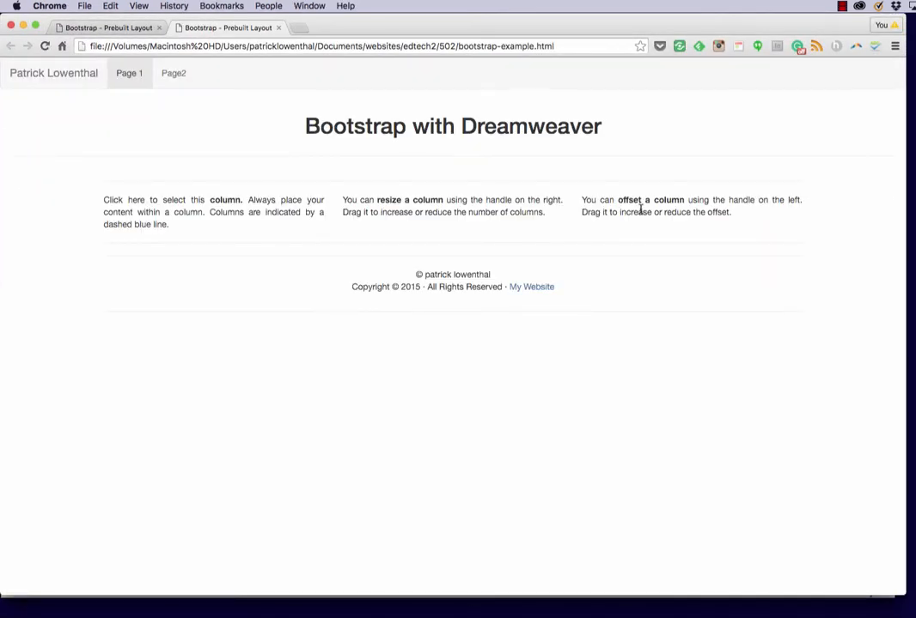
# Search the web for 'dummy text' and open the Blind Text Generator site
pyautogui.click(323, 45)
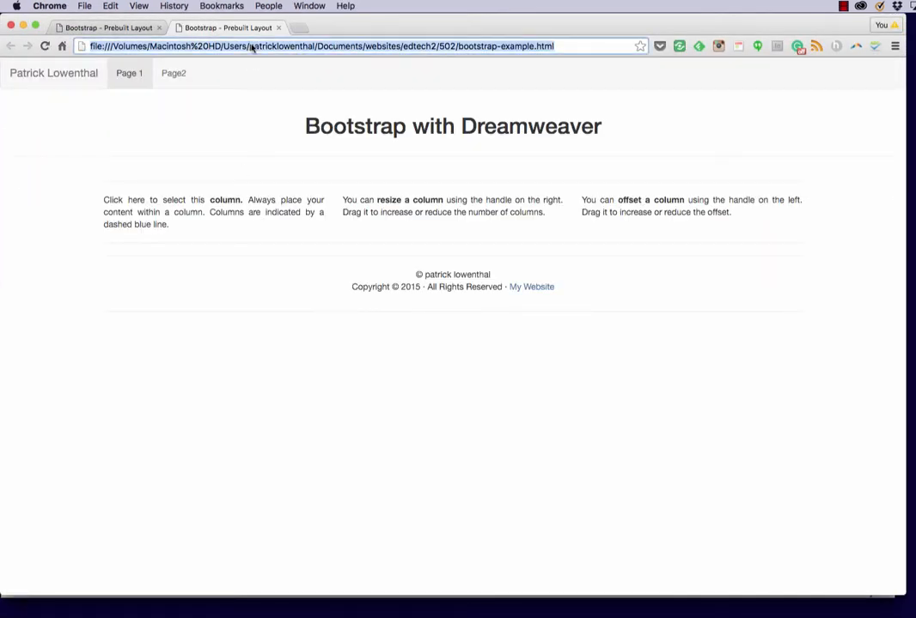
pyautogui.write('dummy t')
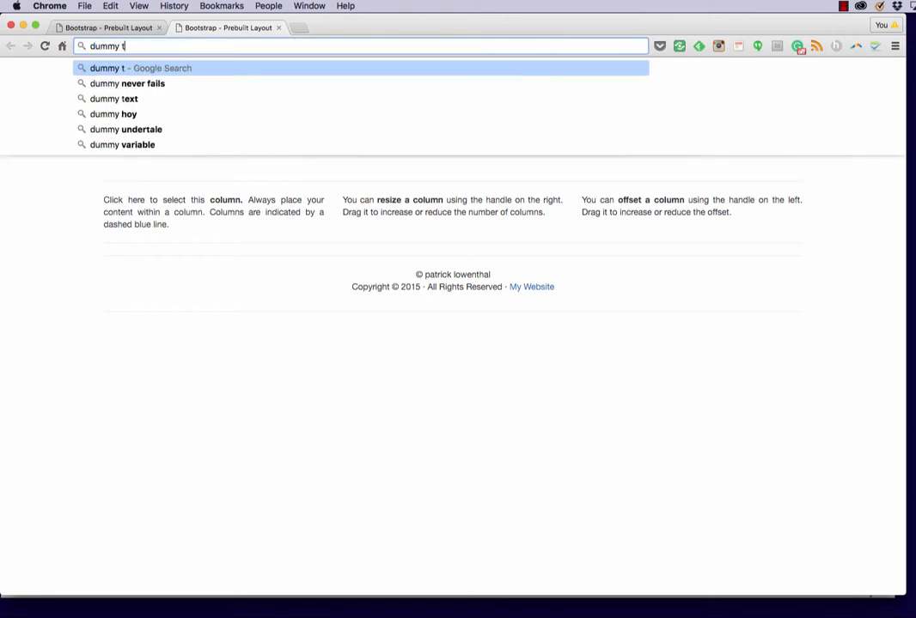
pyautogui.click(113, 97)
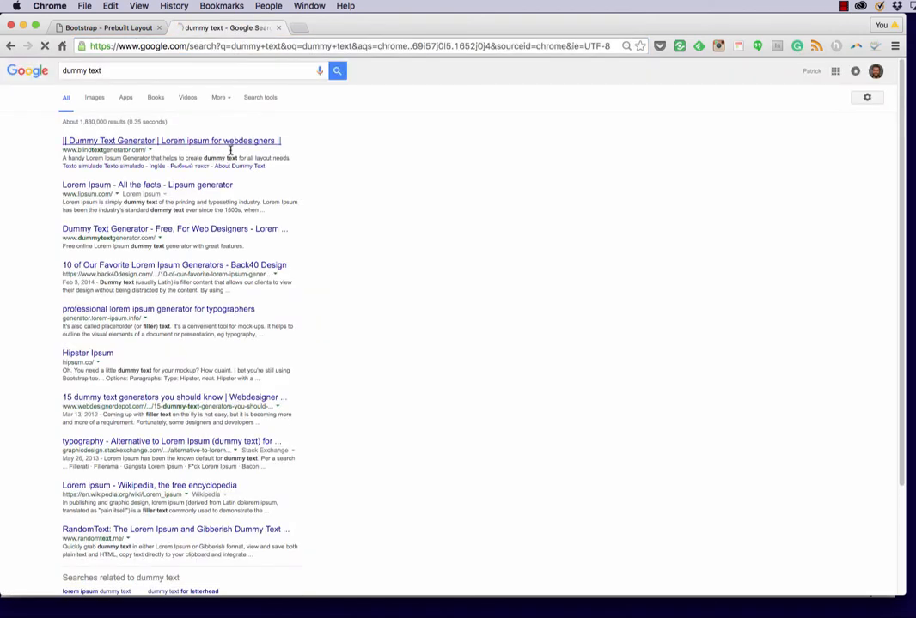
pyautogui.click(172, 141)
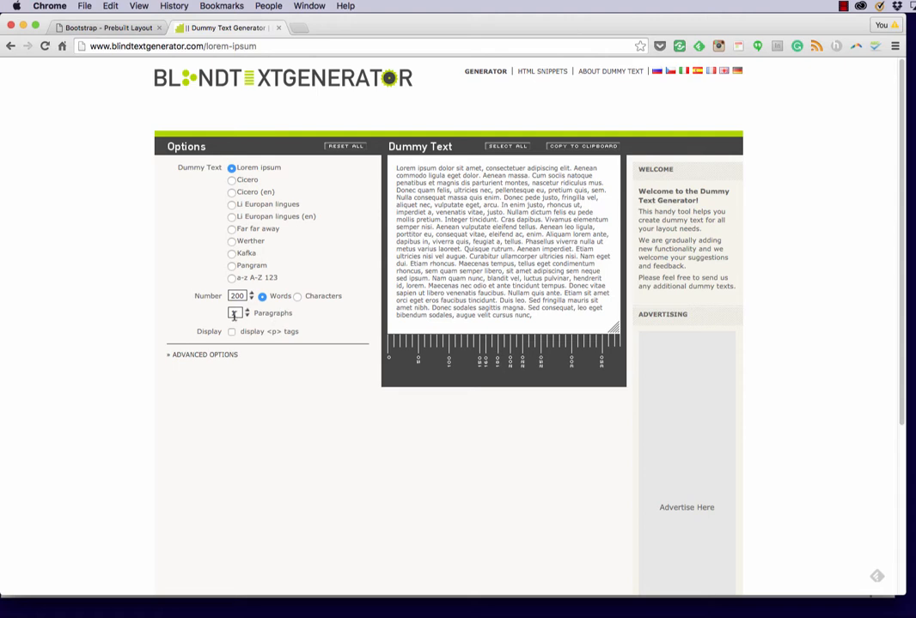
# Generate 2 paragraphs of 200 words with <p> tags and copy them to the clipboard
pyautogui.click(233, 313)
pyautogui.write('2')
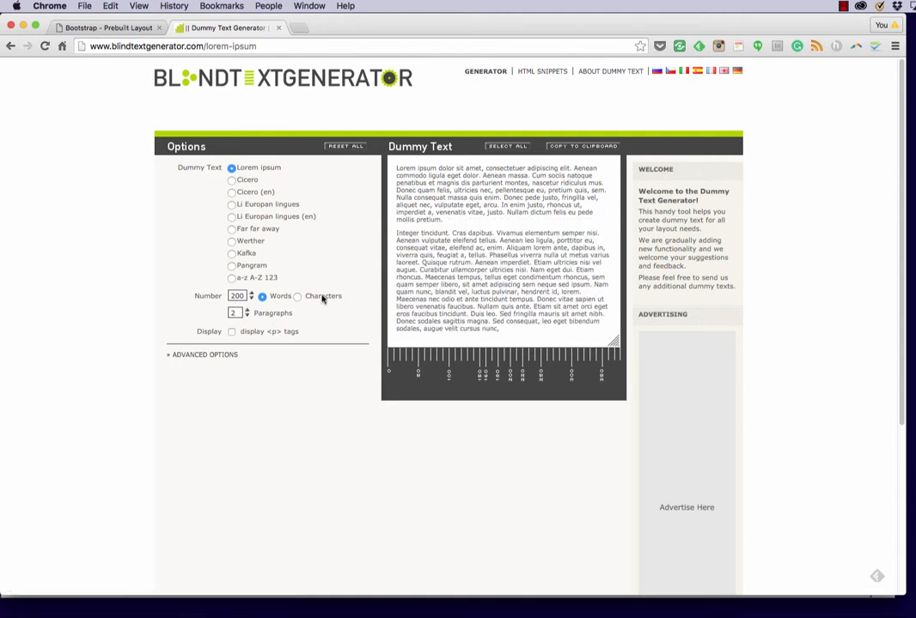
pyautogui.click(298, 295)
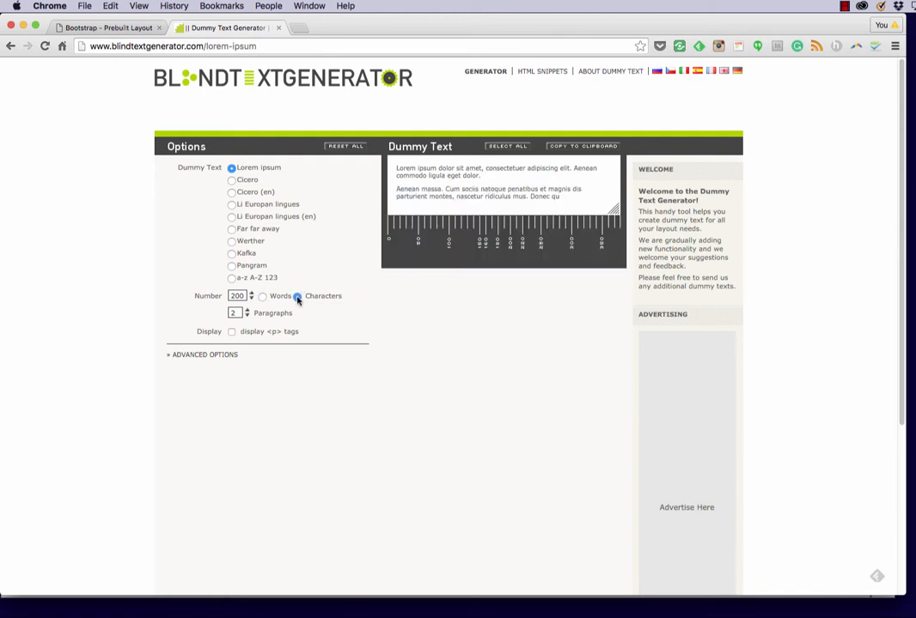
pyautogui.click(263, 295)
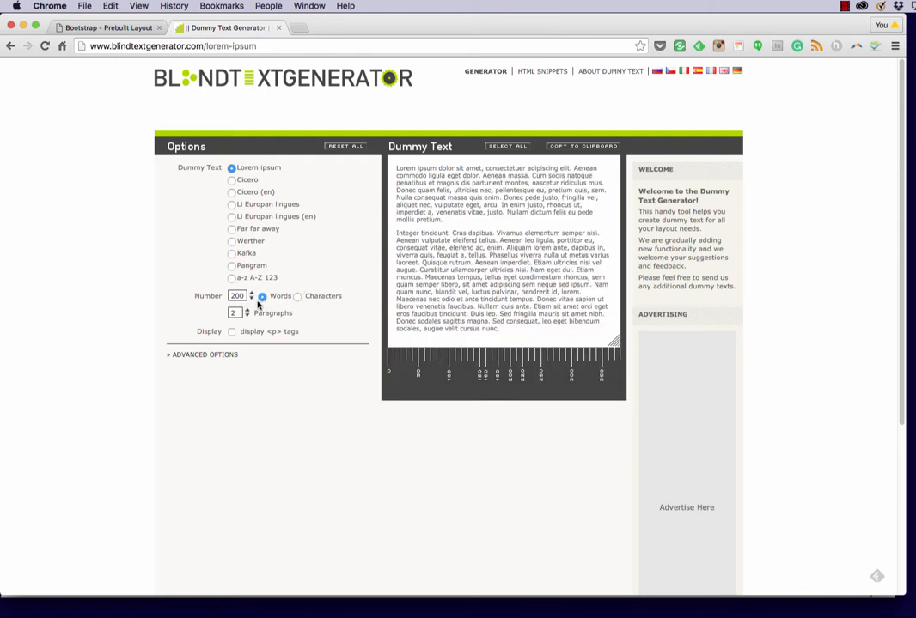
pyautogui.click(230, 316)
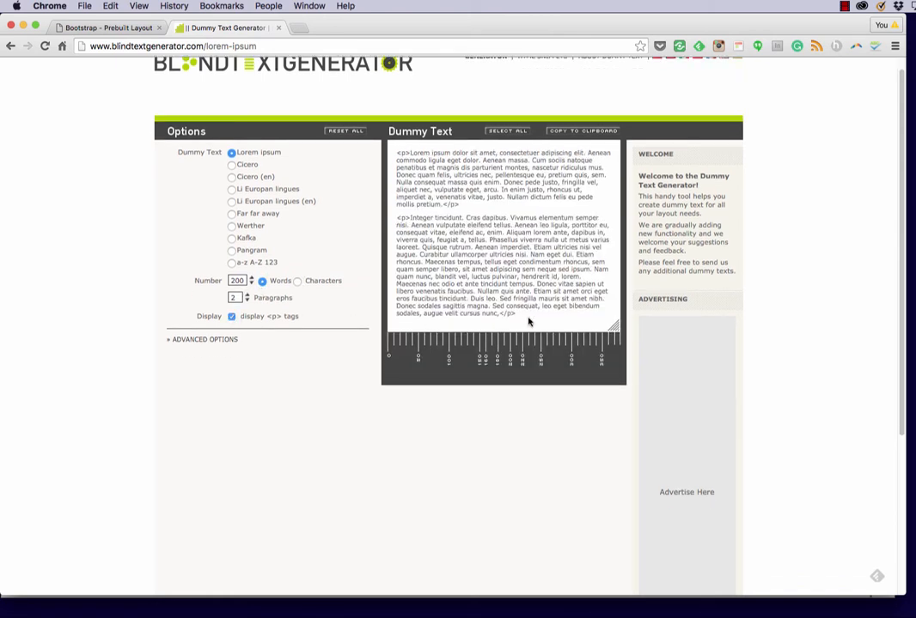
pyautogui.click(506, 130)
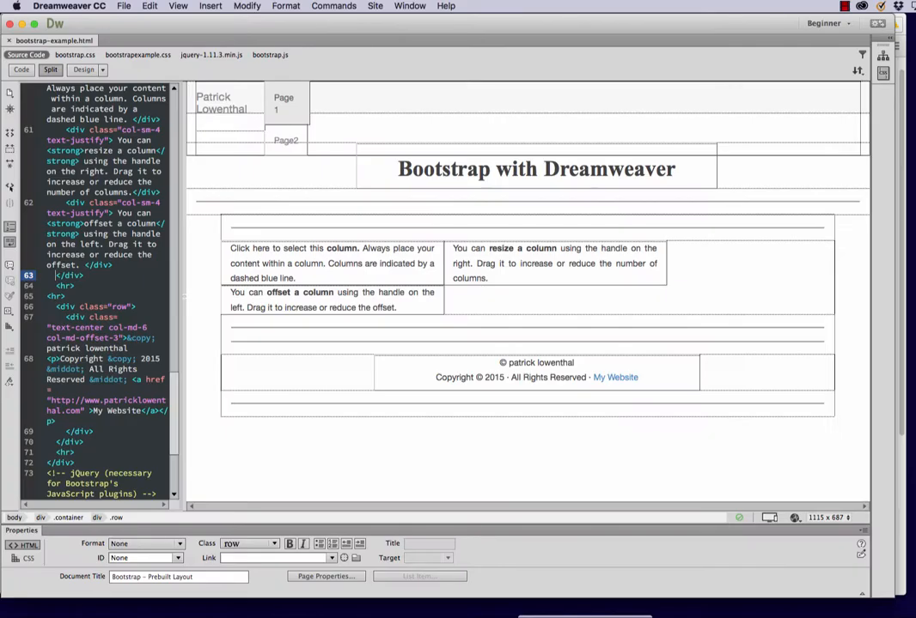
# Paste the copied Lorem Ipsum over the placeholder text in each of the three columns
pyautogui.click(330, 263)
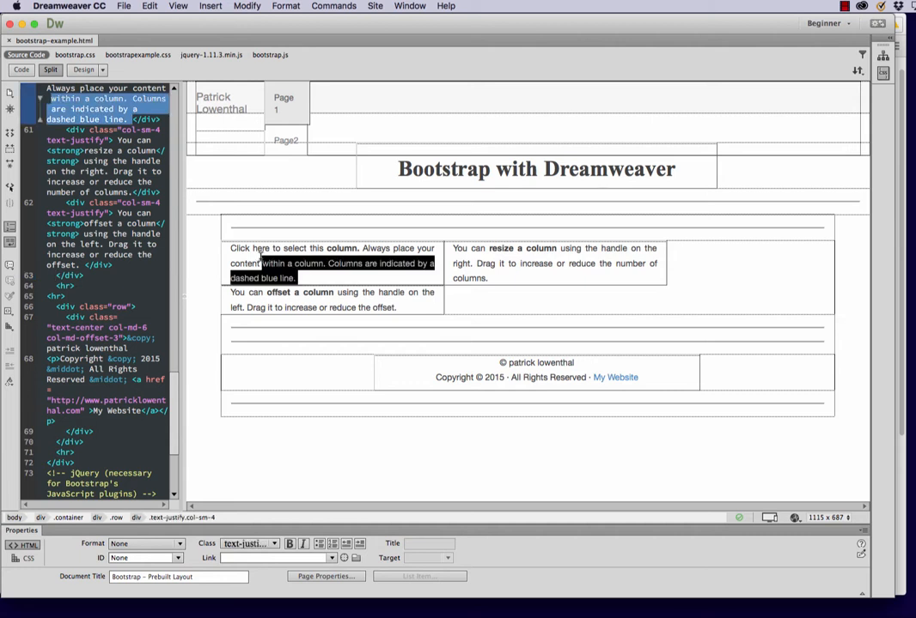
pyautogui.scroll(3)
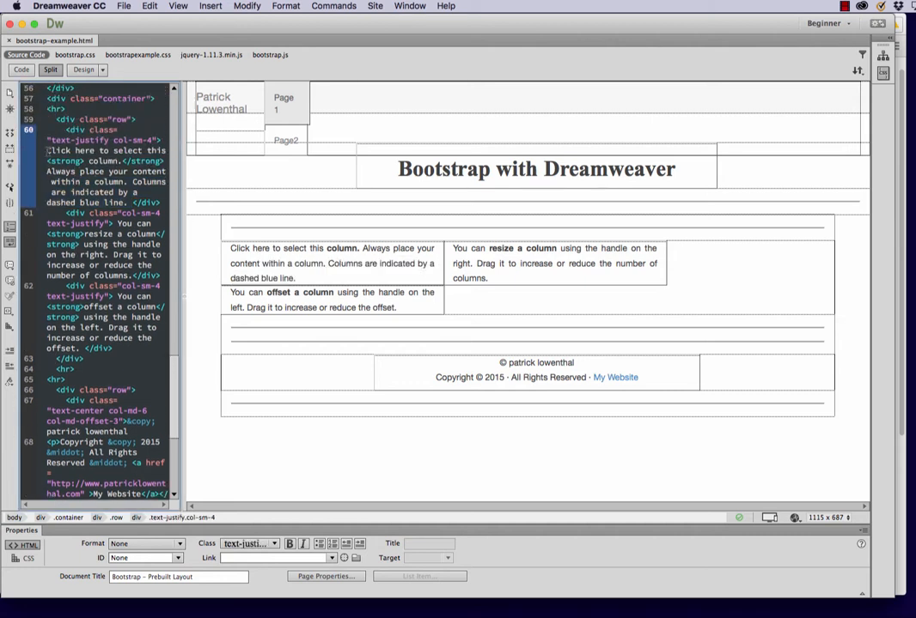
pyautogui.click(330, 263)
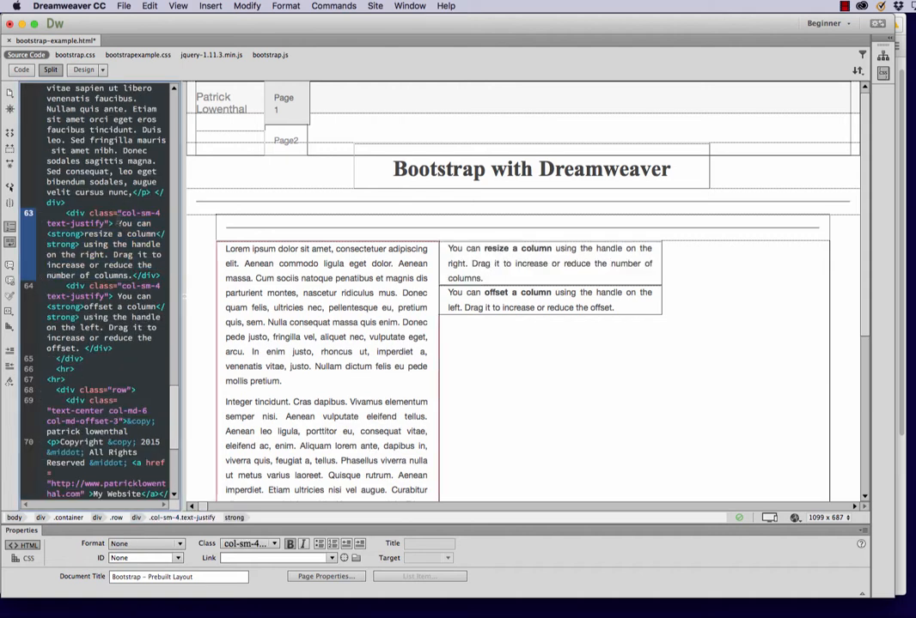
pyautogui.click(550, 263)
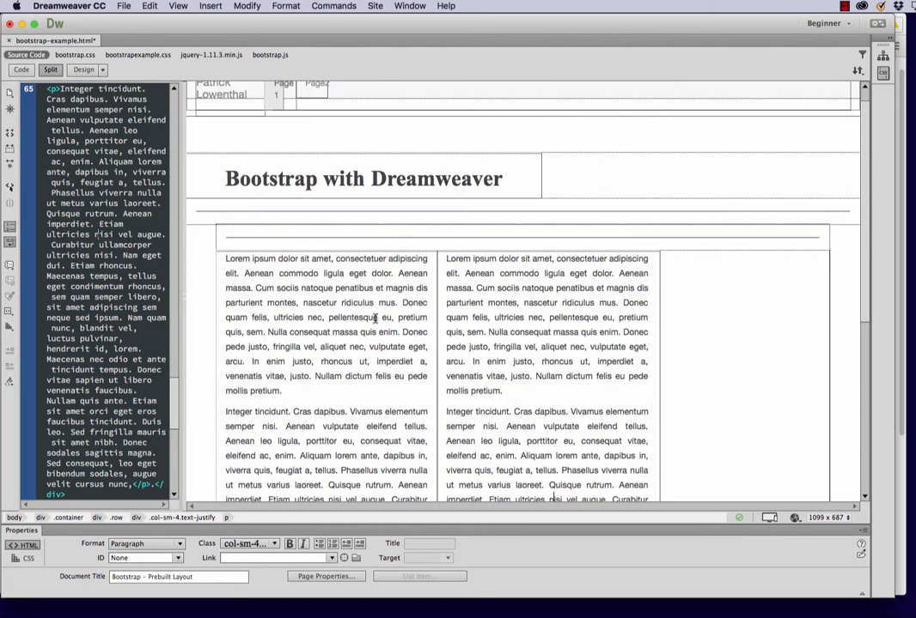
pyautogui.scroll(-3)
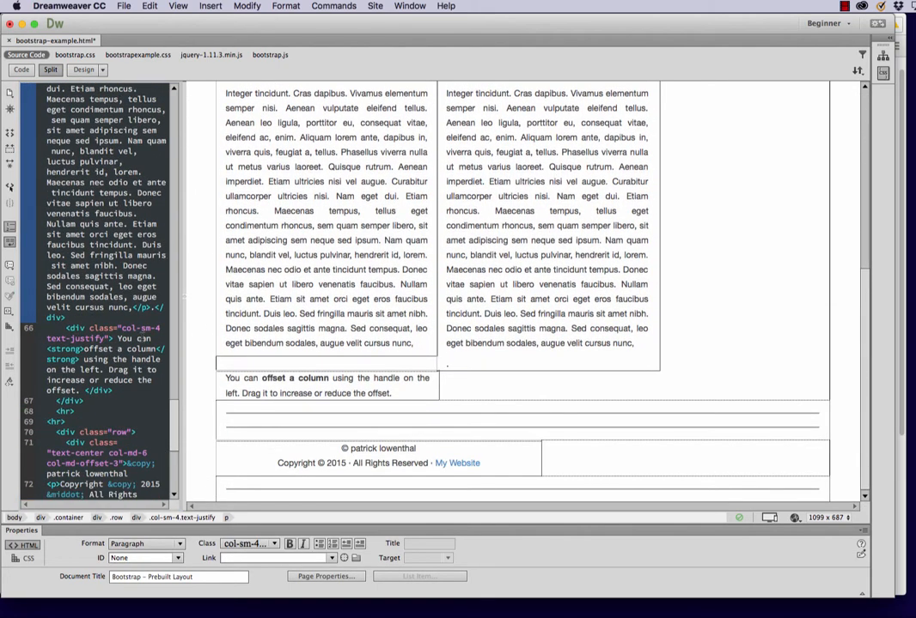
pyautogui.click(326, 385)
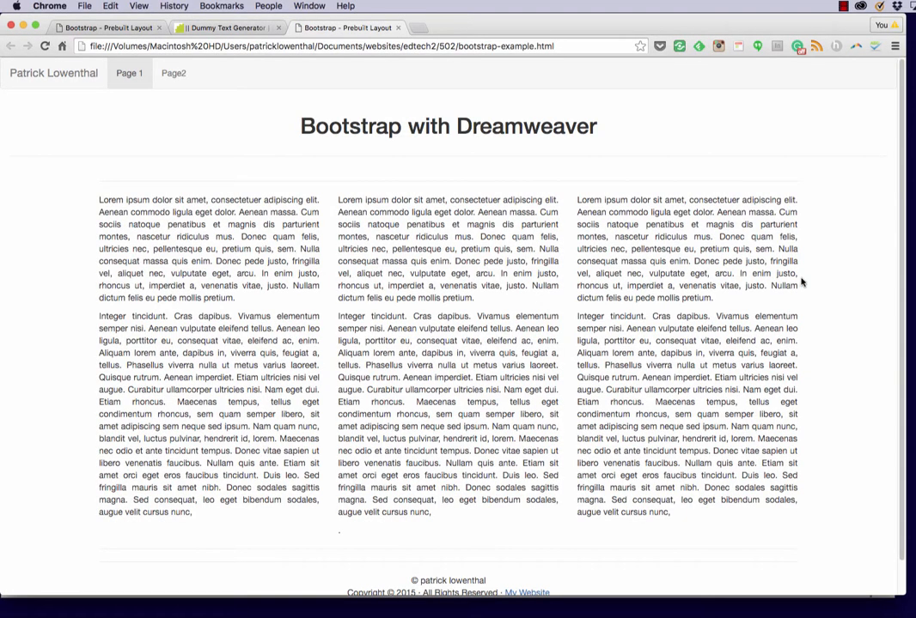
pyautogui.moveTo(438, 182)
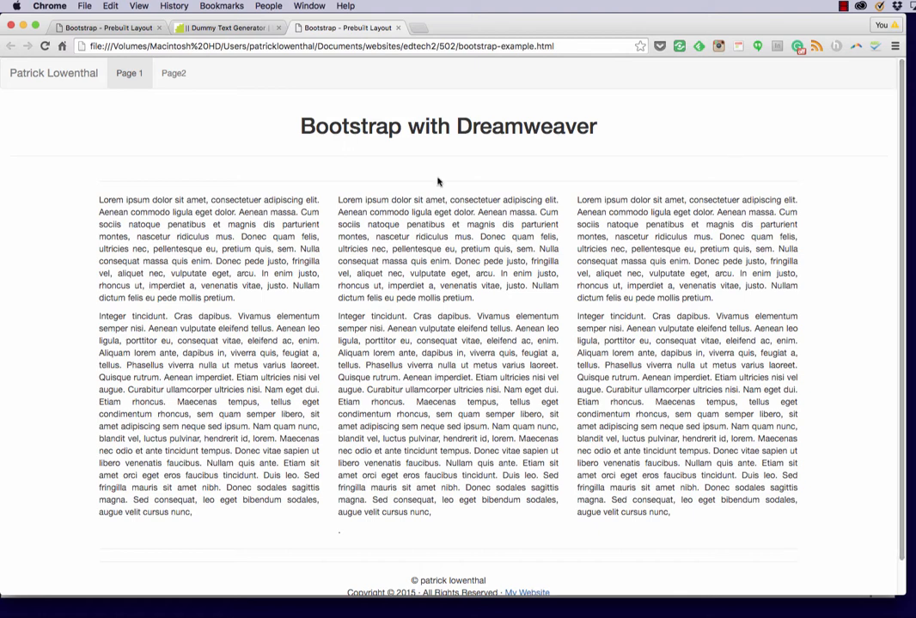
pyautogui.moveTo(158, 79)
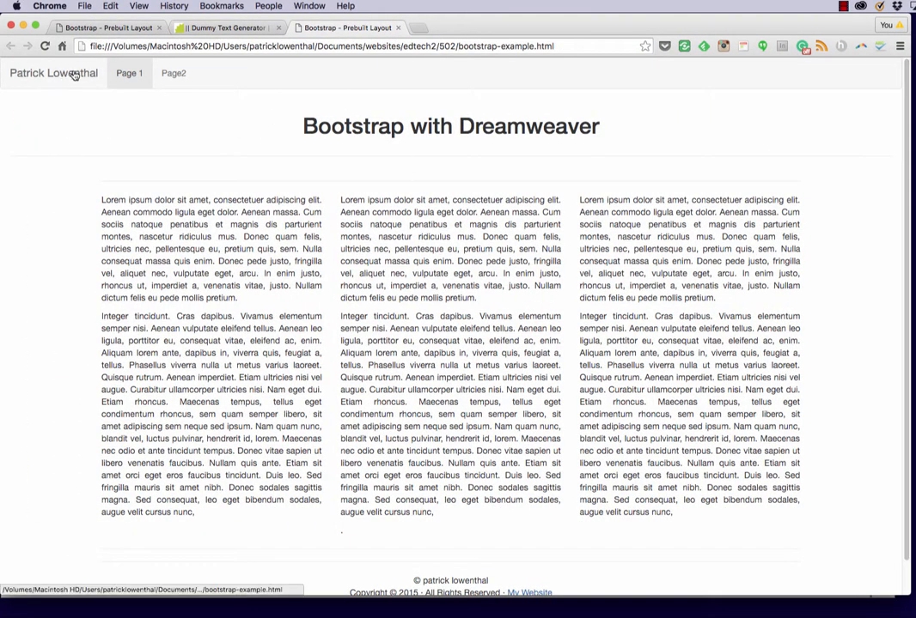
pyautogui.moveTo(120, 105)
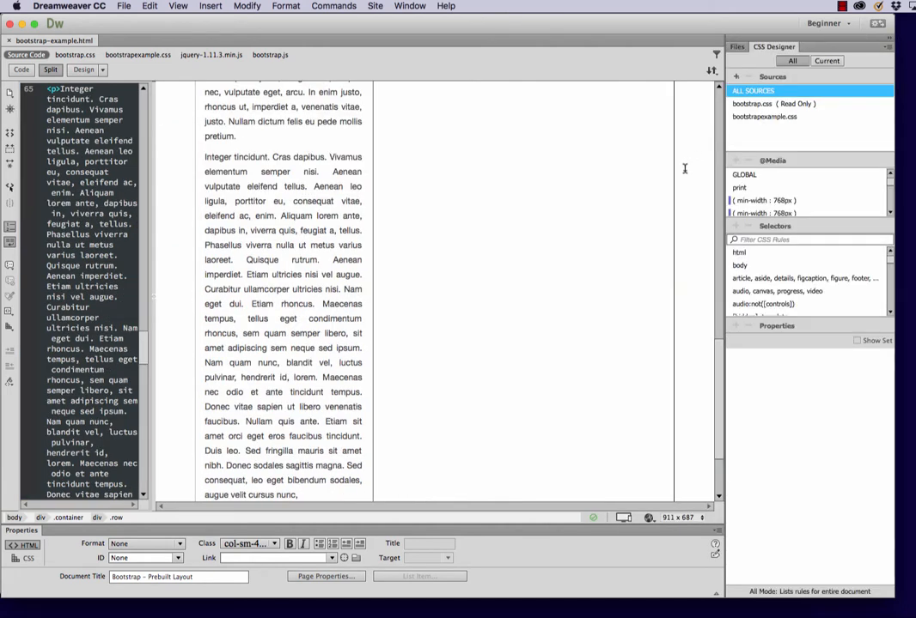
# Add a new 'body' selector to bootstrapexample.css in CSS Designer
pyautogui.click(762, 117)
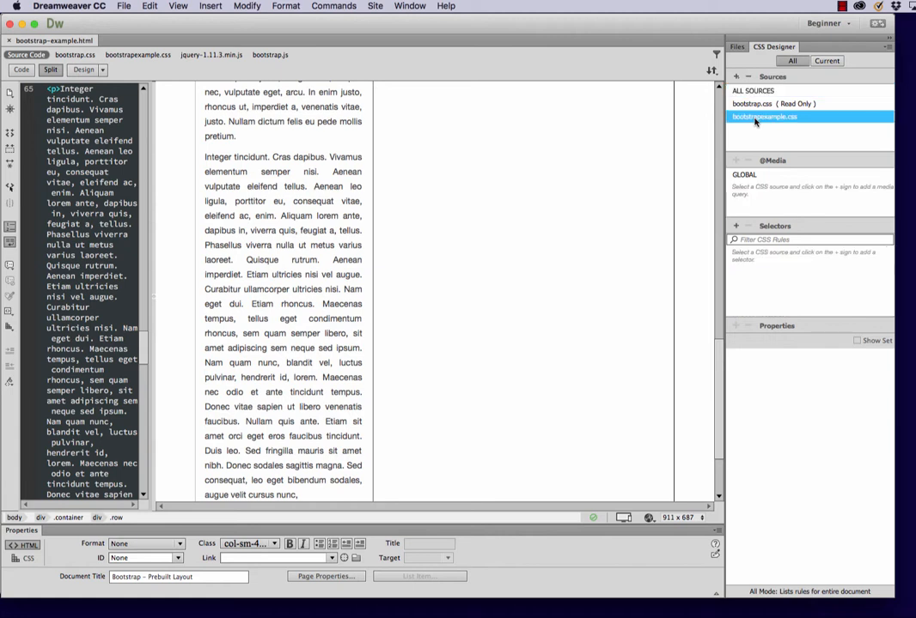
pyautogui.scroll(-3)
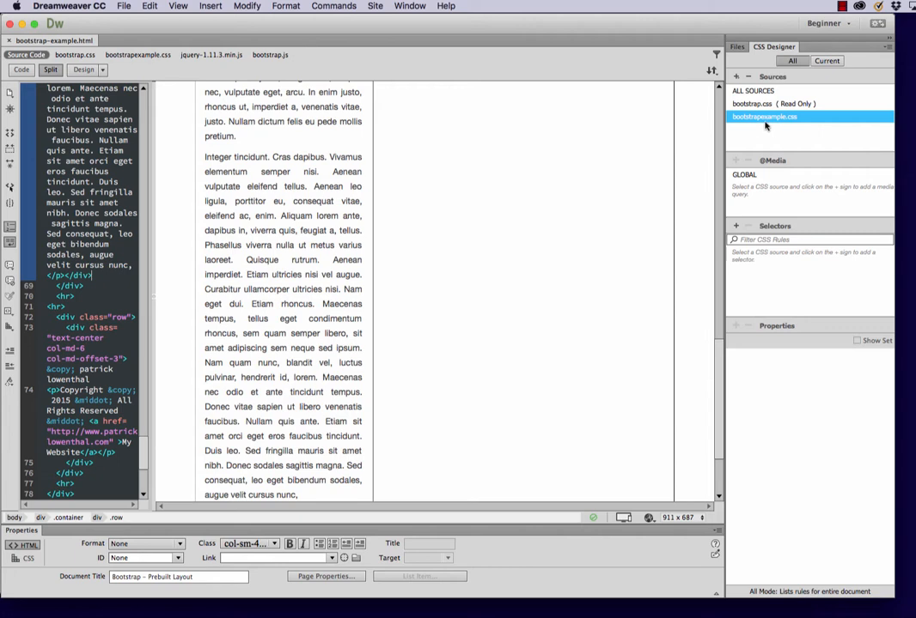
pyautogui.scroll(3)
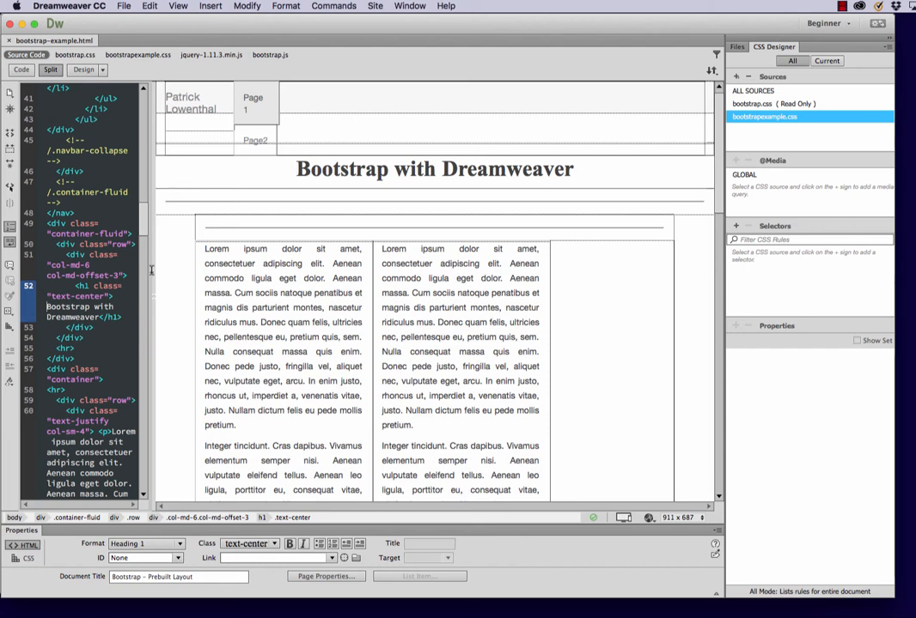
pyautogui.scroll(3)
pyautogui.write('body p')
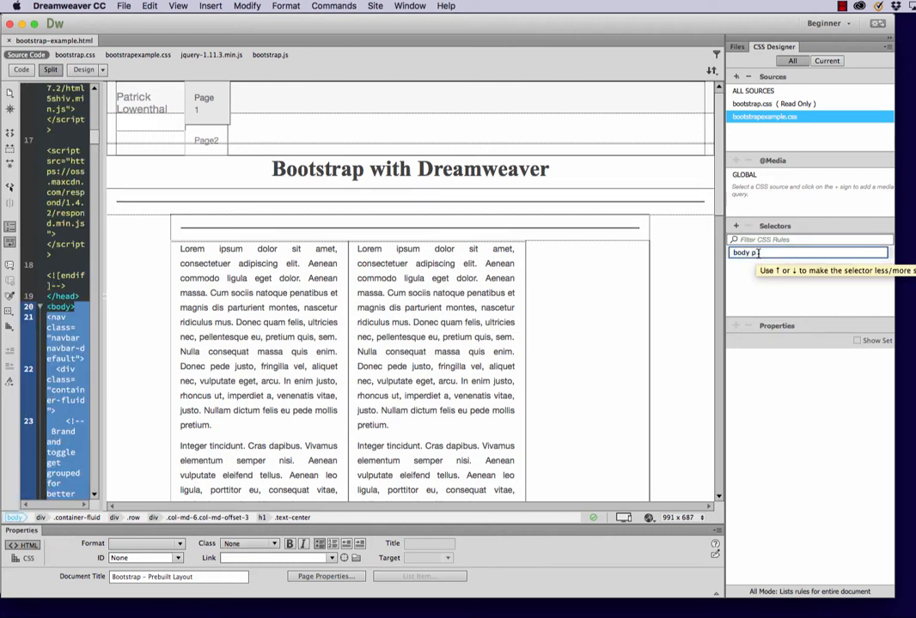
pyautogui.press('Return')
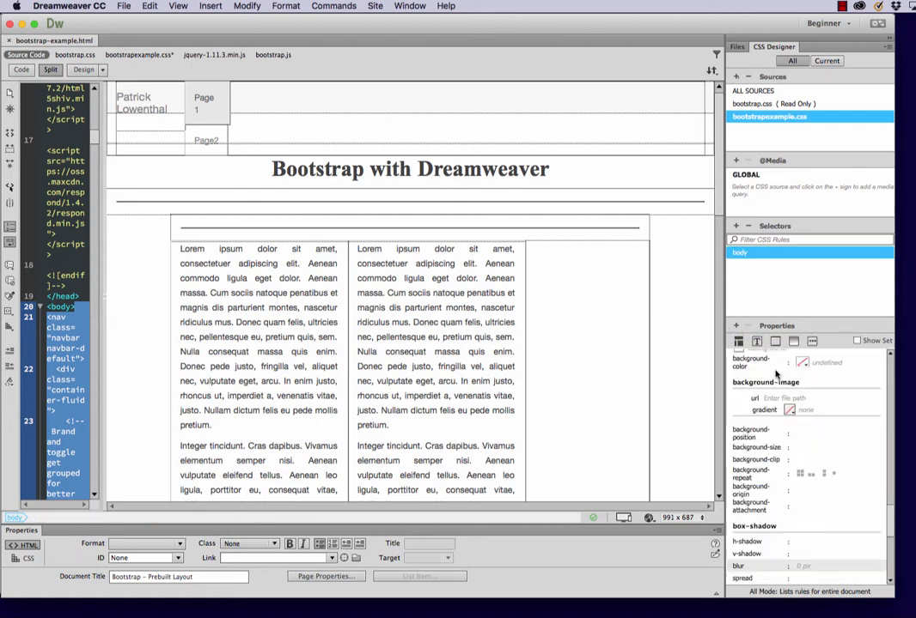
# Set the body rule's background-color to a gray
pyautogui.click(793, 341)
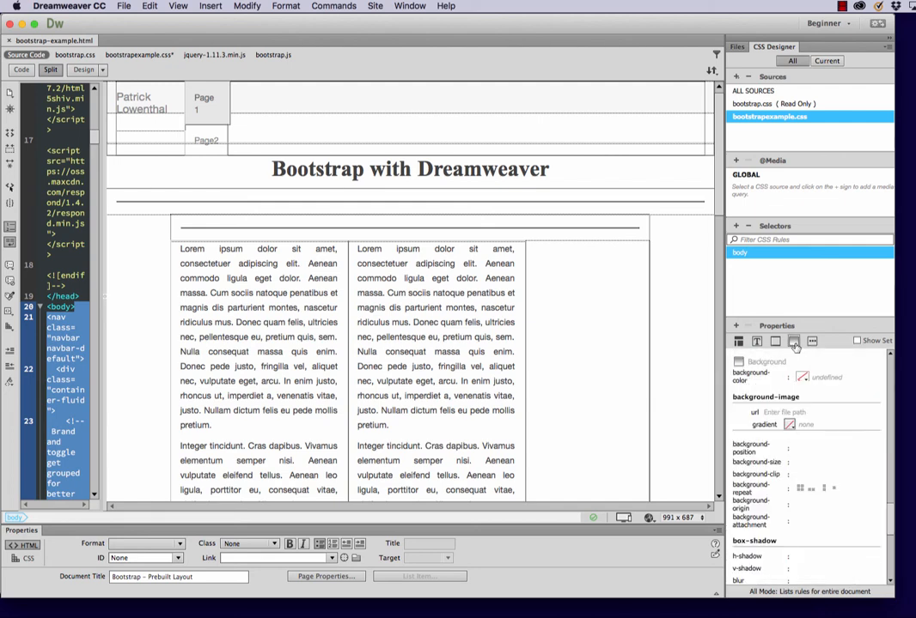
pyautogui.click(801, 378)
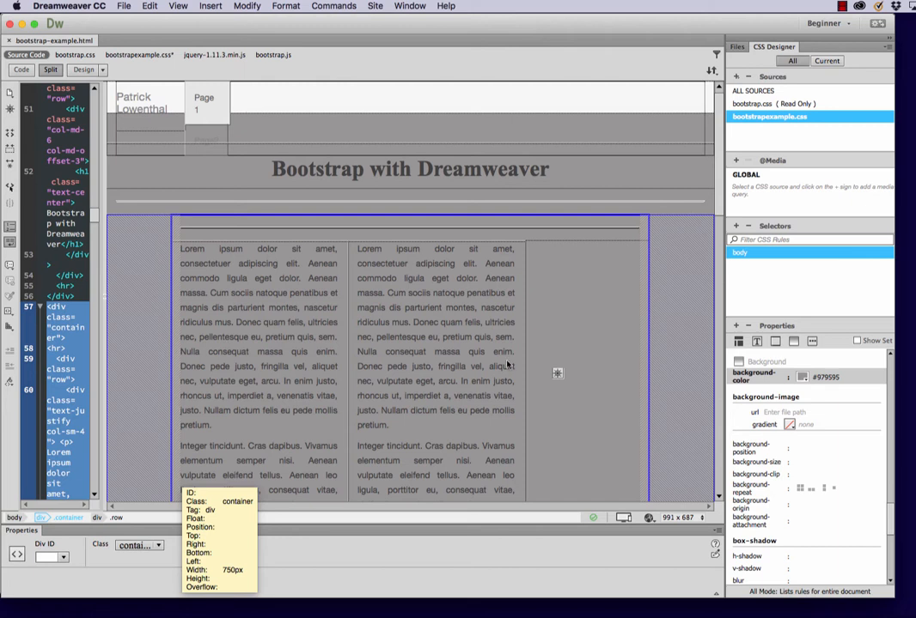
pyautogui.moveTo(635, 354)
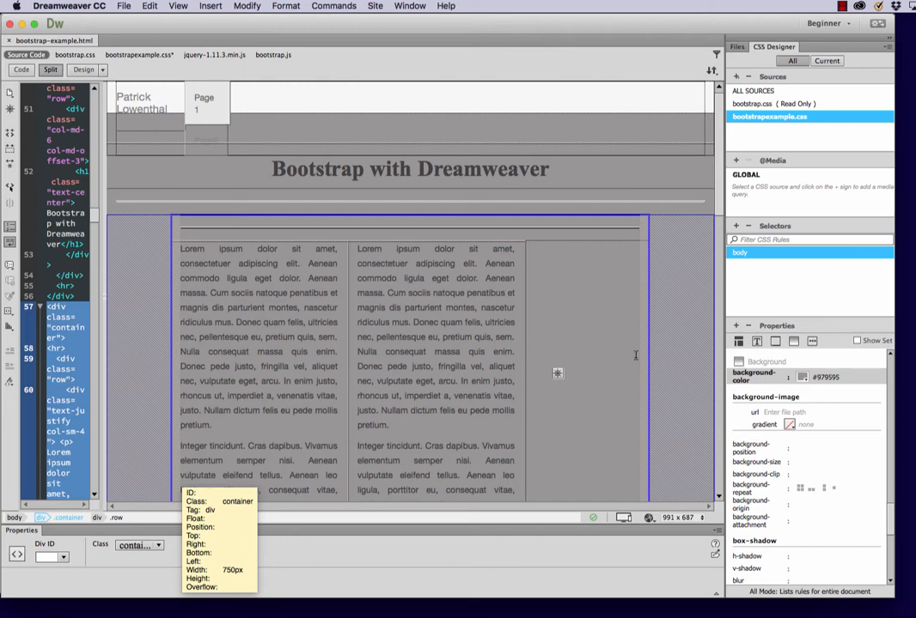
pyautogui.moveTo(735, 161)
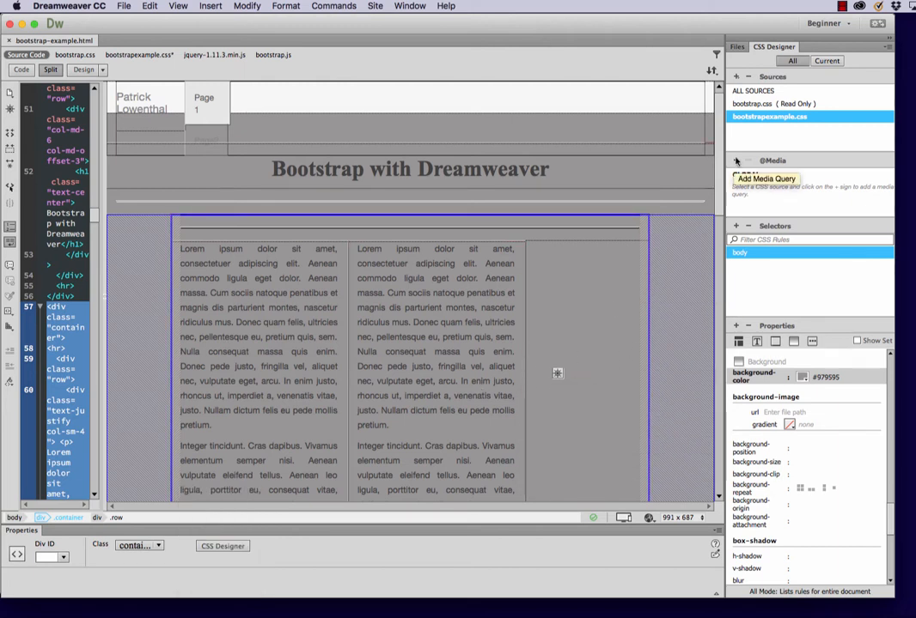
# Add a .container rule with a near-white background color
pyautogui.click(735, 161)
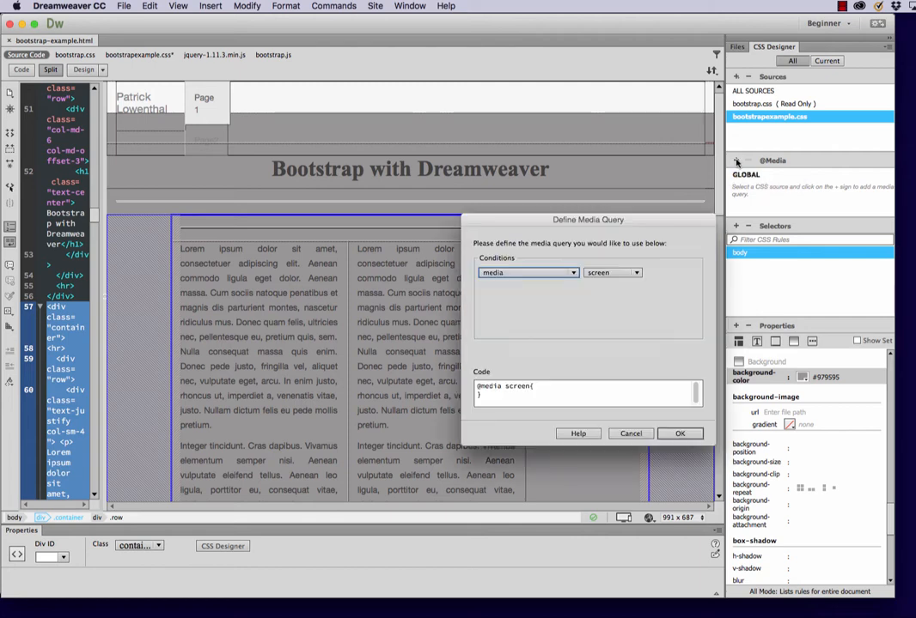
pyautogui.click(630, 433)
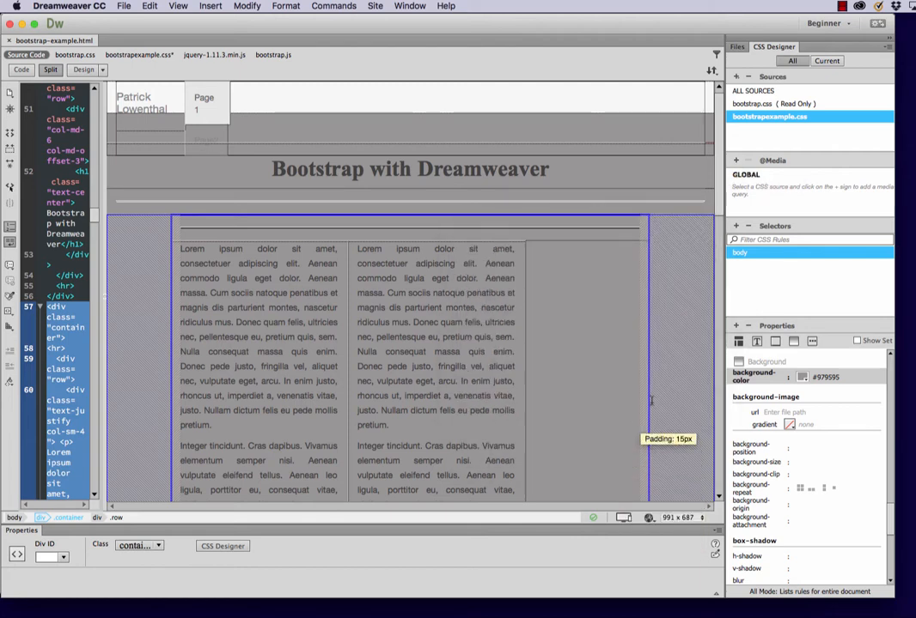
pyautogui.click(736, 225)
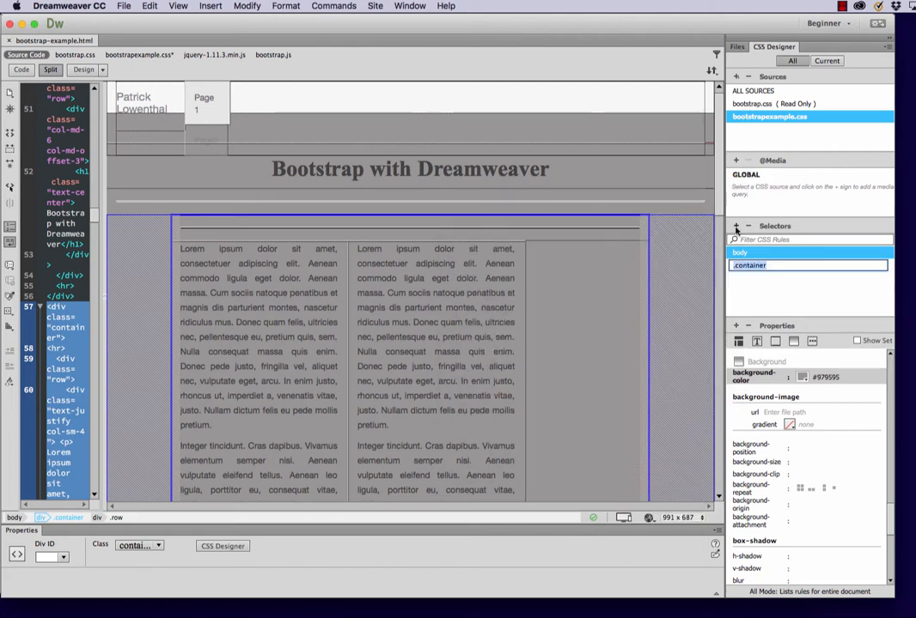
pyautogui.moveTo(756, 308)
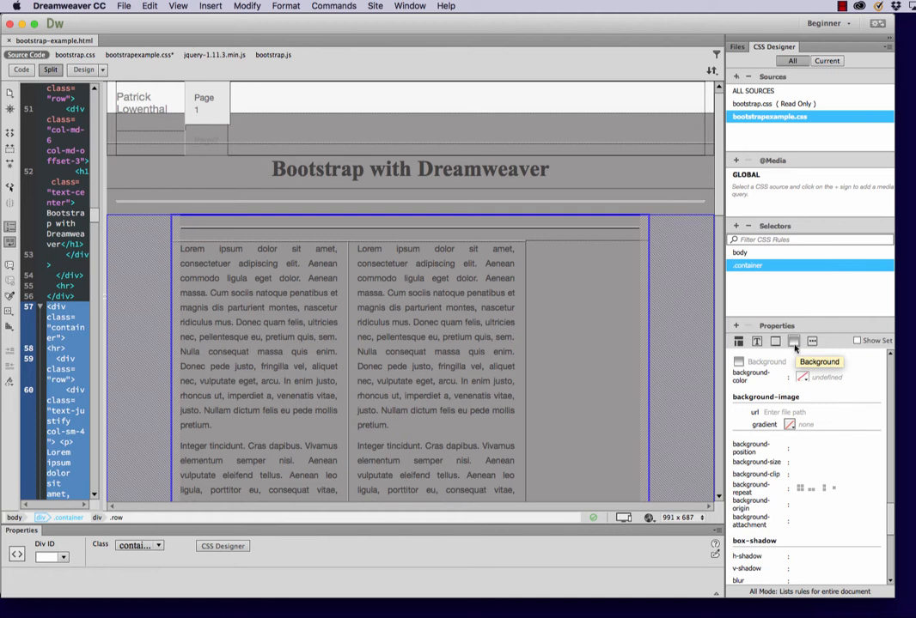
pyautogui.click(801, 378)
pyautogui.write('#FAFAFA')
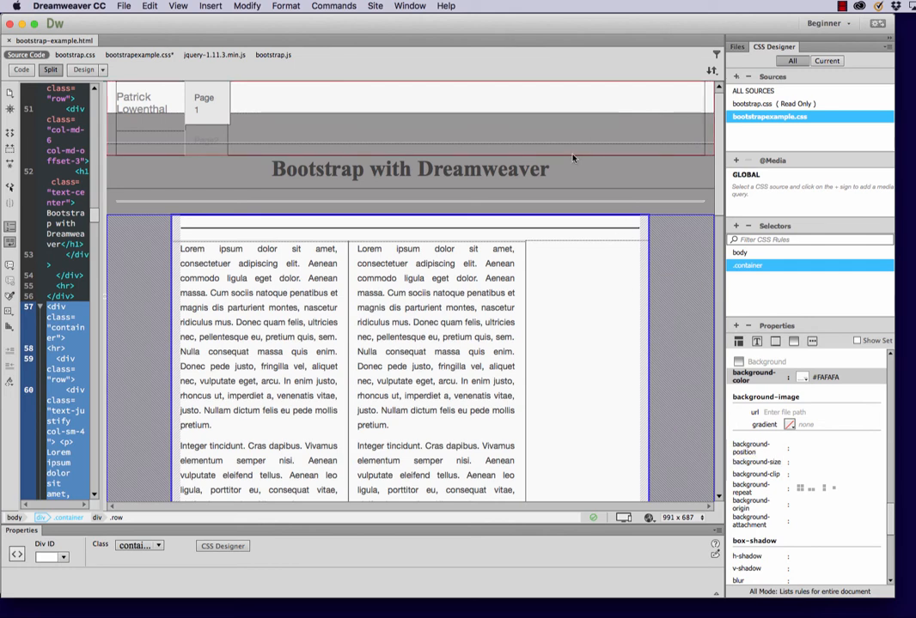
# Add a rule for the heading's col-md-6 column with a dark blue background color
pyautogui.click(409, 168)
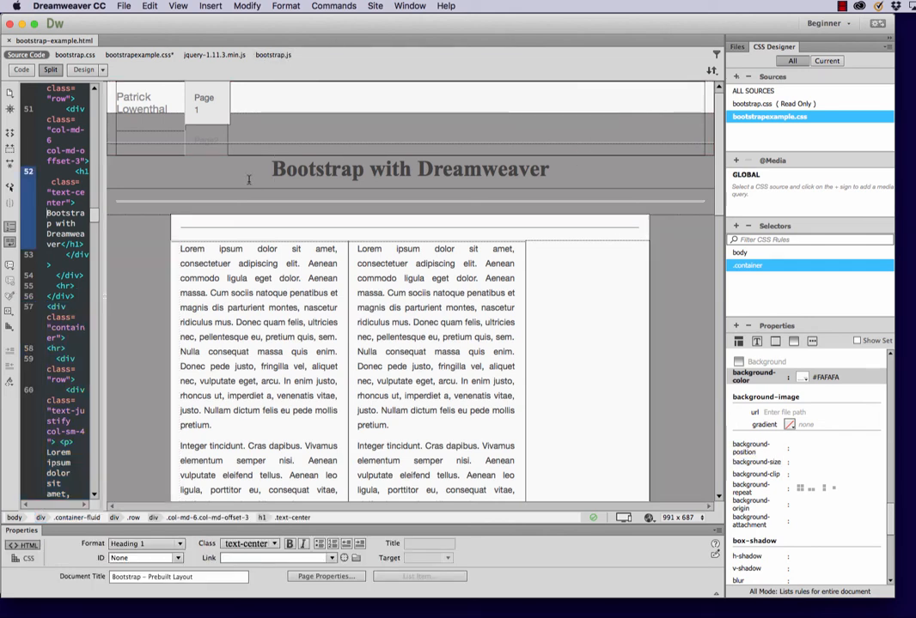
pyautogui.click(199, 517)
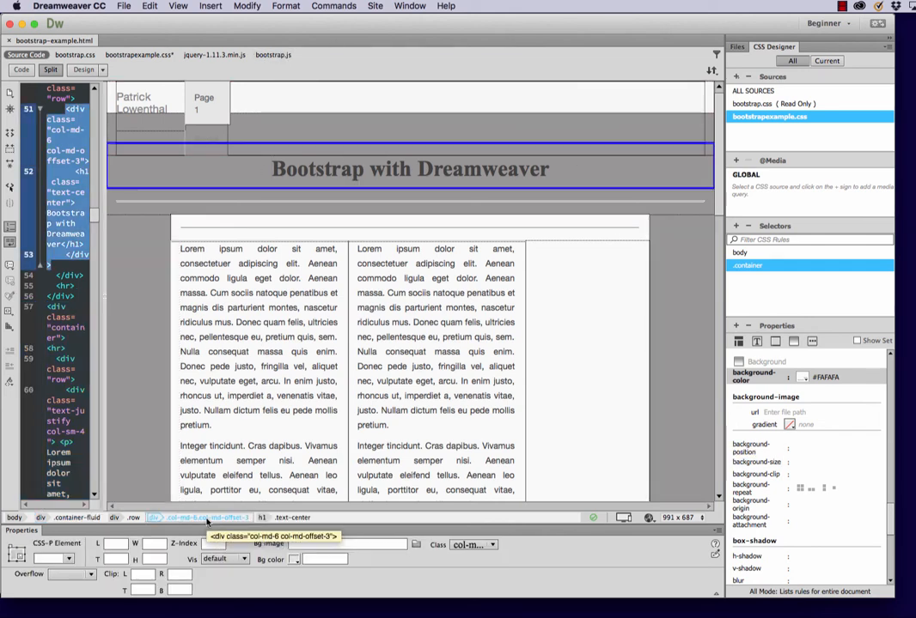
pyautogui.click(134, 518)
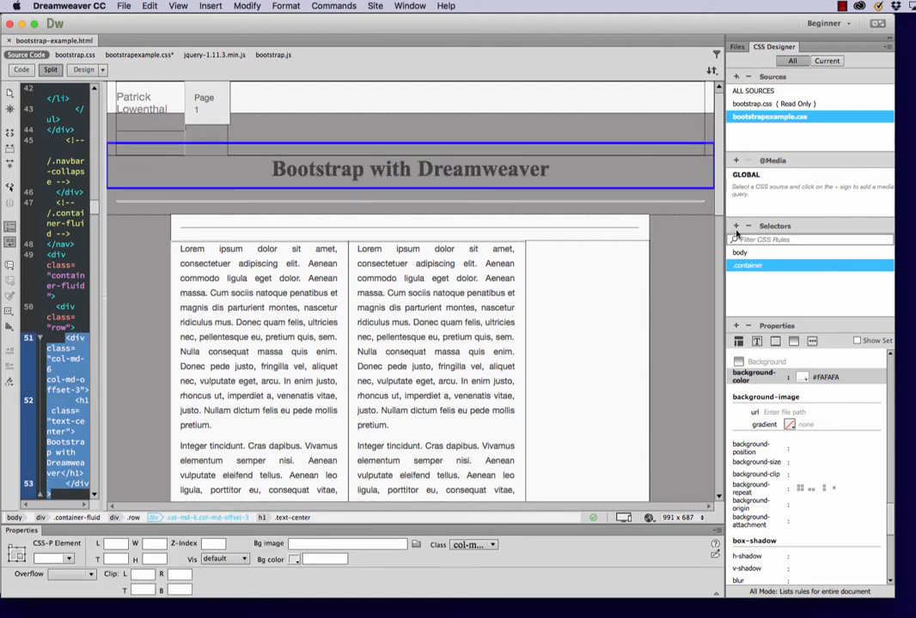
pyautogui.click(735, 225)
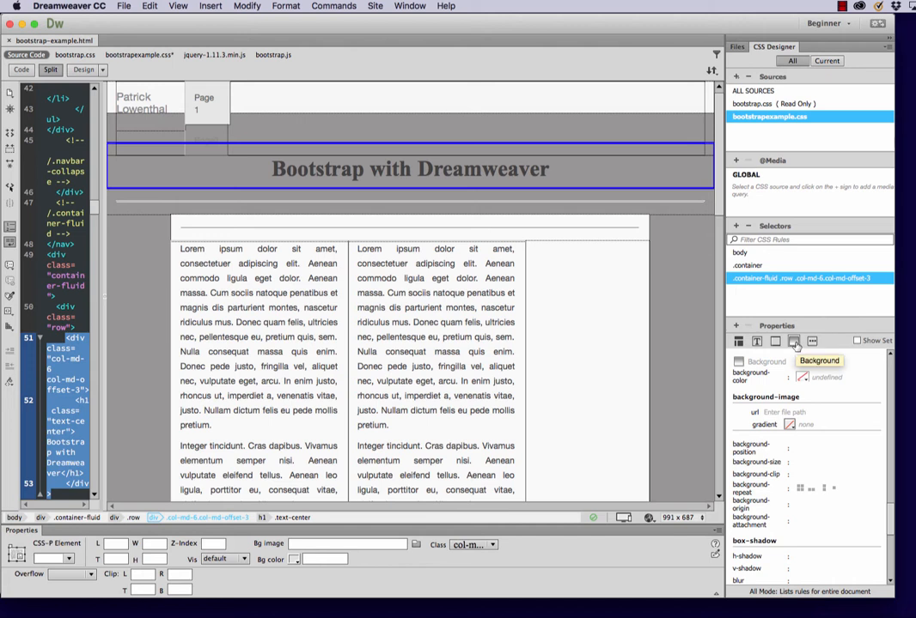
pyautogui.click(802, 378)
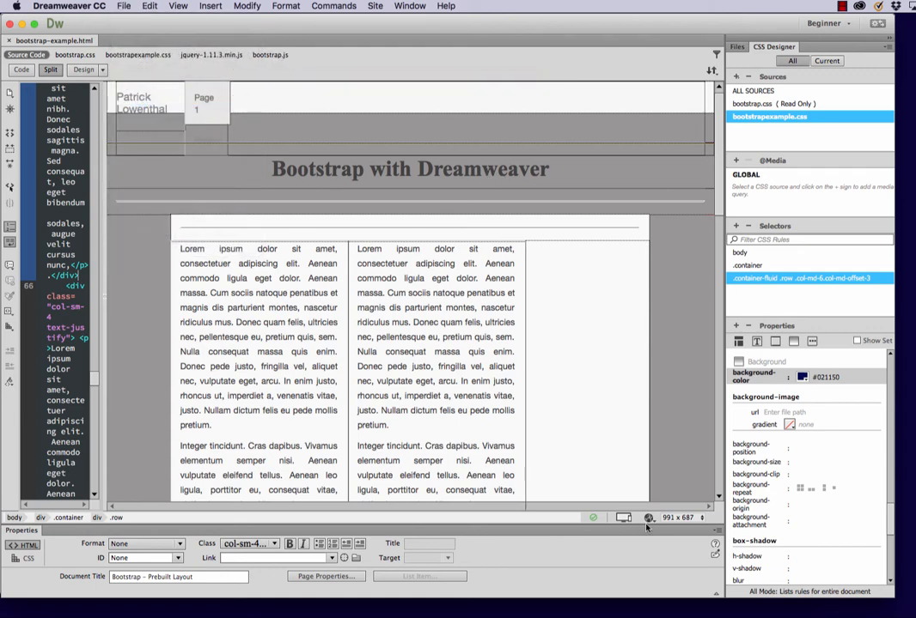
# Preview the styled page in Google Chrome
pyautogui.click(622, 517)
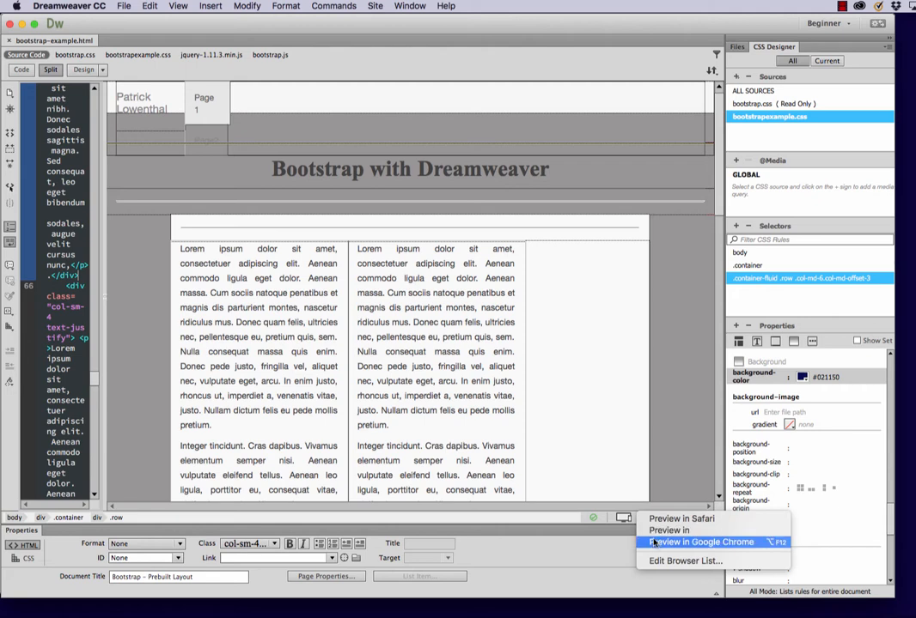
pyautogui.click(702, 543)
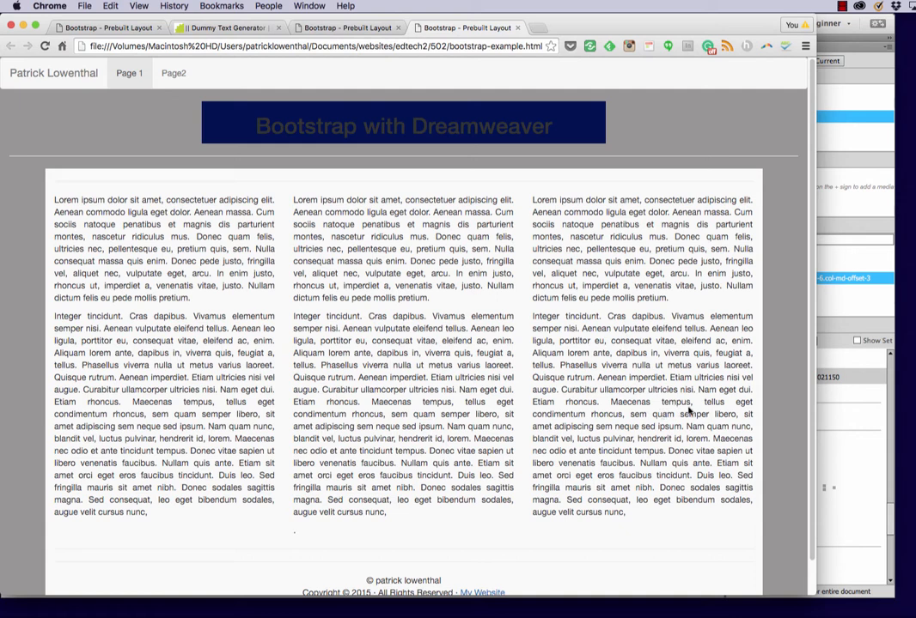
pyautogui.moveTo(828, 423)
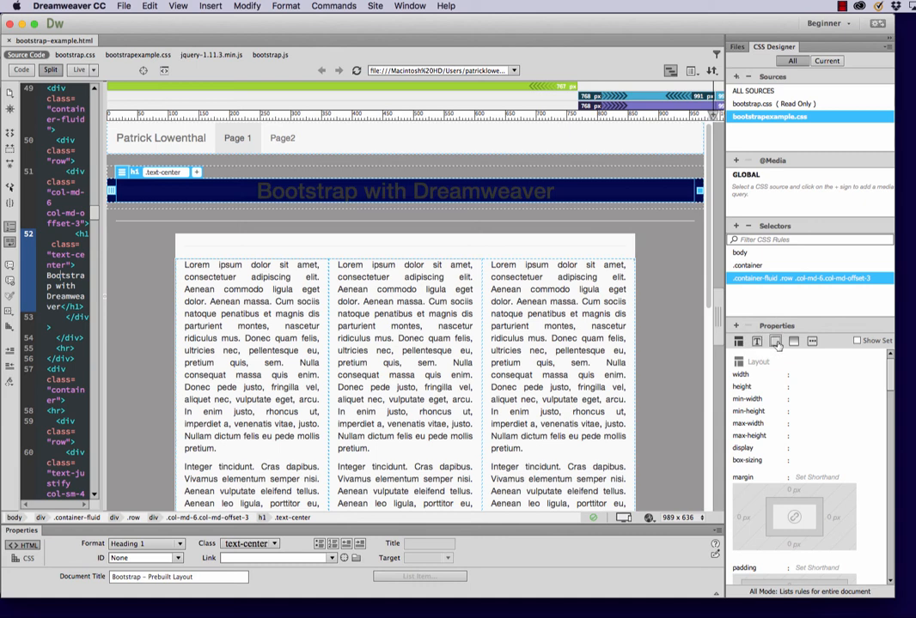
# Set the heading column's text color to #FFFFFF
pyautogui.click(773, 341)
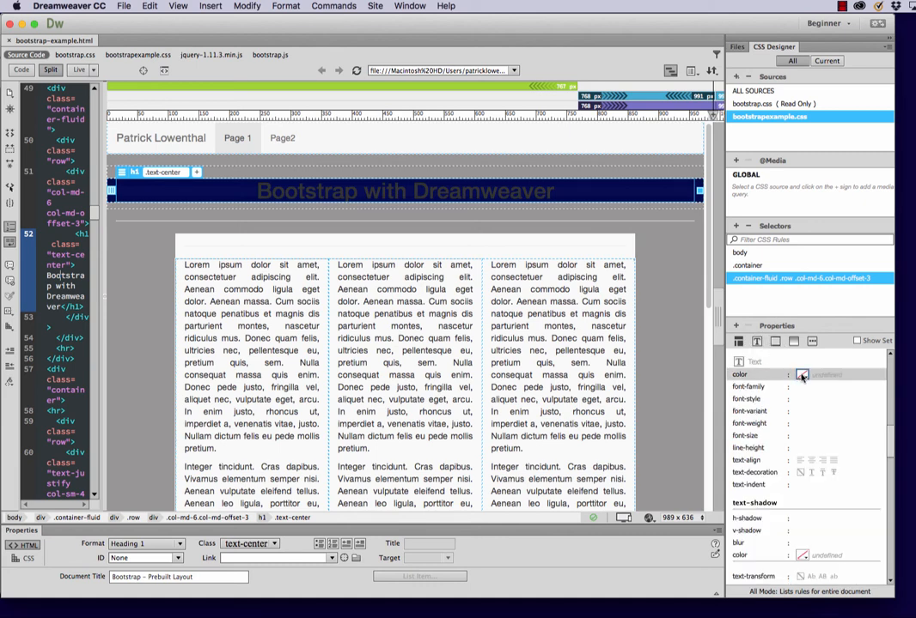
pyautogui.click(800, 375)
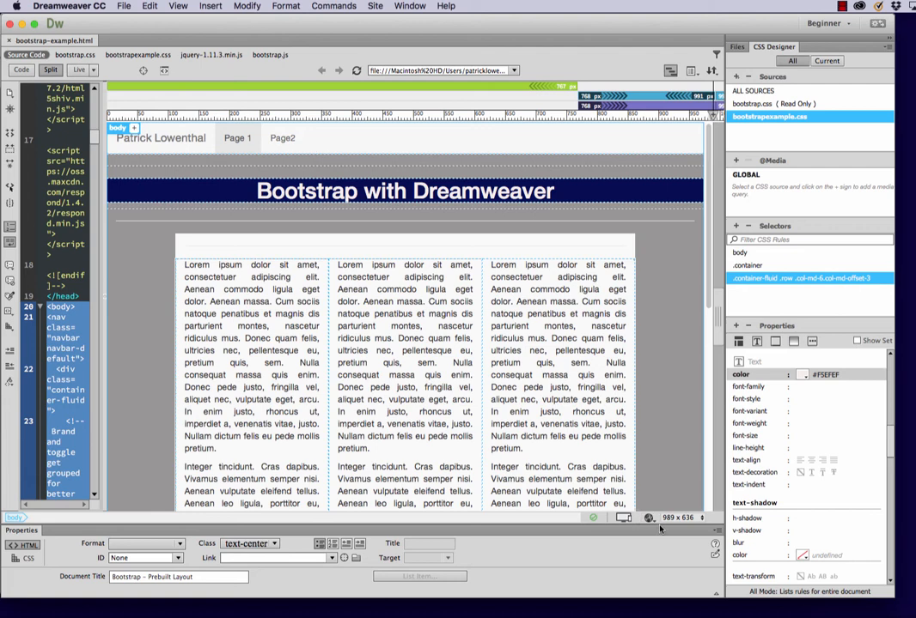
pyautogui.click(624, 517)
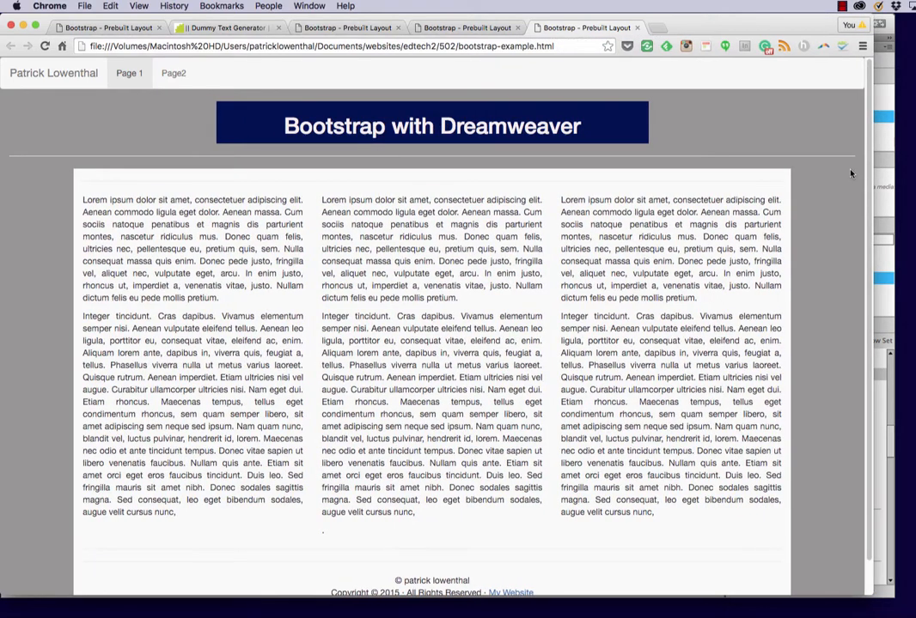
pyautogui.moveTo(459, 72)
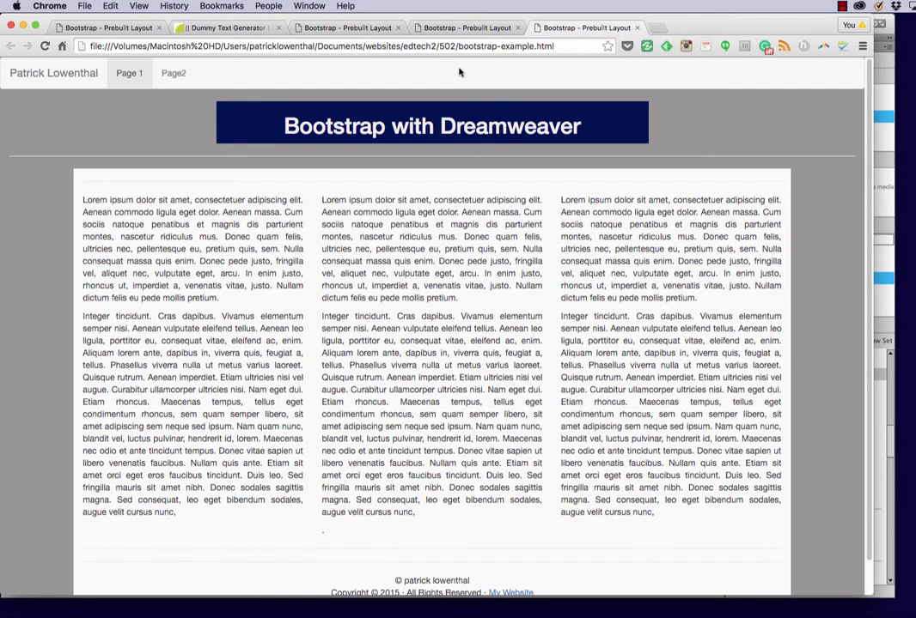
pyautogui.moveTo(174, 83)
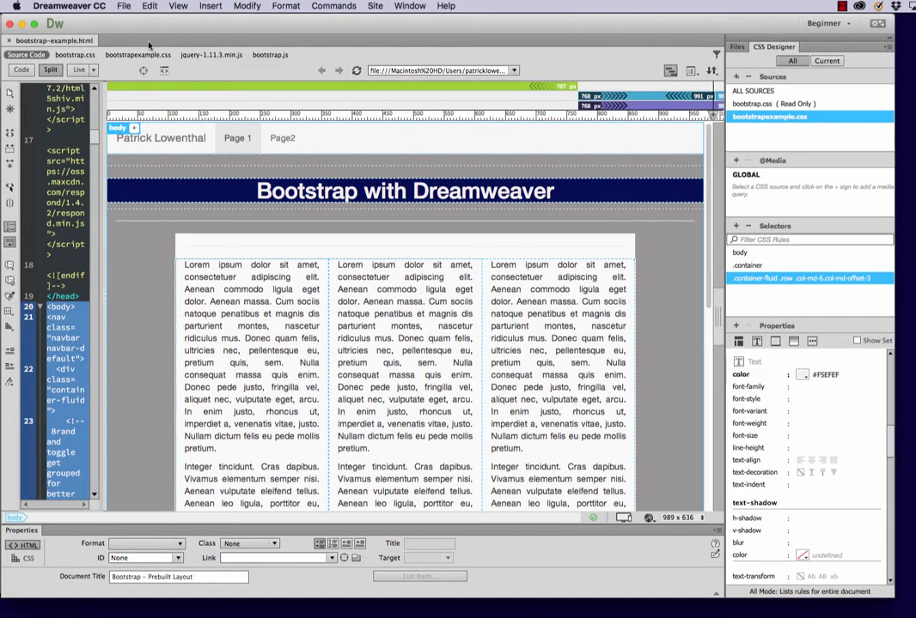
# Save the document as page1.html via Save As
pyautogui.click(123, 6)
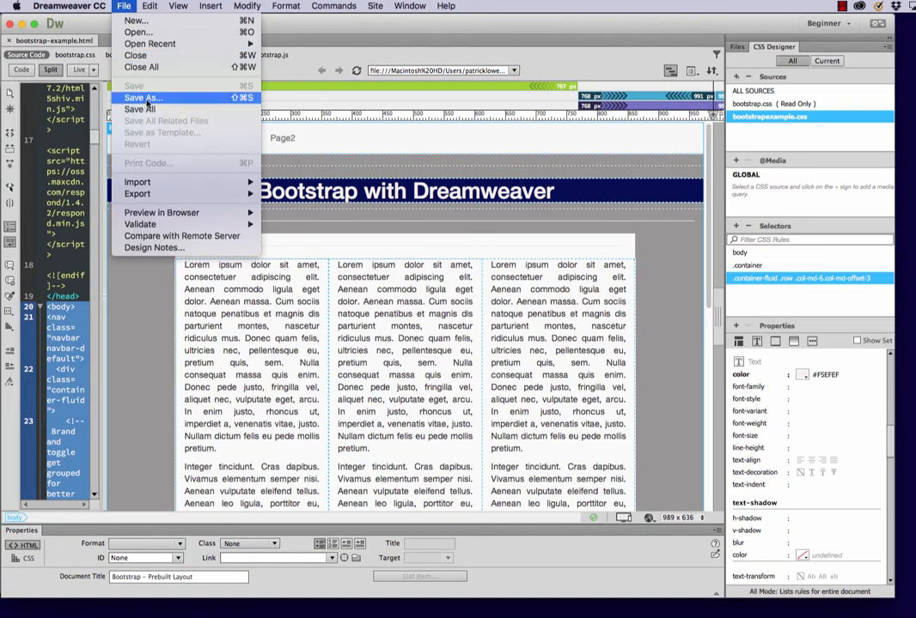
pyautogui.click(144, 97)
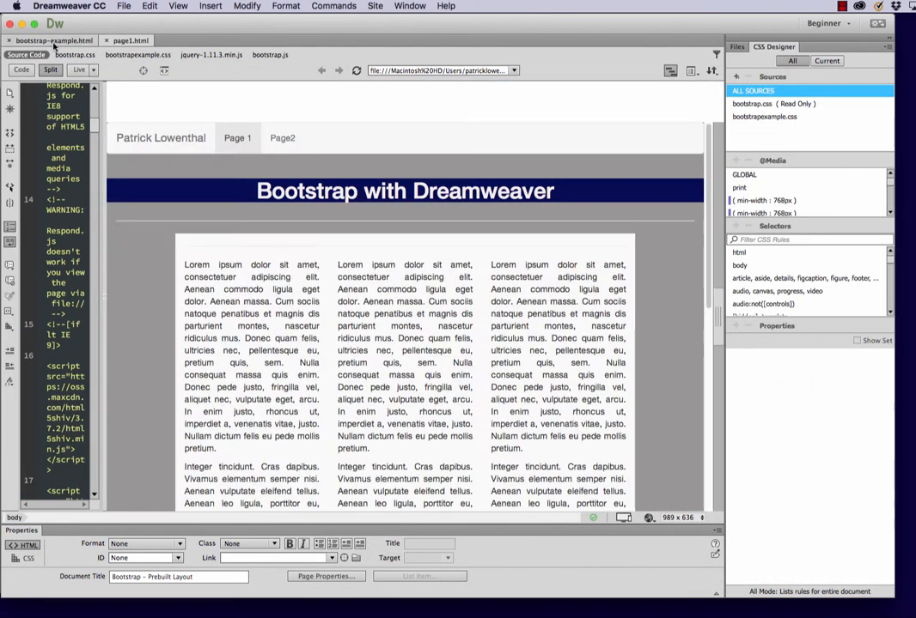
# Select the Page 1 nav item and its sr-only current label in the navigation bar
pyautogui.click(229, 129)
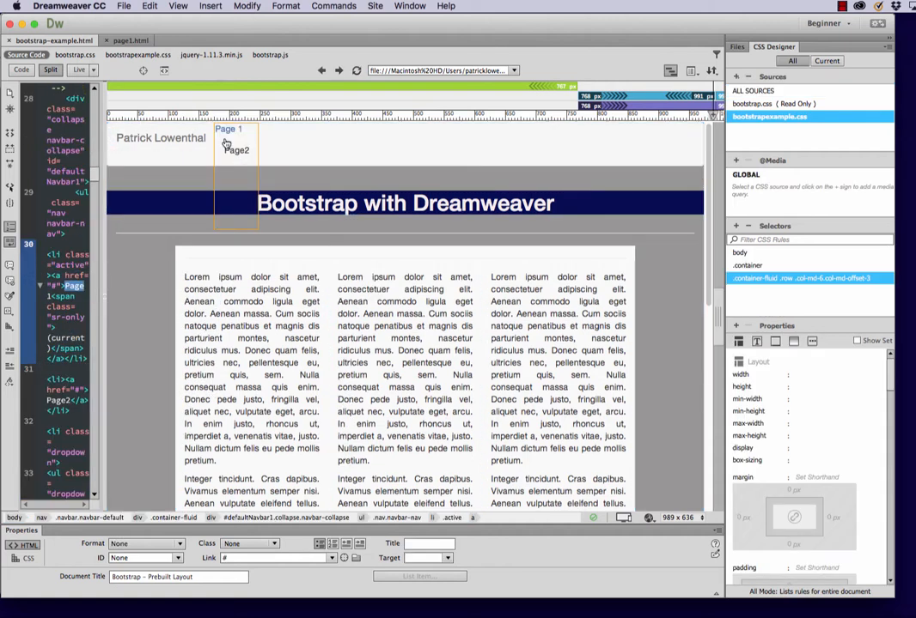
pyautogui.click(79, 69)
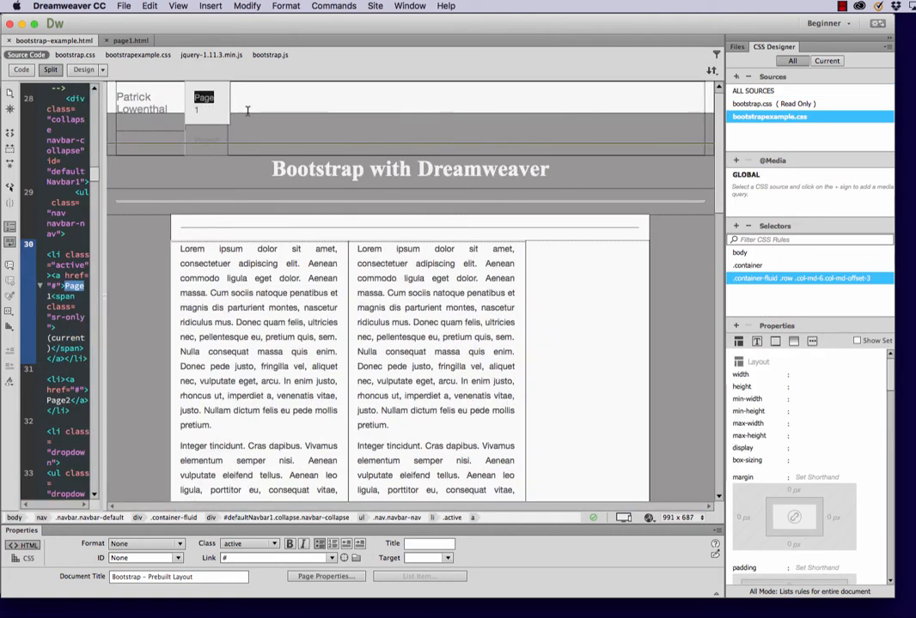
pyautogui.click(210, 107)
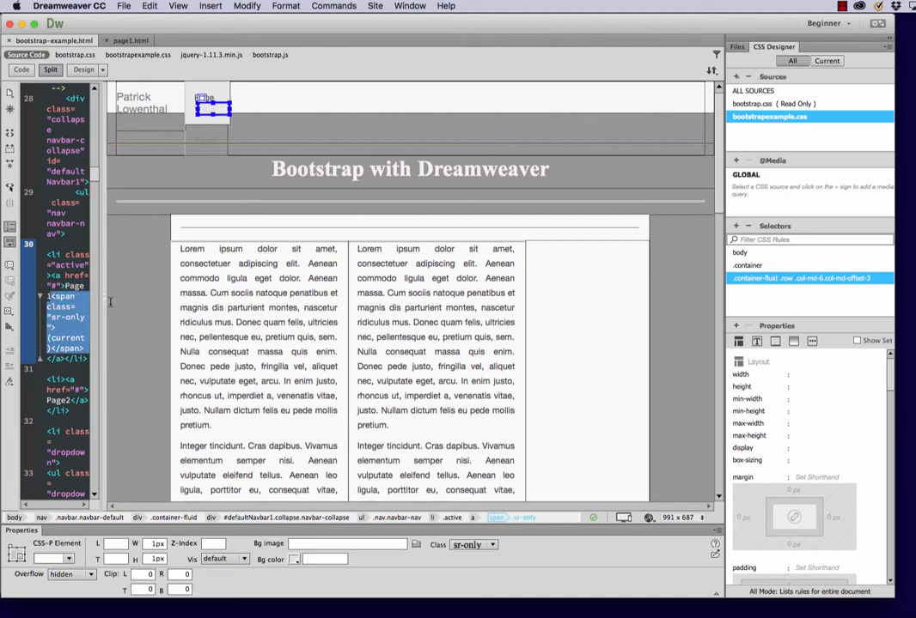
pyautogui.scroll(-3)
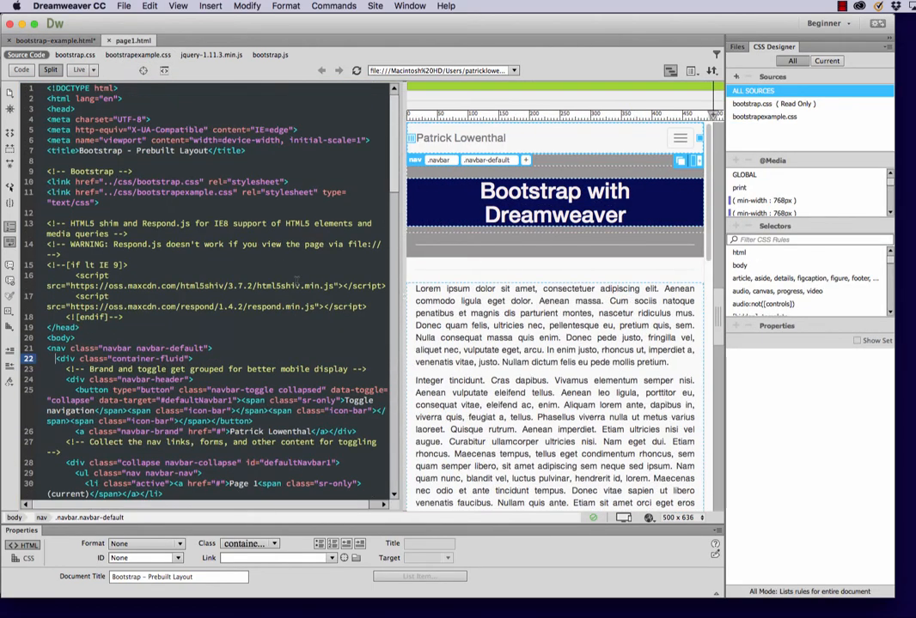
# Point the nav hrefs to page1.html and page2.html and delete the dropdown li markup
pyautogui.scroll(-3)
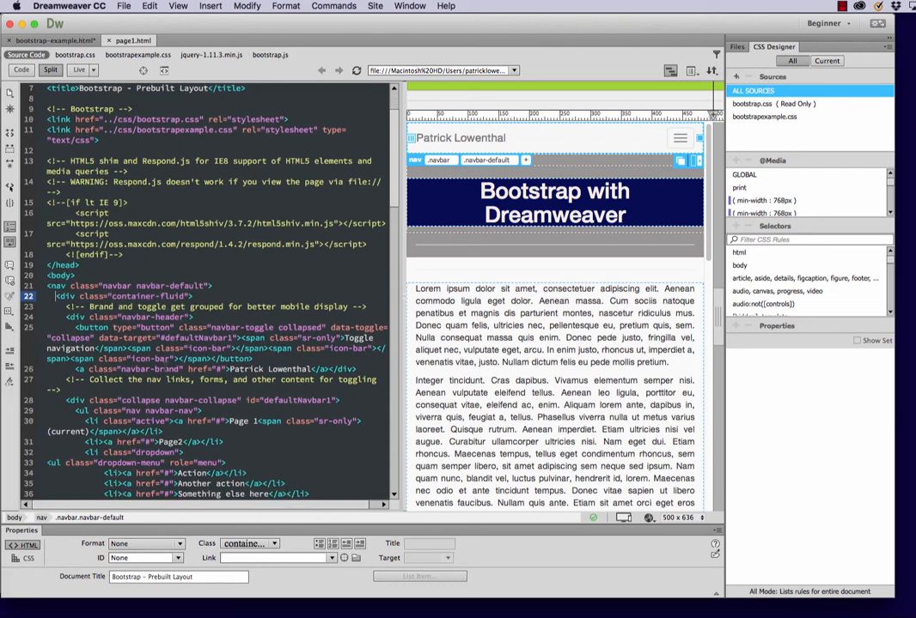
pyautogui.scroll(-3)
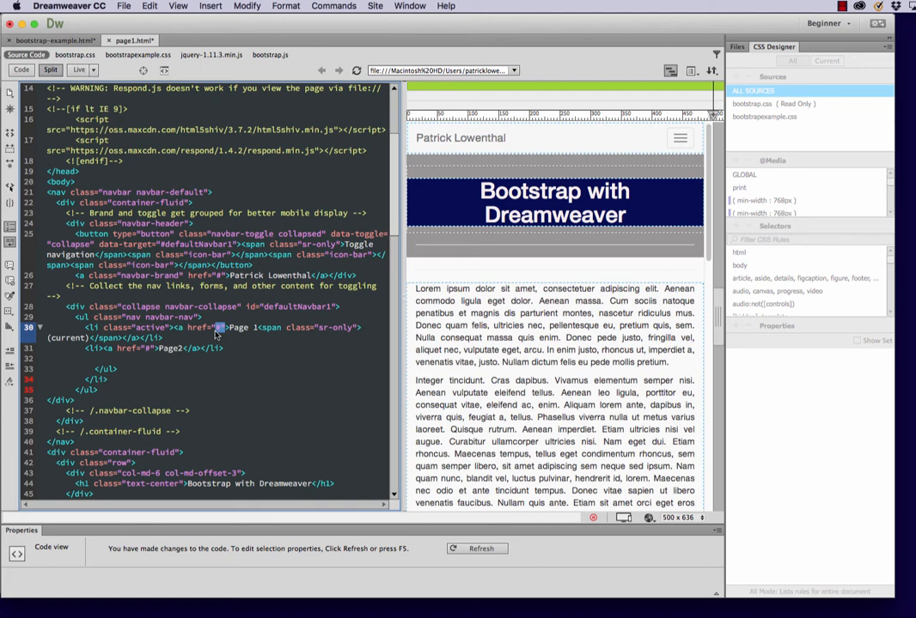
pyautogui.write('page1.html')
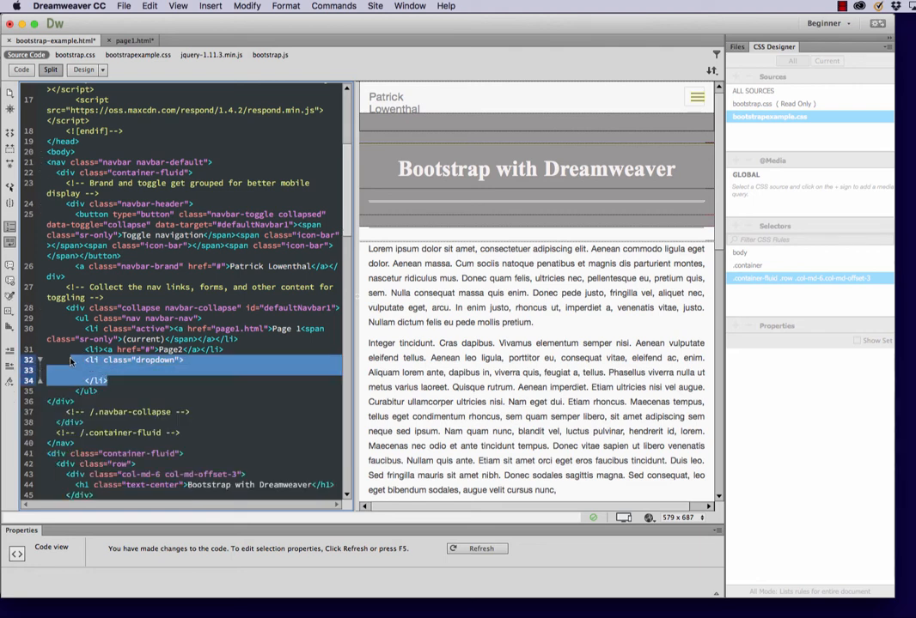
pyautogui.press('Delete')
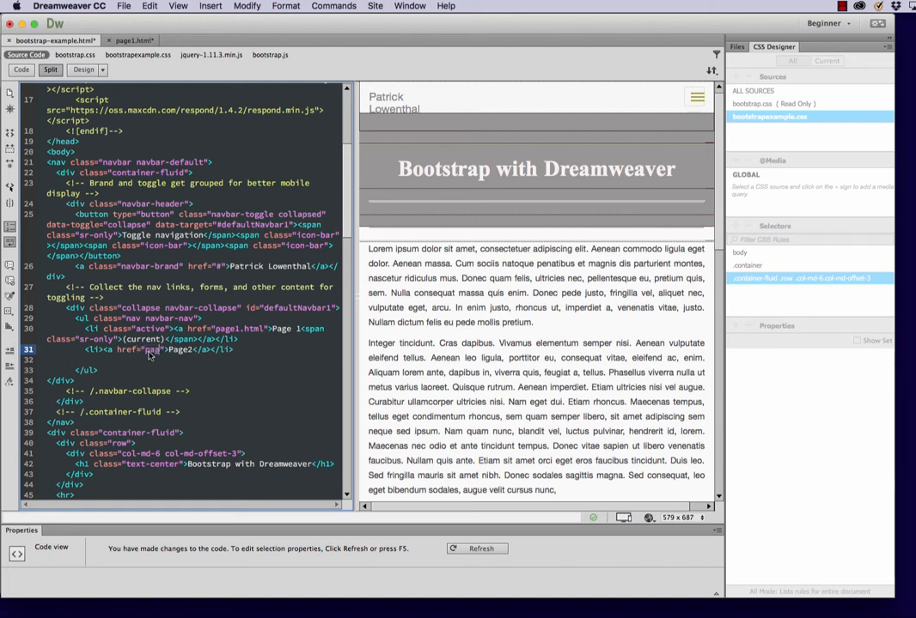
pyautogui.write('page.html')
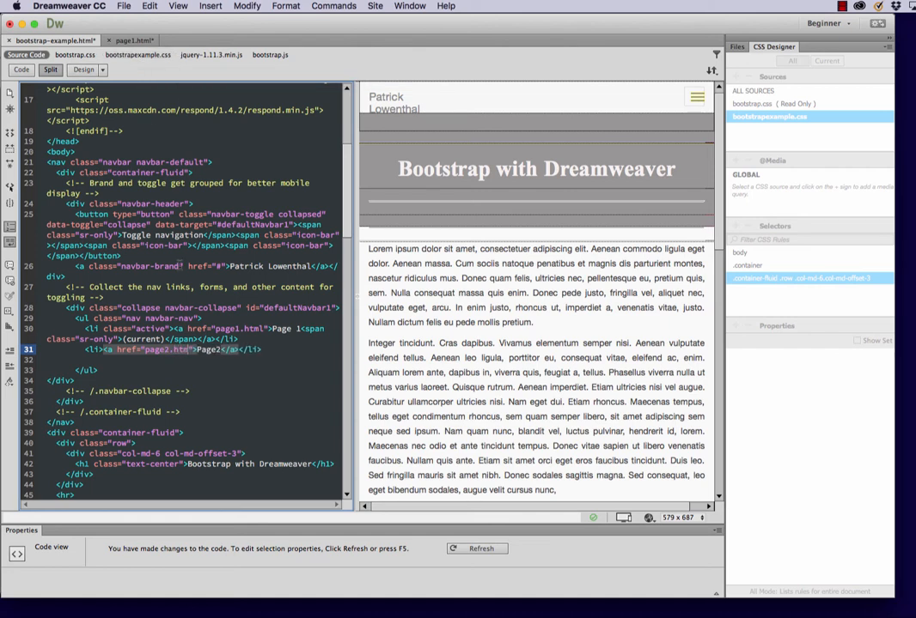
pyautogui.moveTo(76, 53)
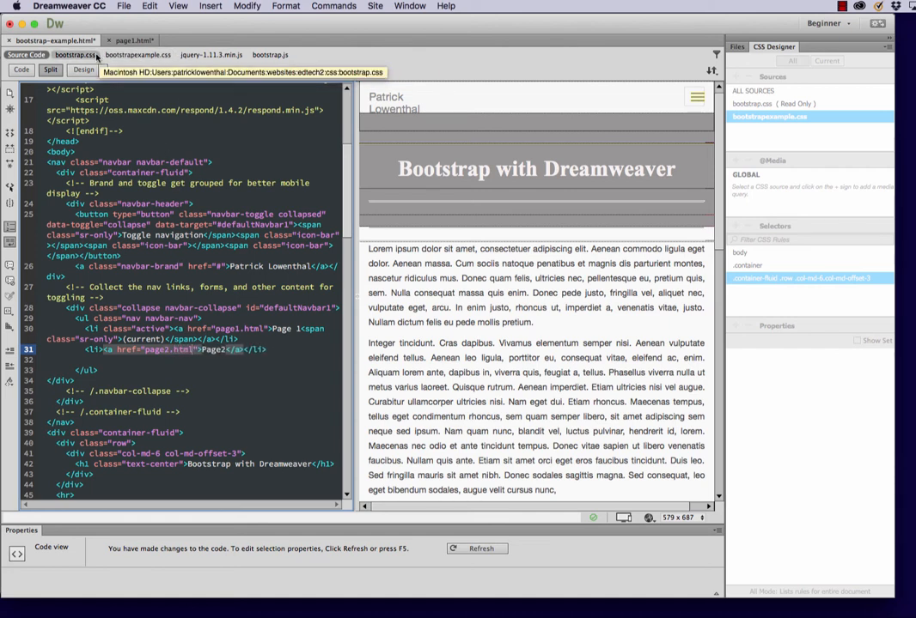
# Save all open files
pyautogui.click(124, 7)
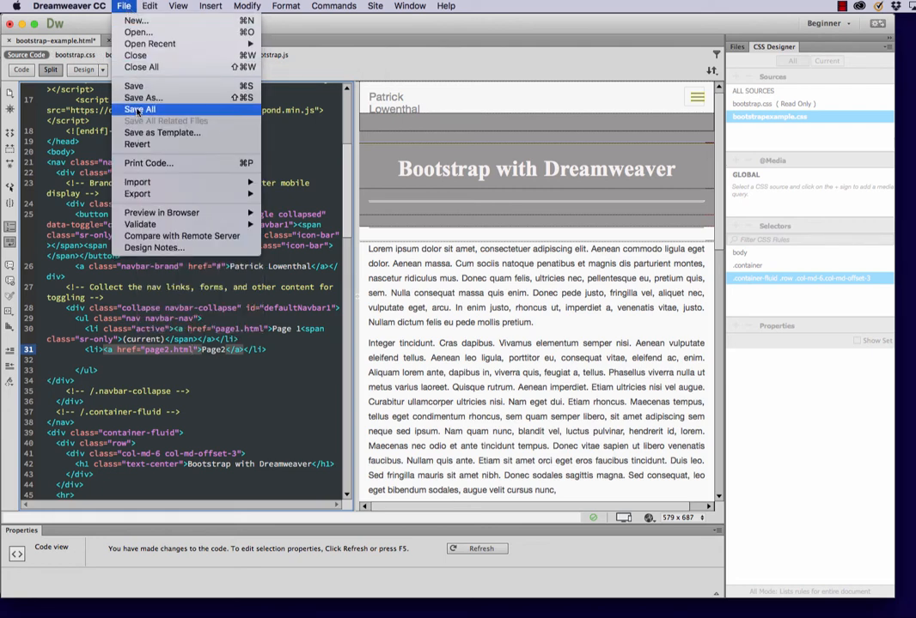
pyautogui.click(137, 110)
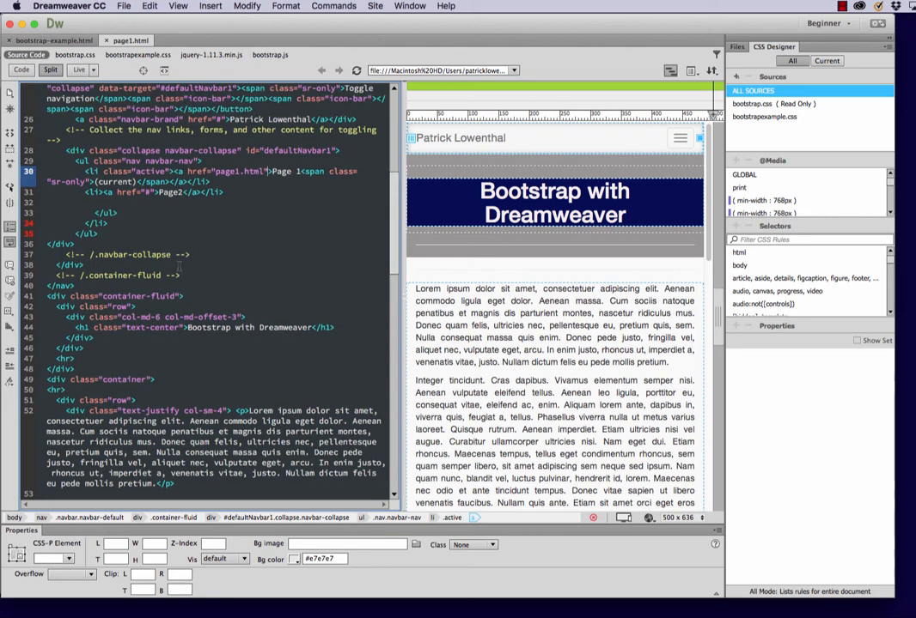
# Scroll page1.html's code to the navbar links for page1.html and page2.html
pyautogui.scroll(3)
pyautogui.write('page2.html')
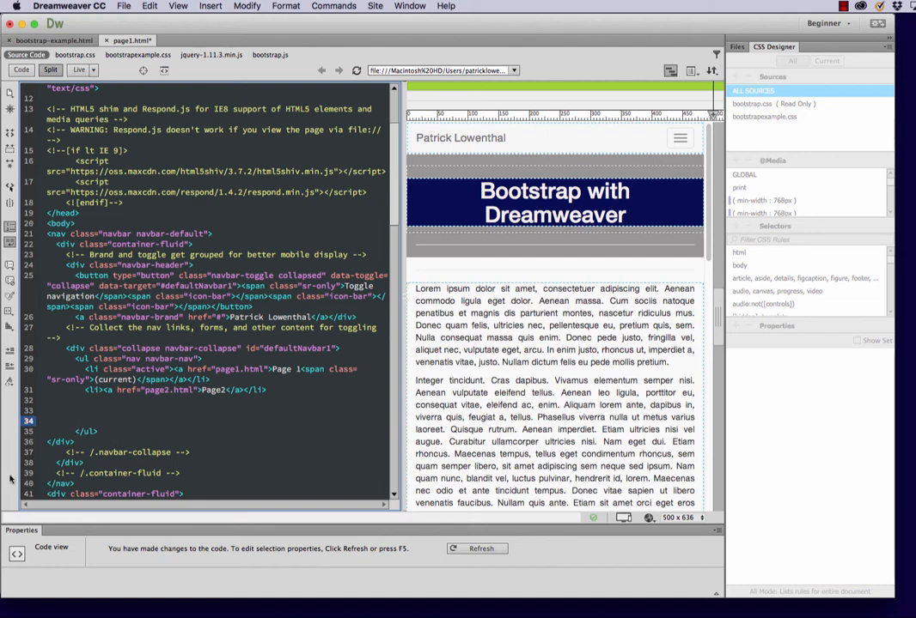
pyautogui.moveTo(110, 424)
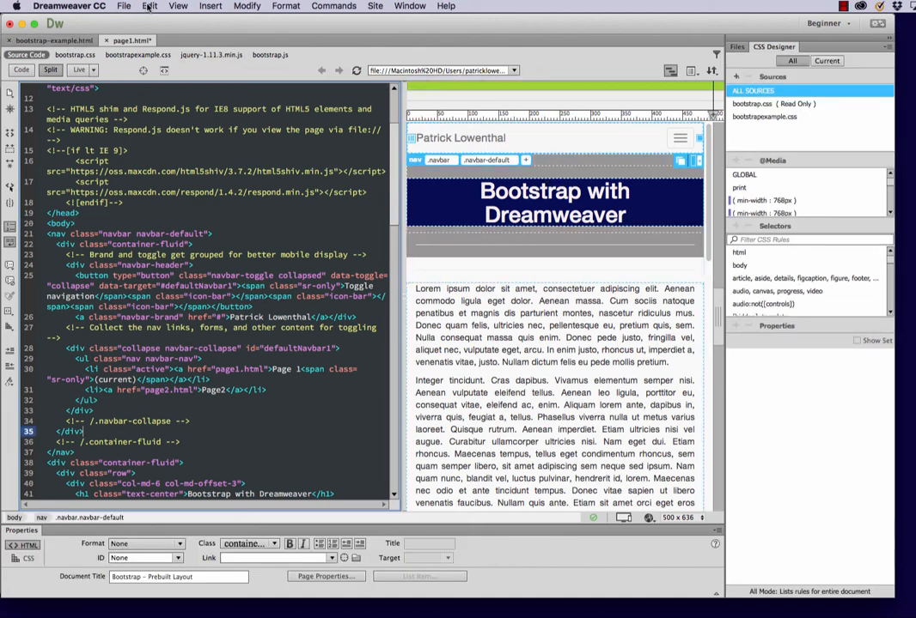
# Save page1.html via File > Save and return to bootstrap-example.html's navbar code
pyautogui.click(123, 7)
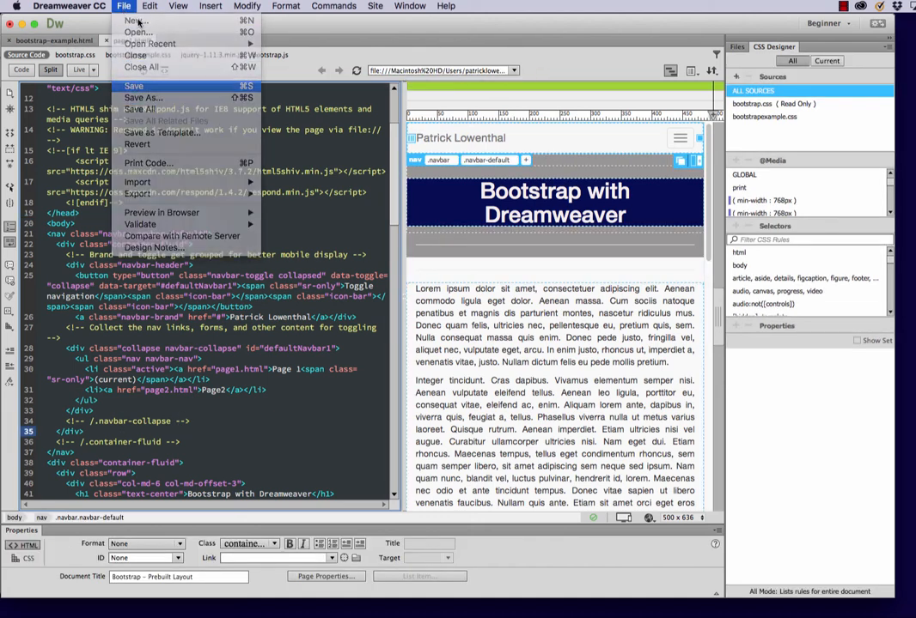
pyautogui.click(136, 21)
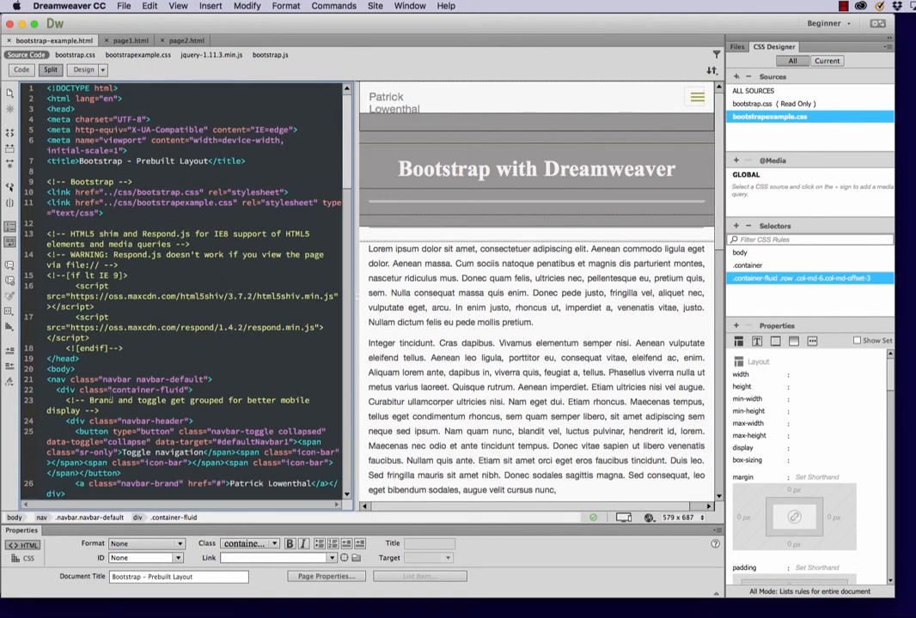
pyautogui.scroll(-3)
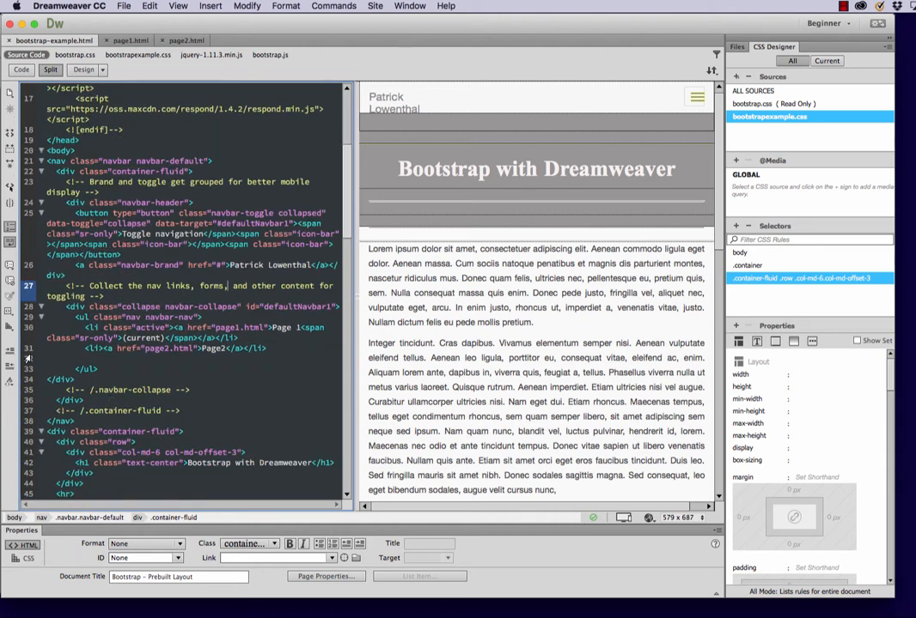
pyautogui.moveTo(137, 55)
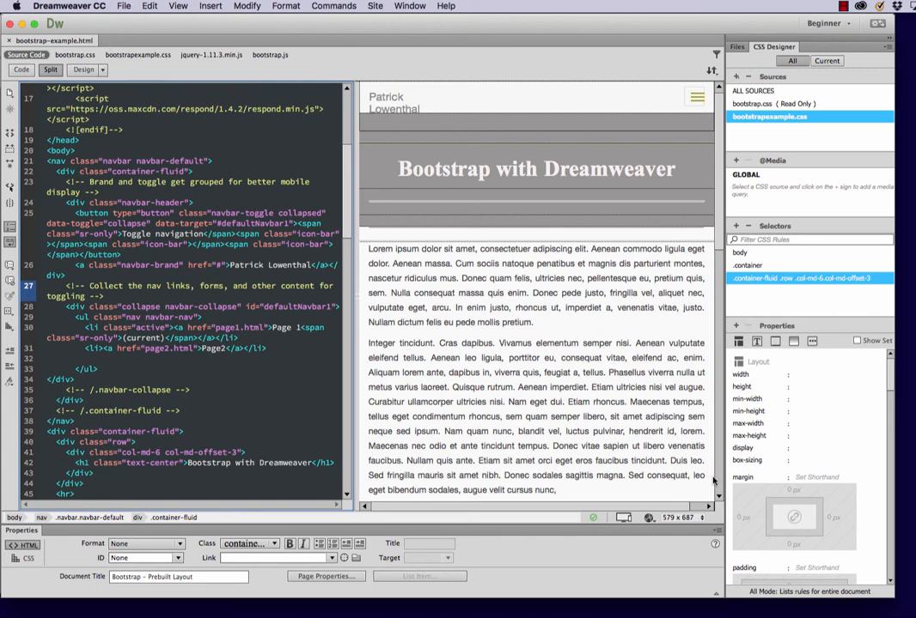
# Preview bootstrap-example.html in Chrome and follow its Page 1 navbar link
pyautogui.click(623, 517)
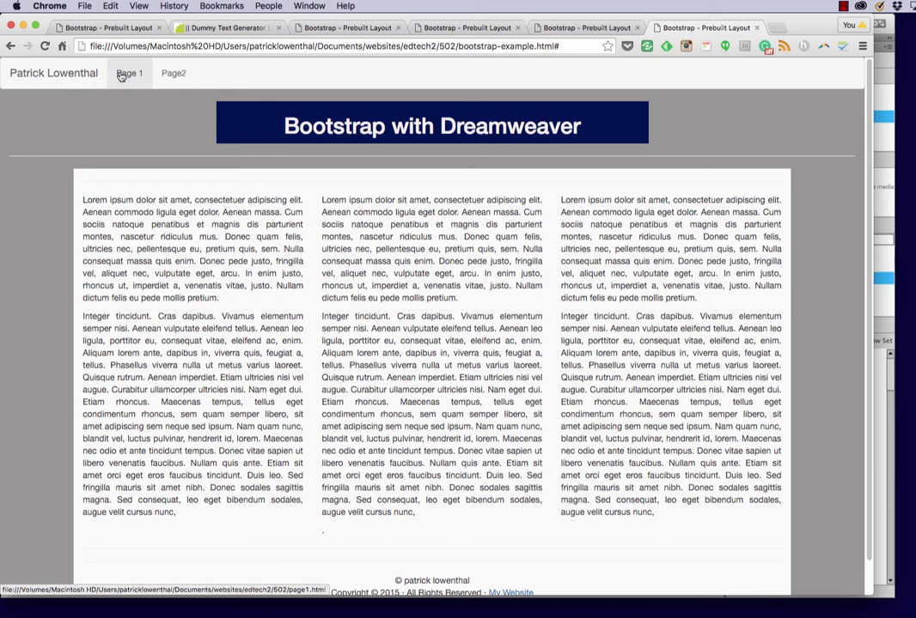
pyautogui.click(129, 72)
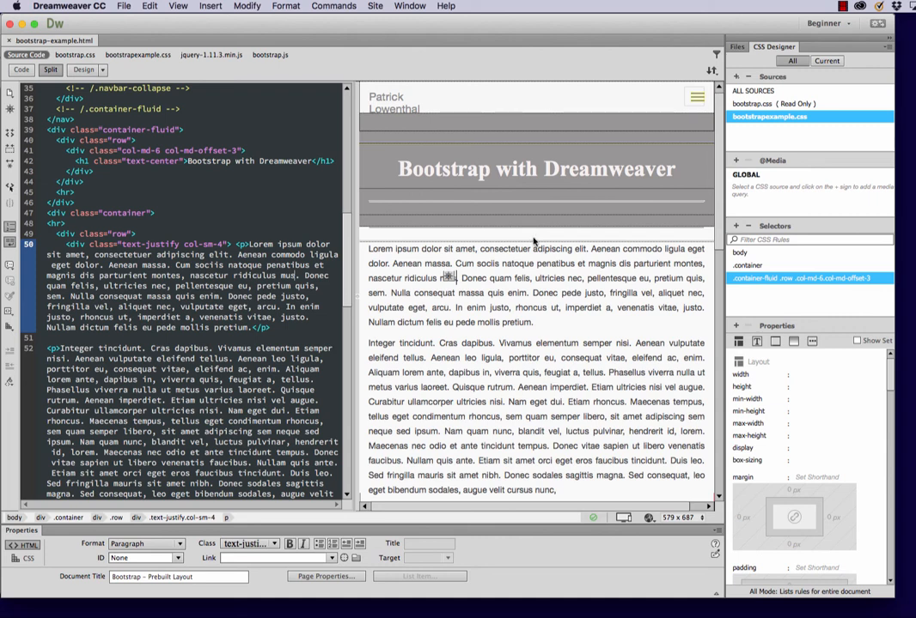
# Insert an <h2>Home</h2> heading in the row above bootstrap-example.html's columns
pyautogui.click(415, 249)
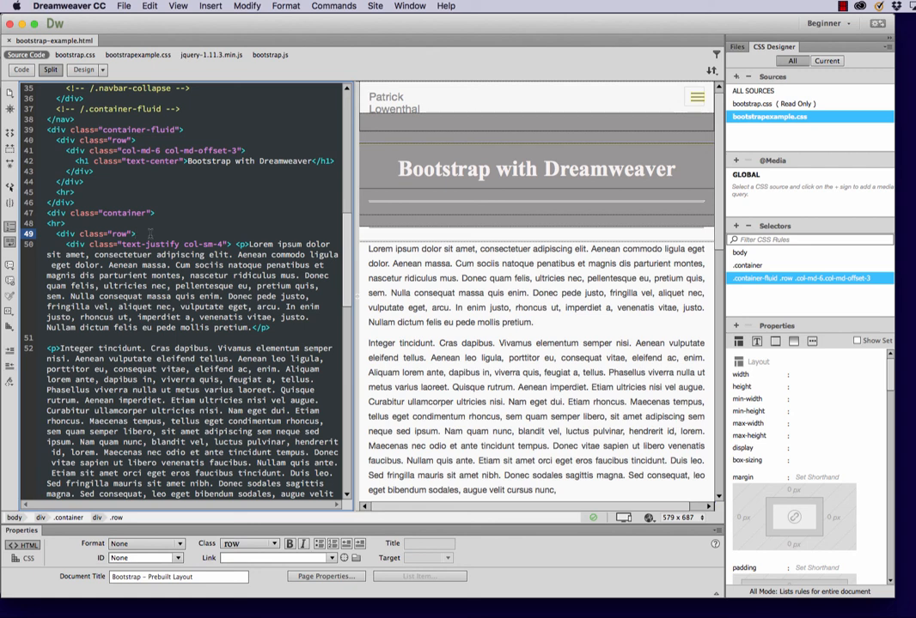
pyautogui.write('<h2>Home</h2>')
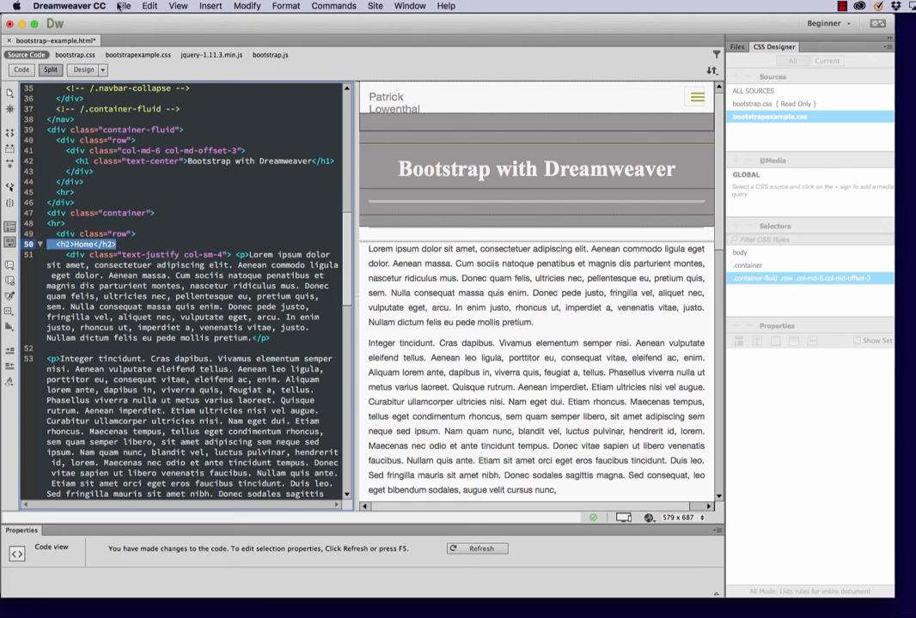
pyautogui.click(123, 7)
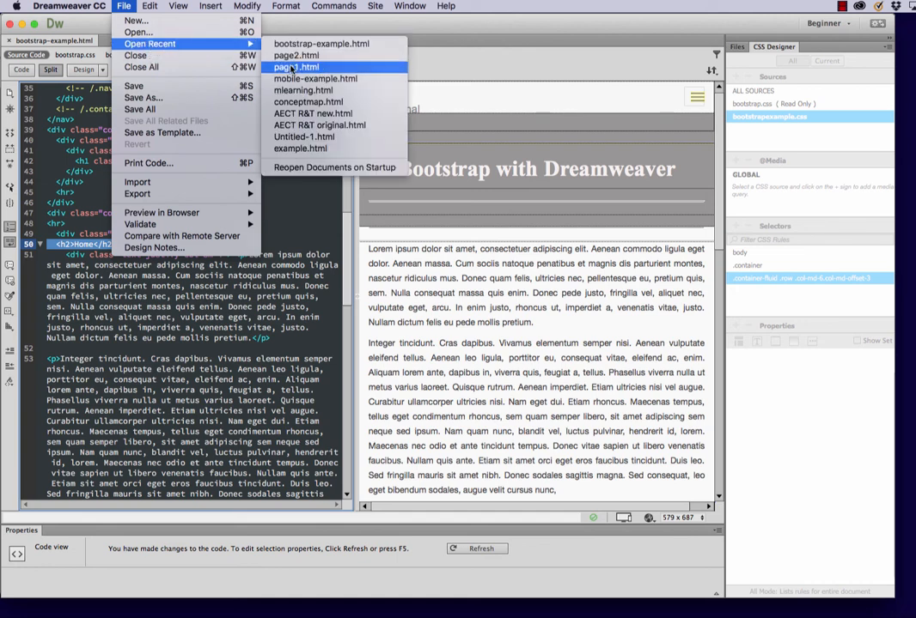
# Open page1.html from recent files, add an <h2>Page 1</h2> heading above its columns, and Save All
pyautogui.click(295, 65)
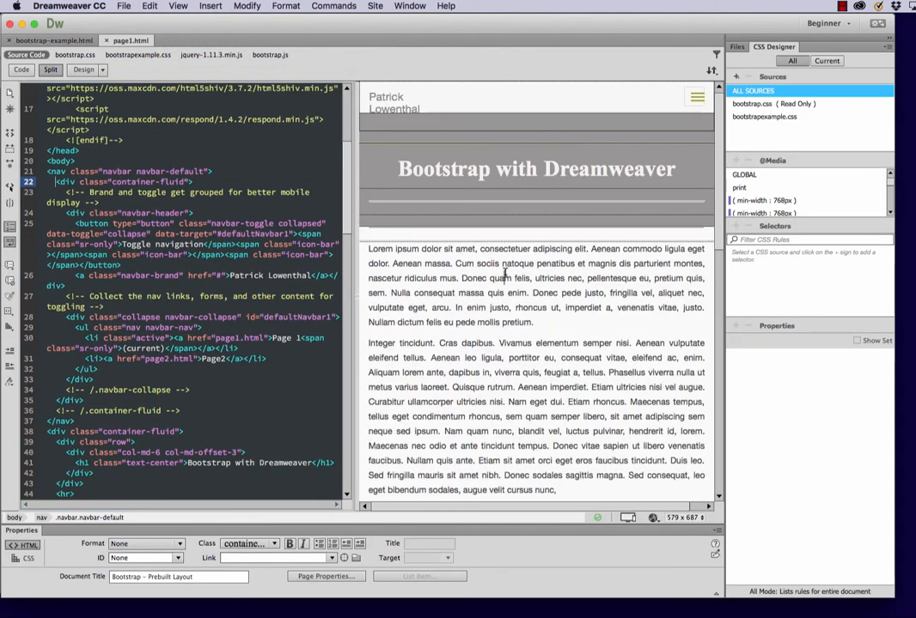
pyautogui.scroll(-3)
pyautogui.write('<div class="row">  <h2>Home</h2>')
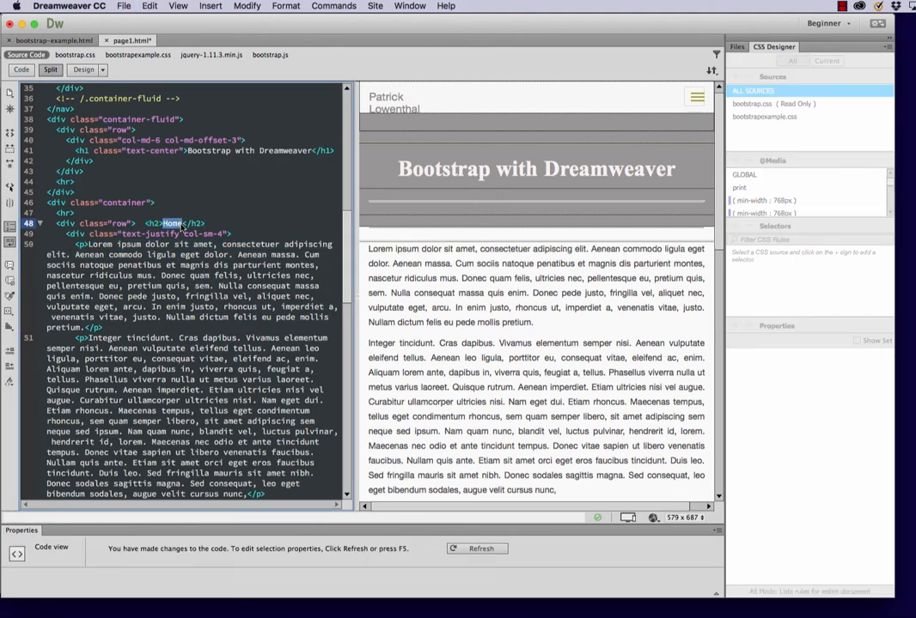
pyautogui.write('Page 1')
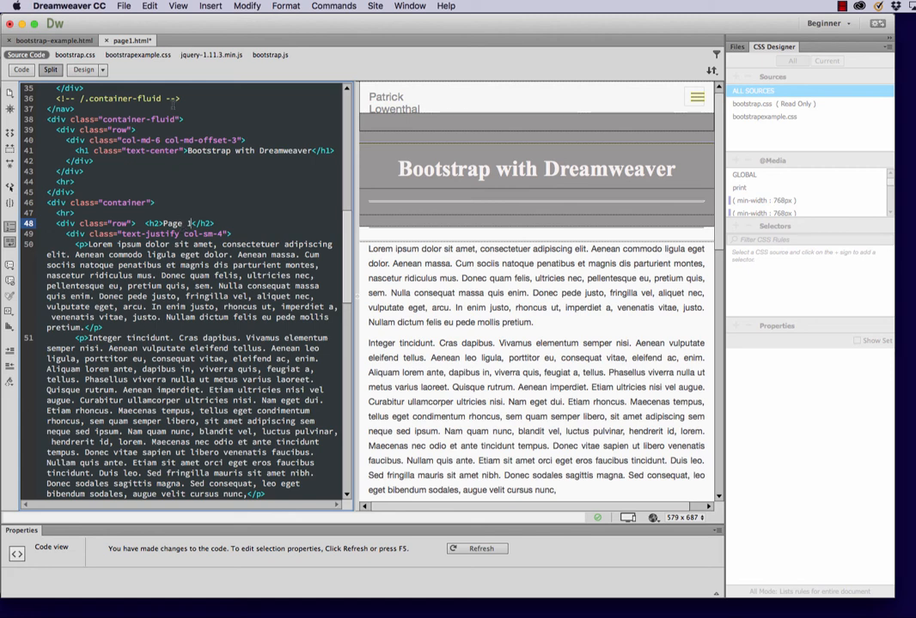
pyautogui.click(124, 7)
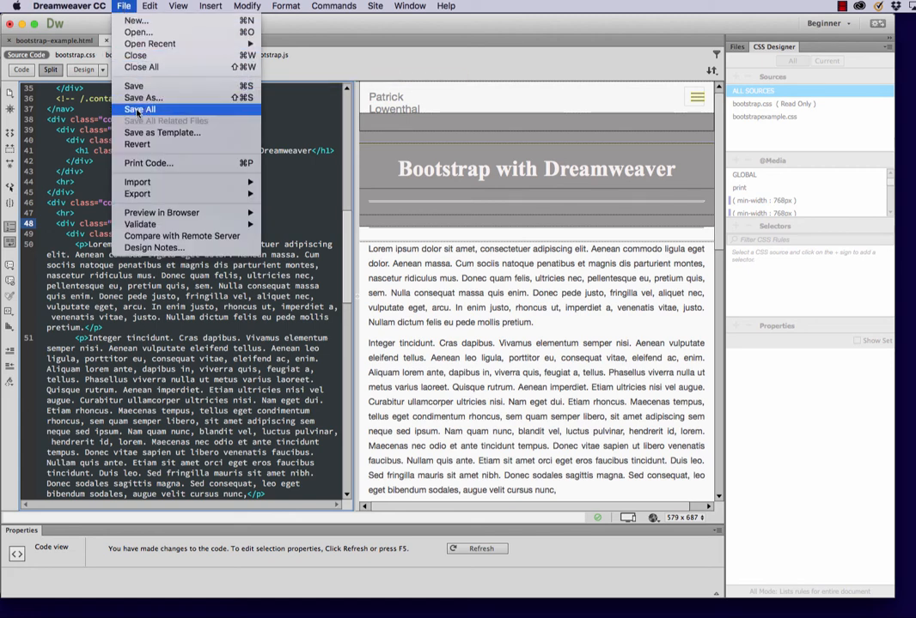
pyautogui.click(139, 110)
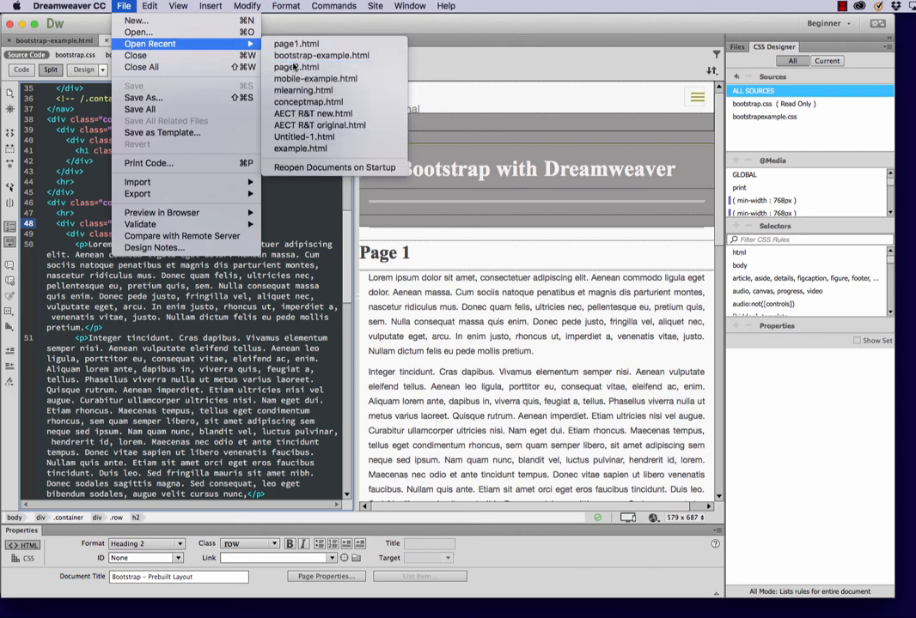
# Open page2.html from recent files and add an <h2>Page 2</h2> heading above its columns
pyautogui.click(296, 67)
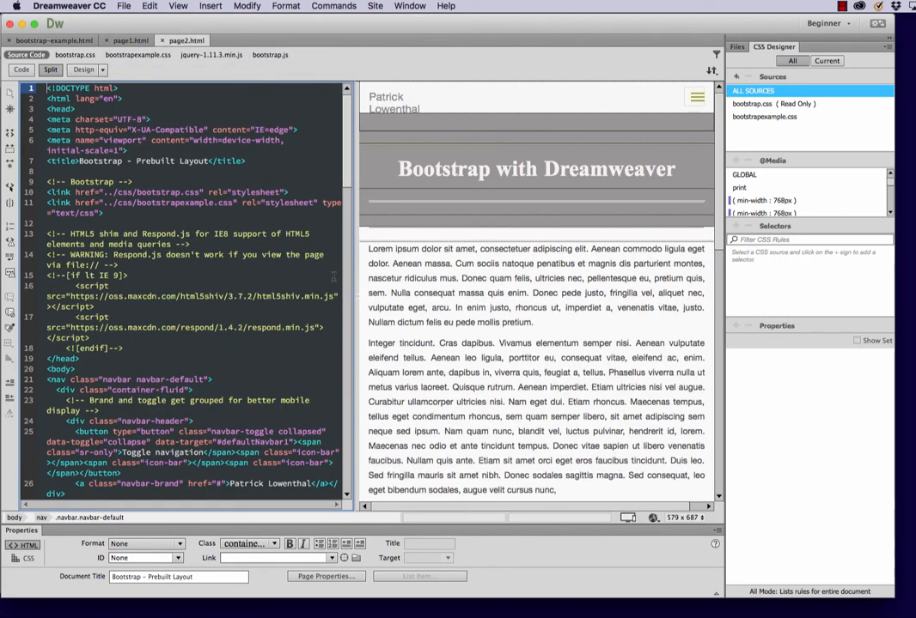
pyautogui.scroll(-3)
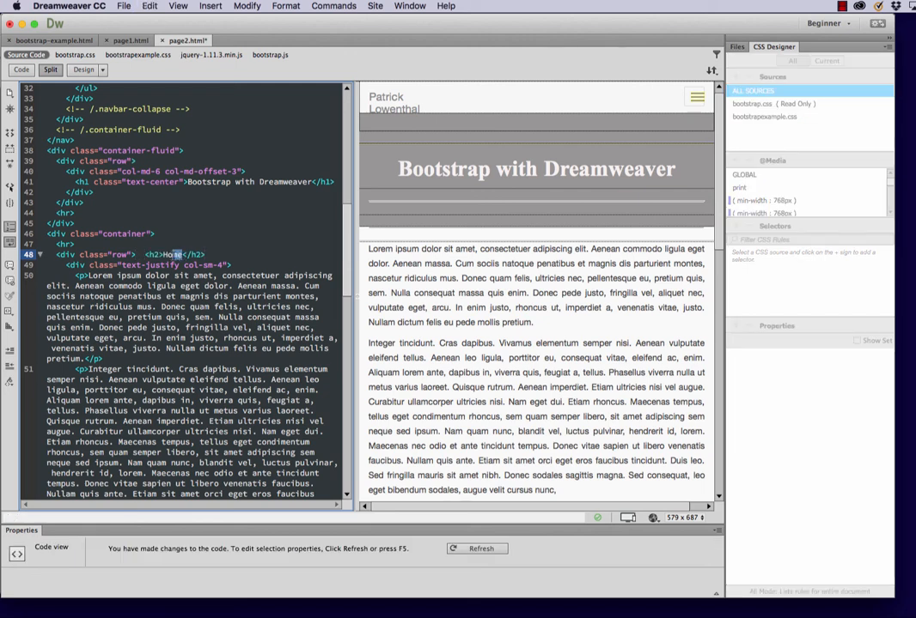
pyautogui.write('Page 2')
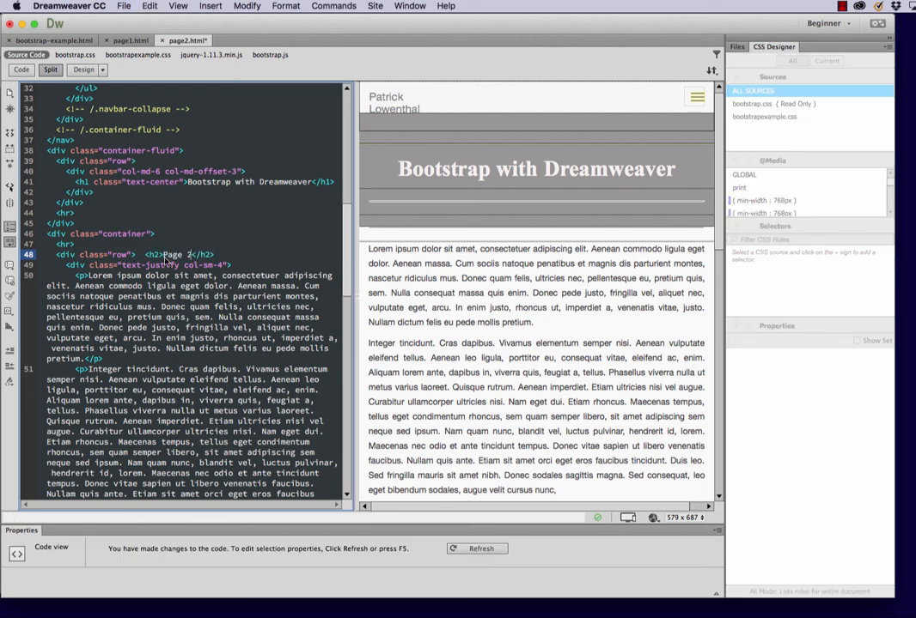
pyautogui.click(124, 6)
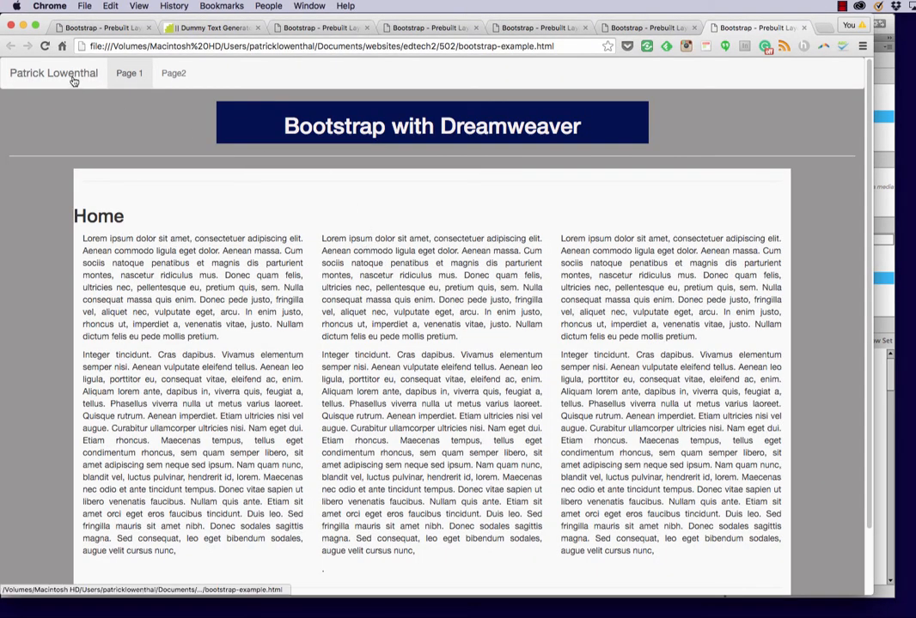
# Navigate Home, Page 1 and Page 2 via the navbar in Chrome, then expand the collapsed menu
pyautogui.click(129, 72)
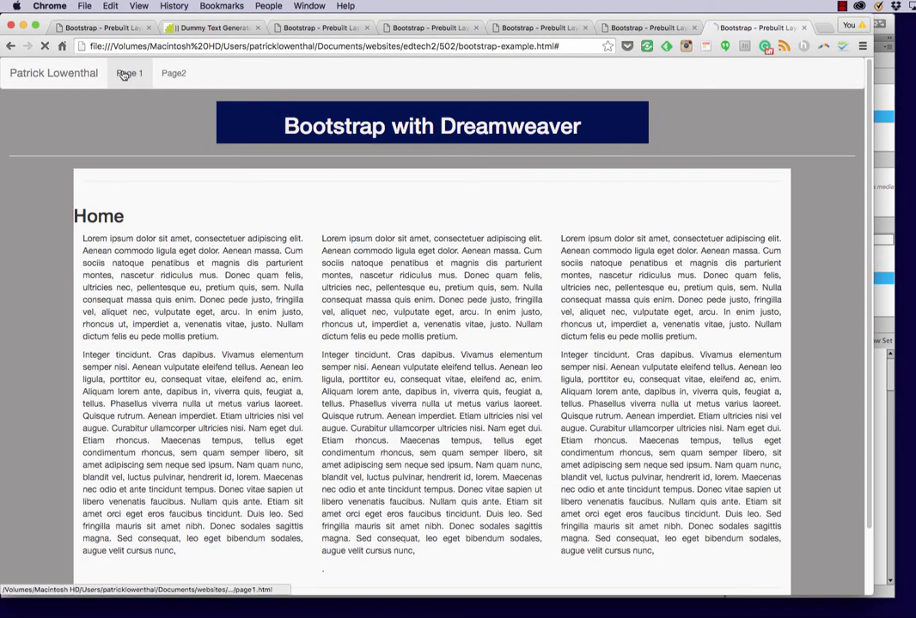
pyautogui.click(129, 72)
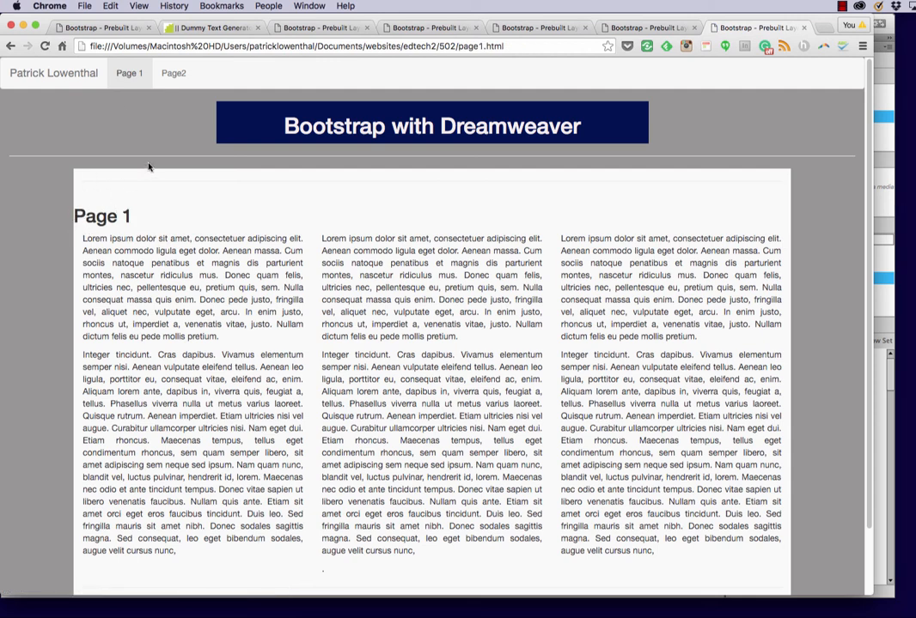
pyautogui.click(174, 72)
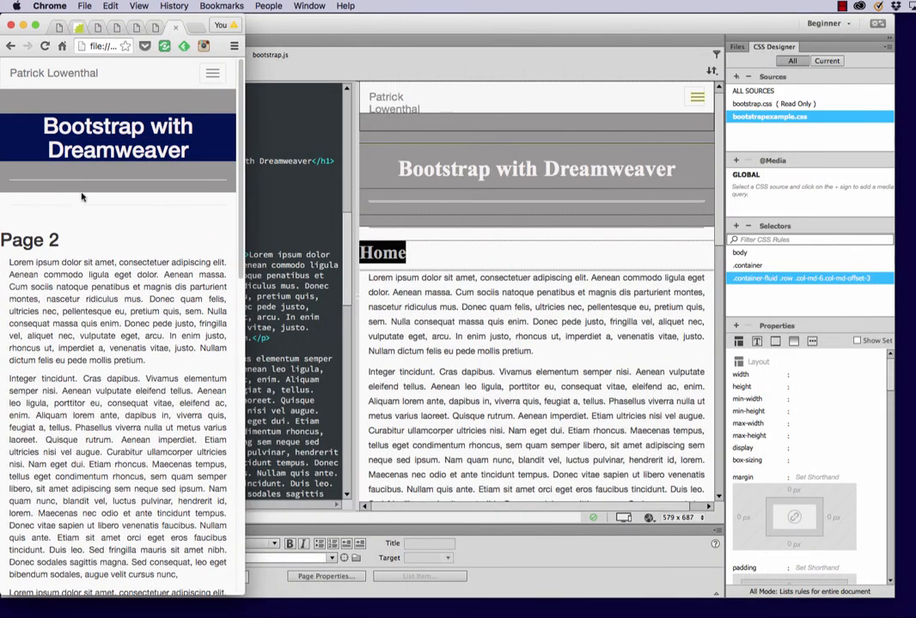
pyautogui.click(213, 72)
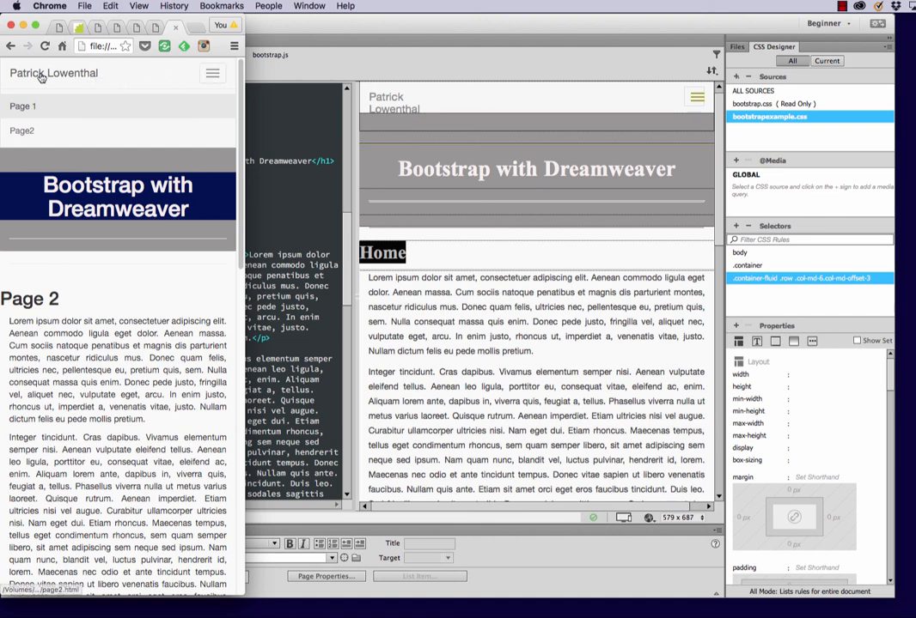
pyautogui.moveTo(94, 82)
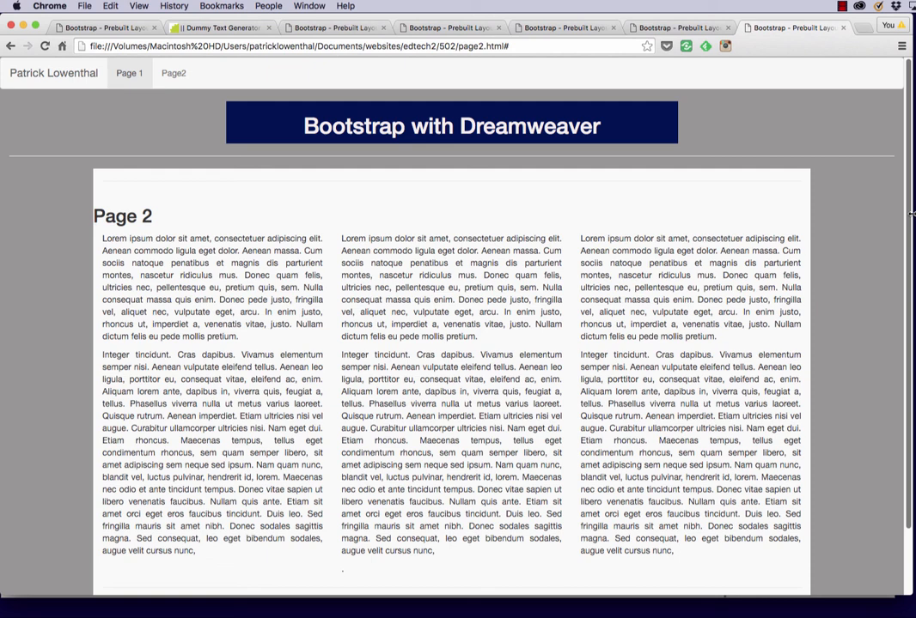
pyautogui.moveTo(870, 213)
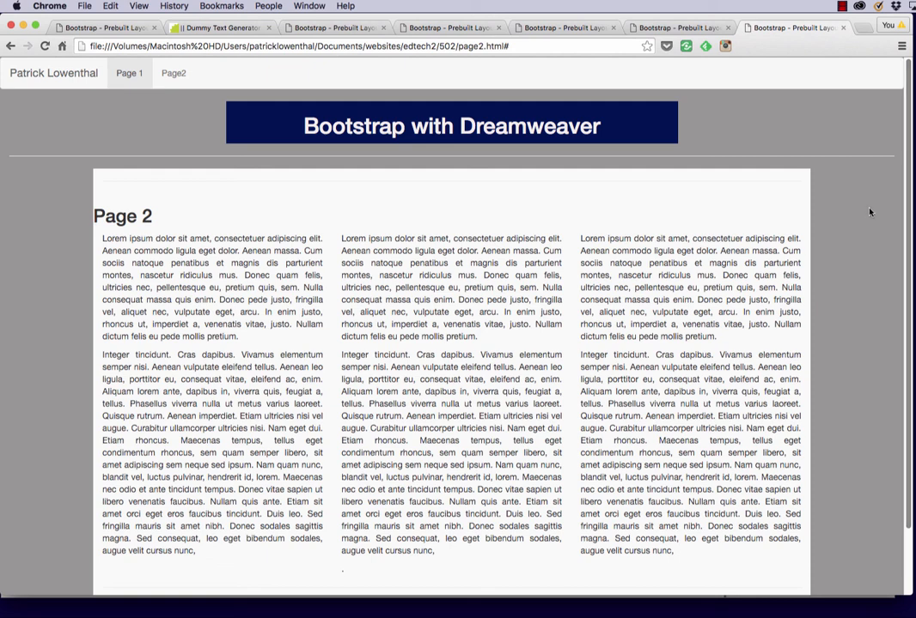
pyautogui.moveTo(850, 119)
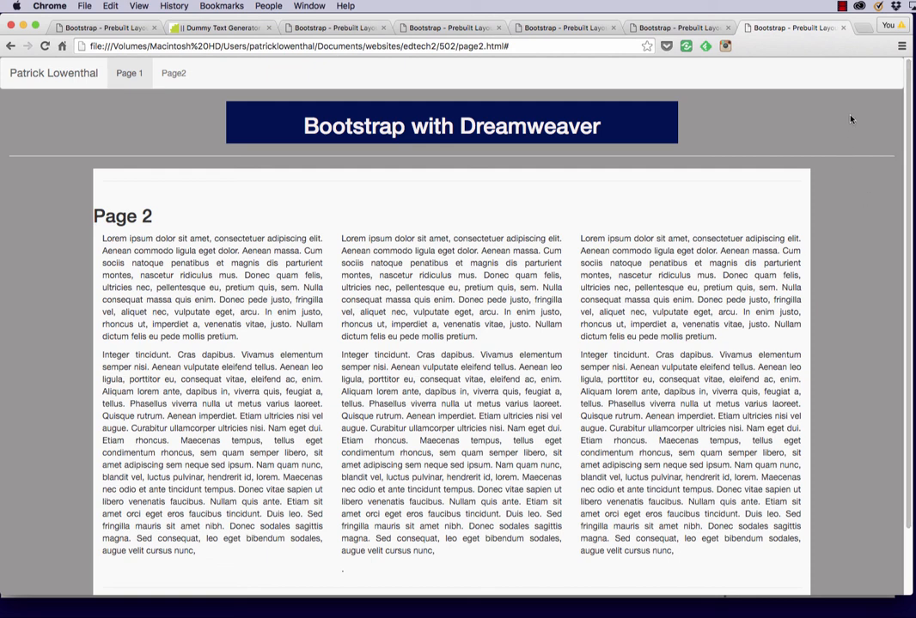